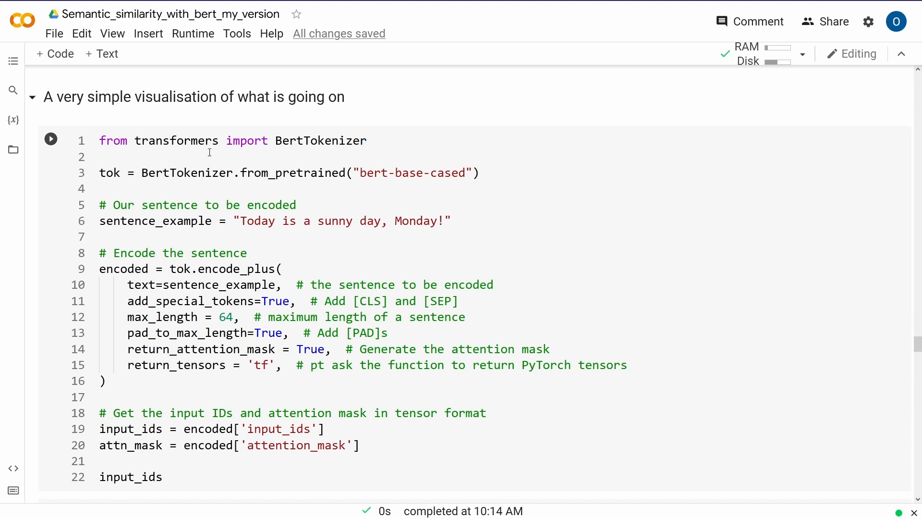
mouse_move(170, 476)
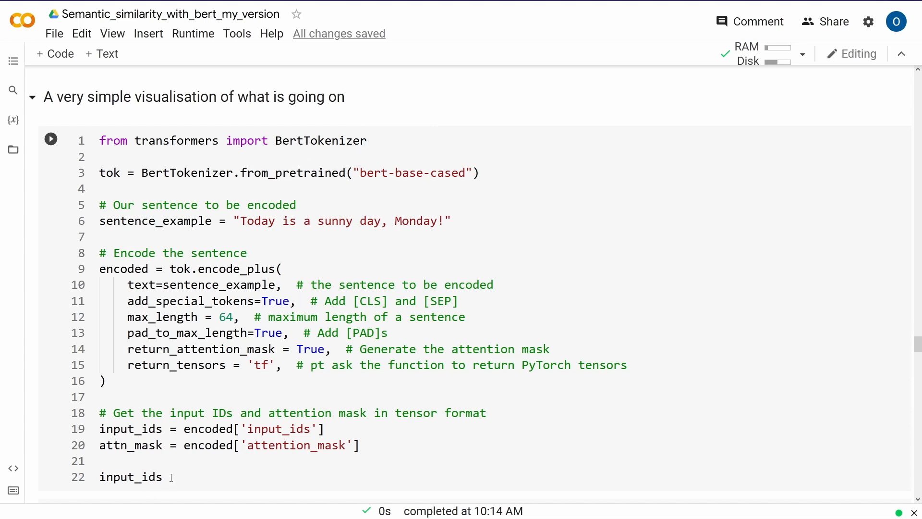
Review the tokenizer example cell, from the BertTokenizer import to the example sentence.
click(141, 140)
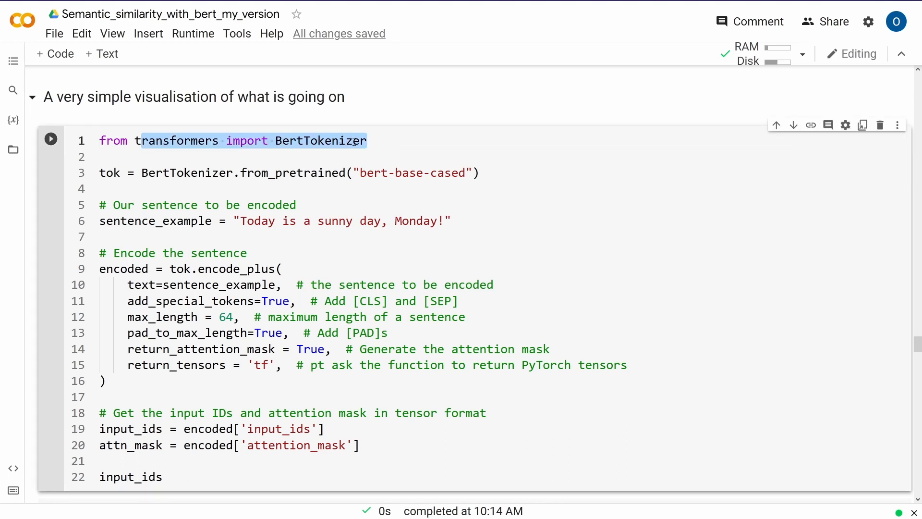
double_click(180, 172)
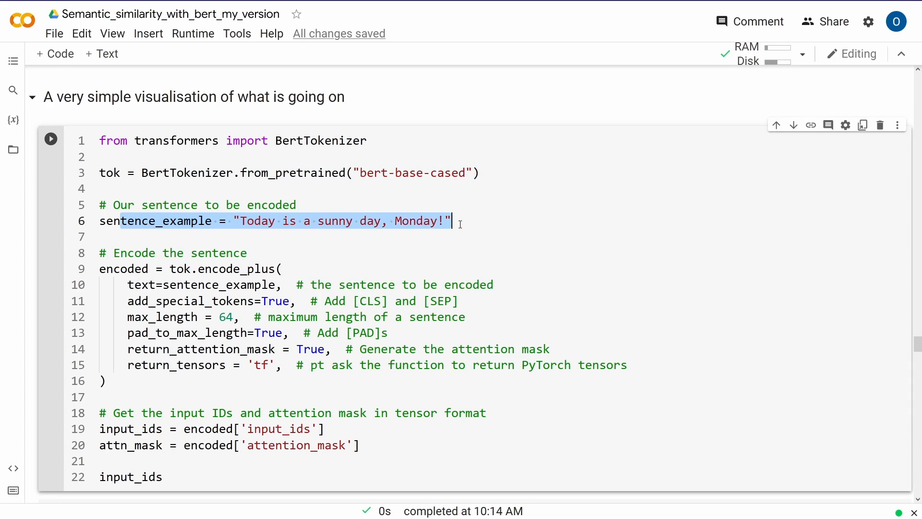
click(303, 243)
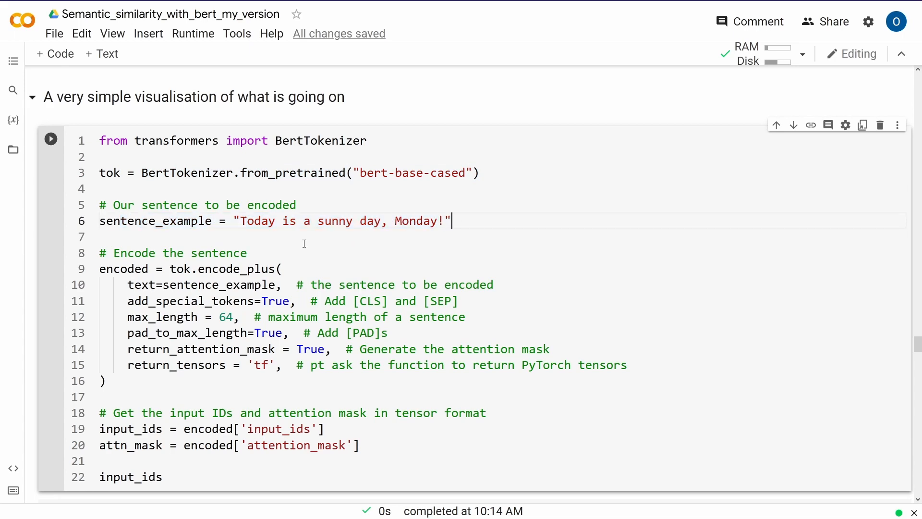
scroll(down, 3)
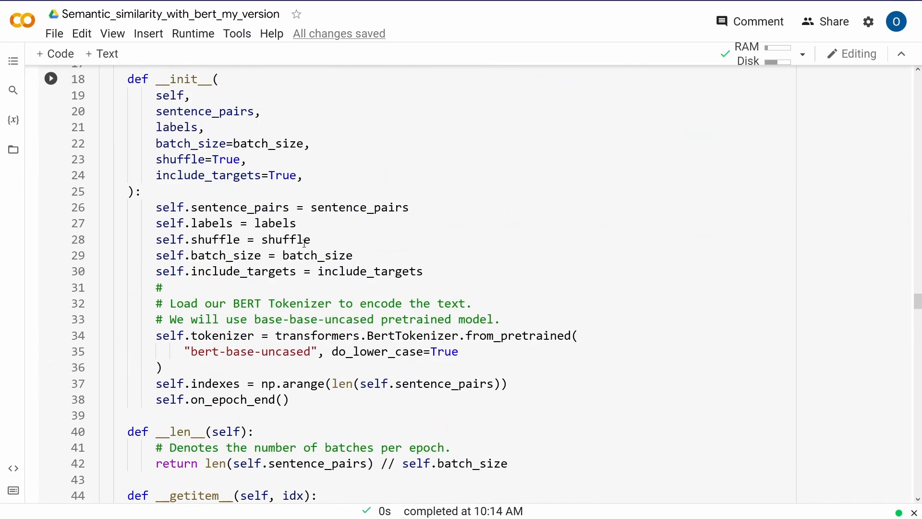
scroll(up, 3)
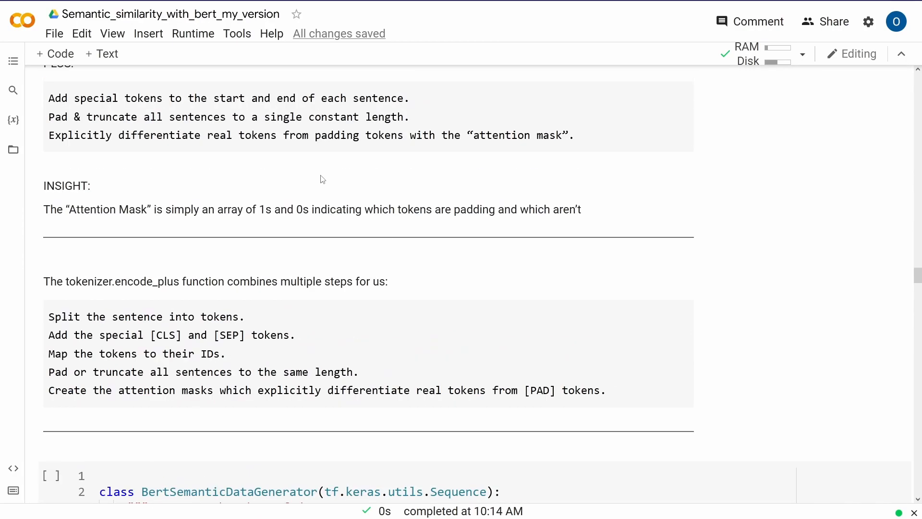
scroll(down, 3)
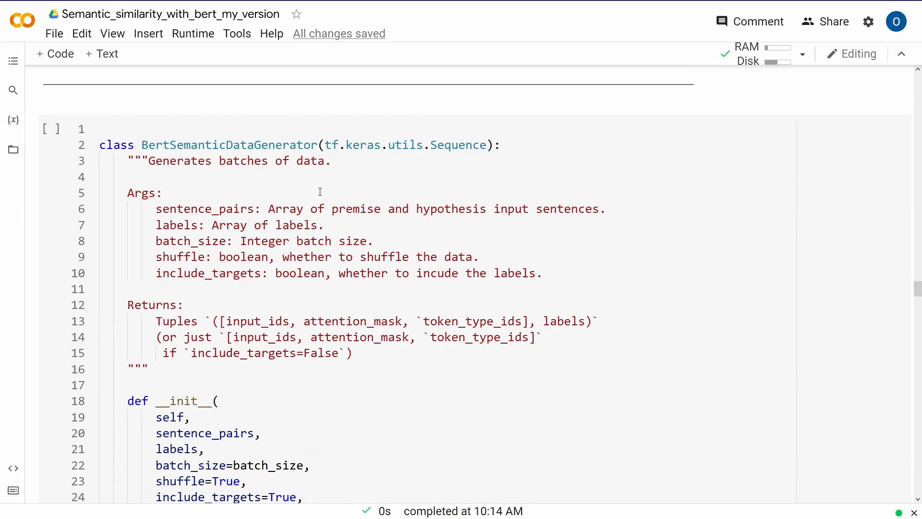
scroll(down, 3)
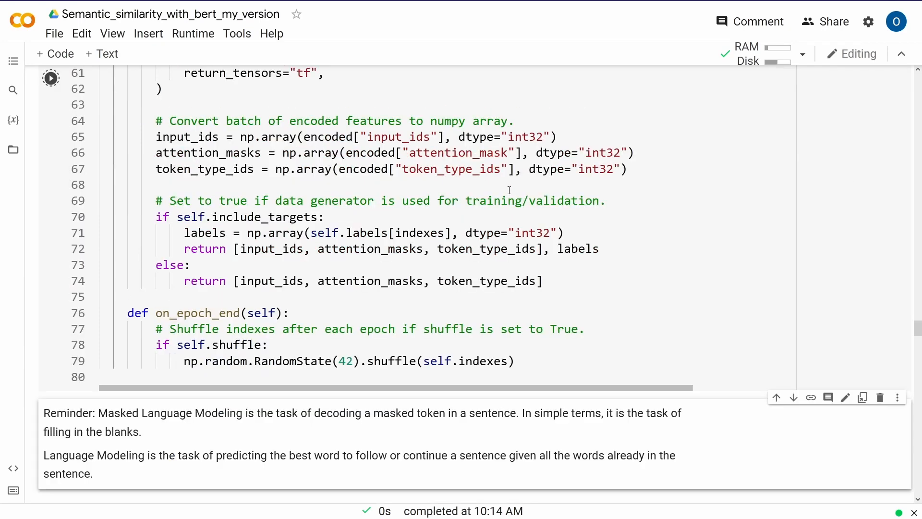
scroll(up, 3)
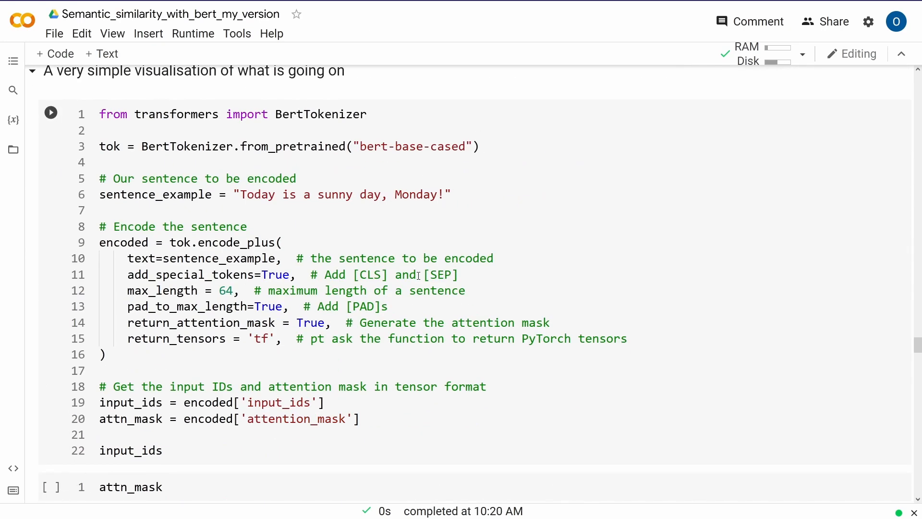
Run the tokenizer cell so its 64-length input_ids tensor prints, nine token IDs then zero padding.
click(131, 486)
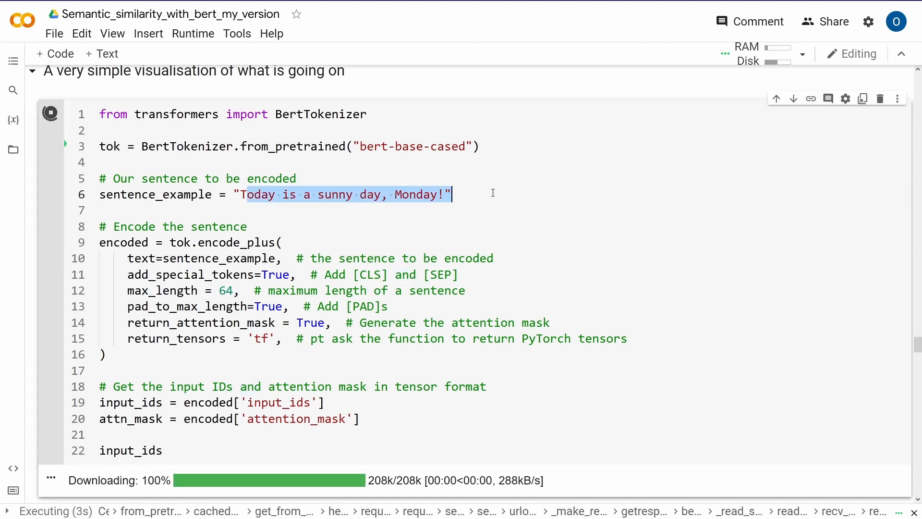
key(ctrl+s)
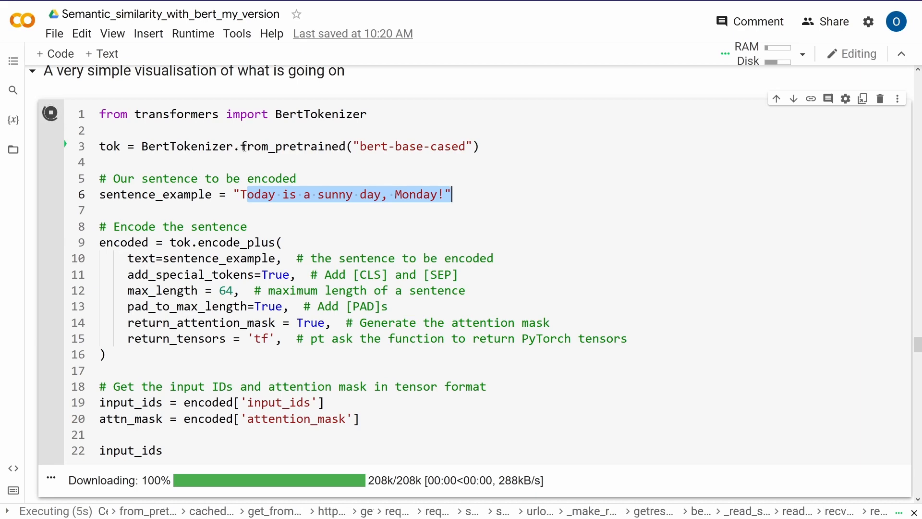
scroll(down, 3)
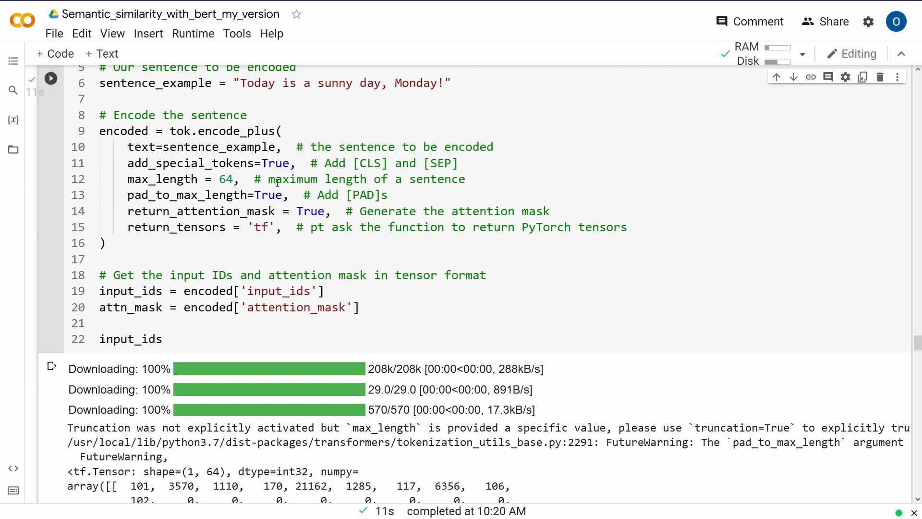
scroll(down, 3)
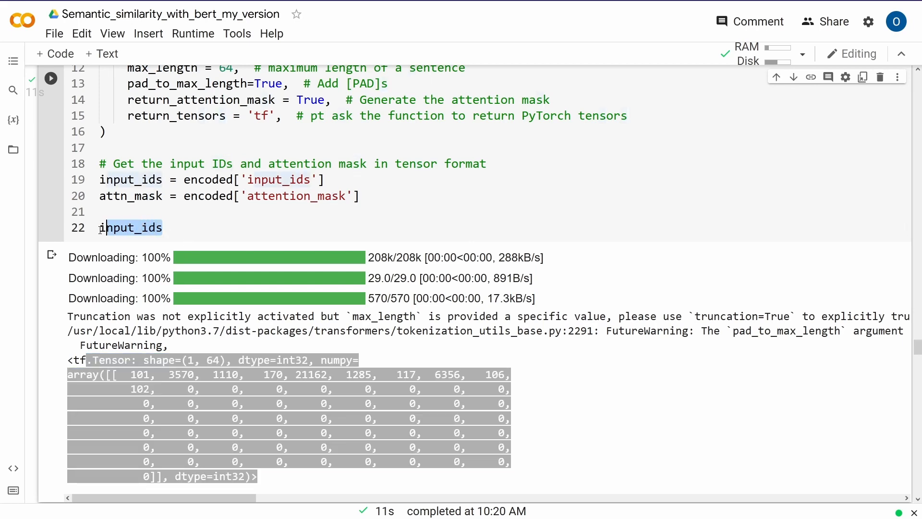
scroll(up, 3)
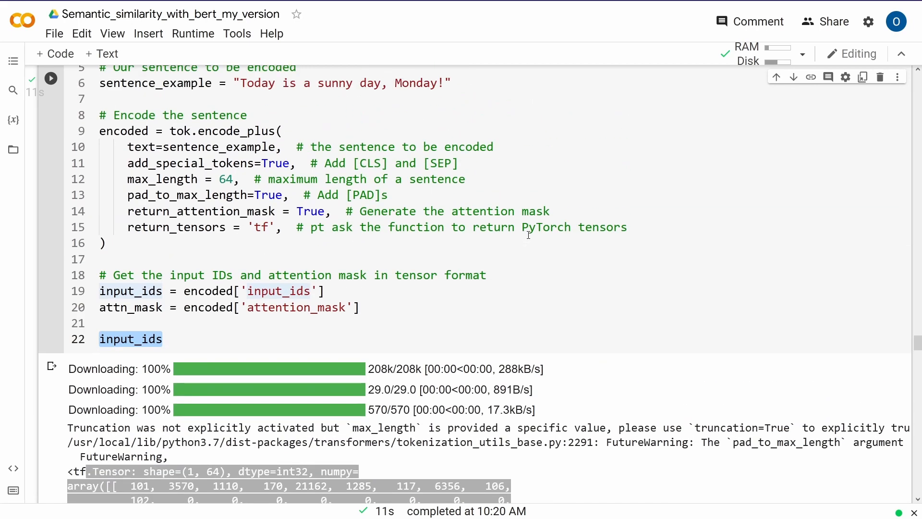
click(405, 82)
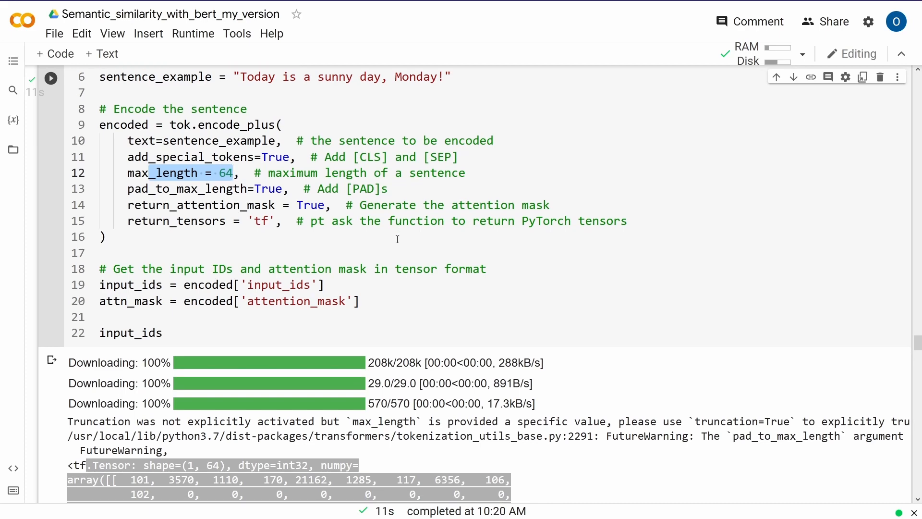
scroll(down, 3)
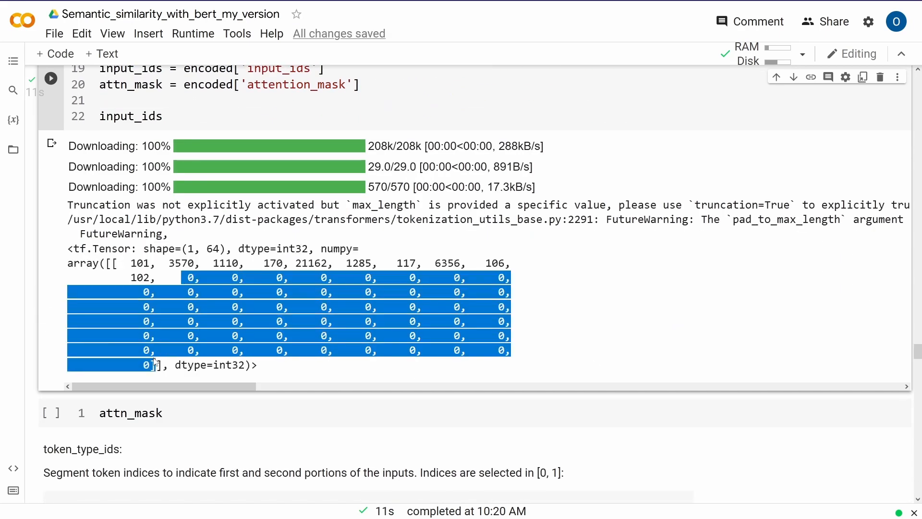
mouse_move(548, 319)
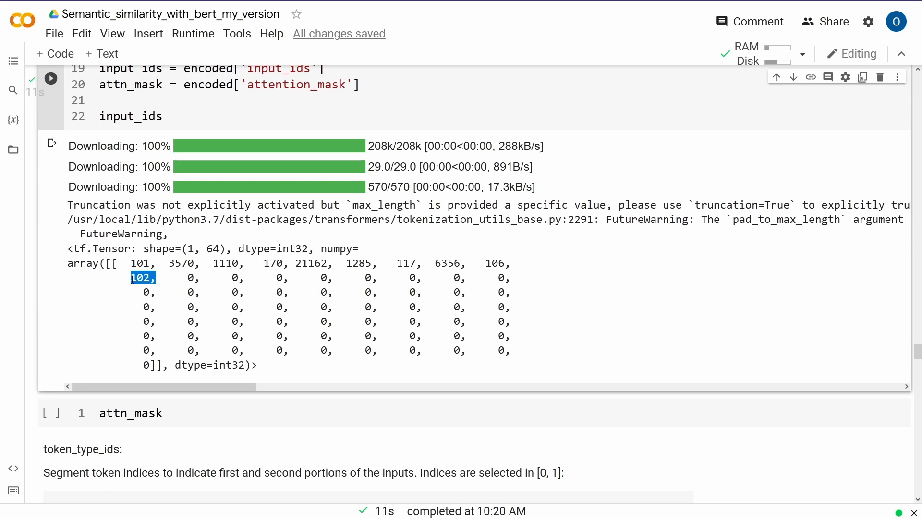
scroll(up, 3)
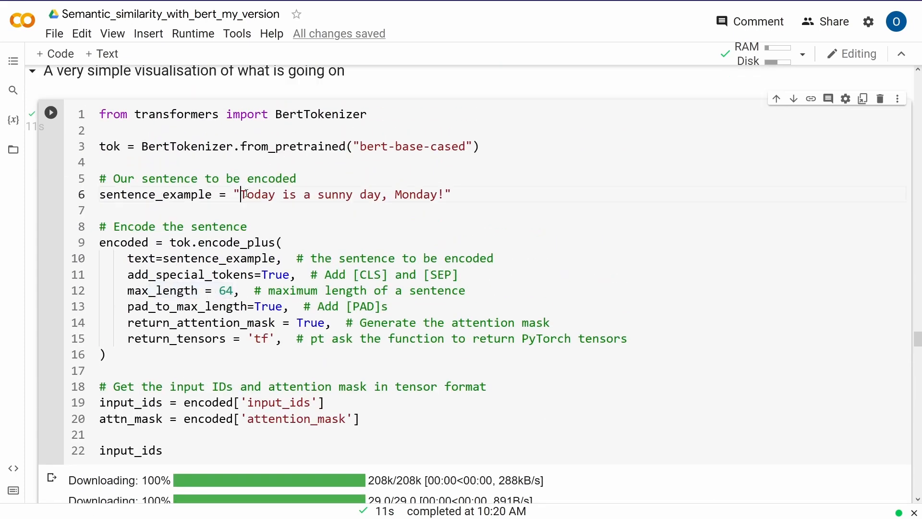
scroll(down, 3)
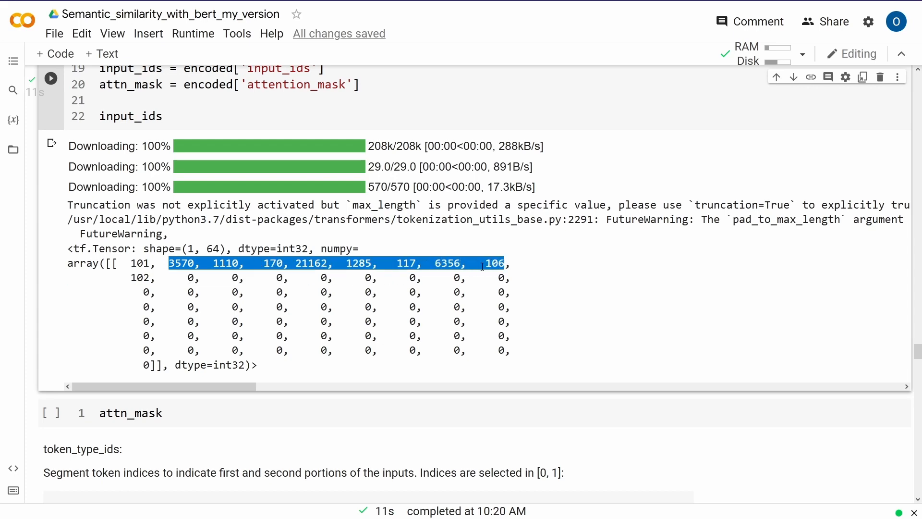
Run the attn_mask cell to show its 64-length mask of ten ones followed by zeros.
click(147, 412)
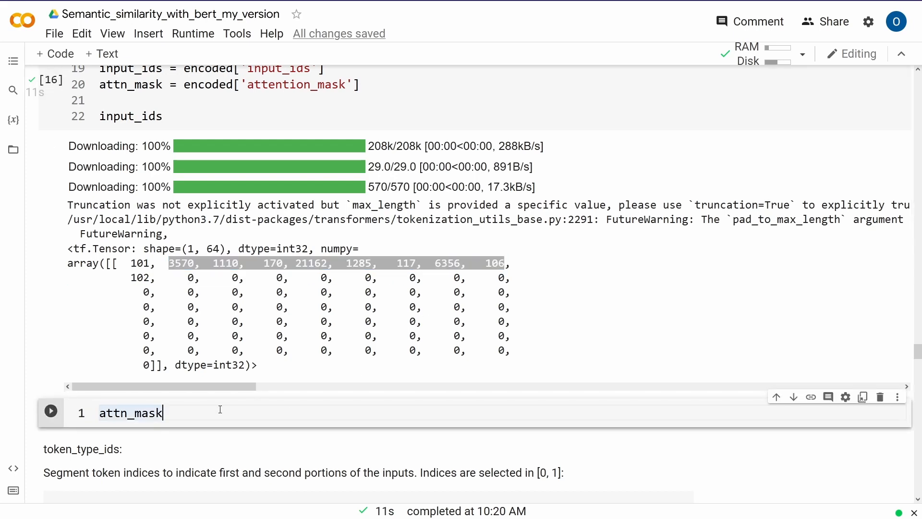
click(51, 411)
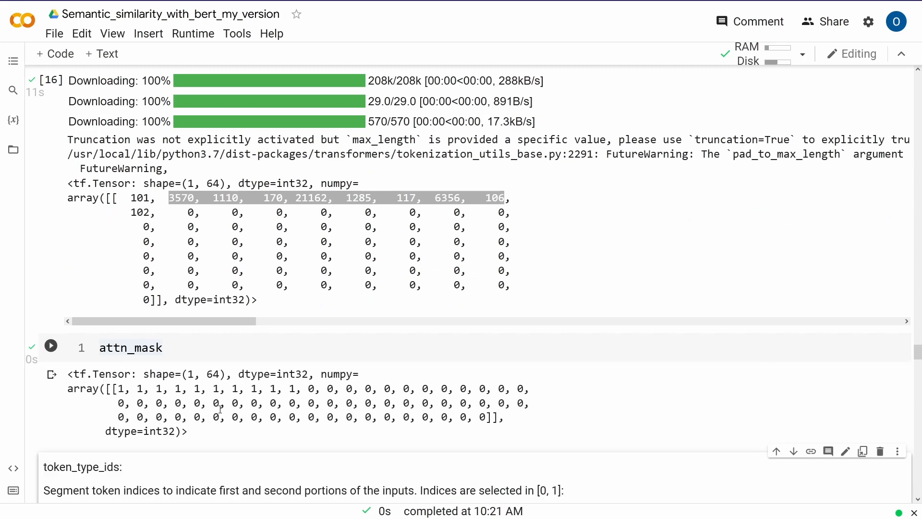
scroll(up, 3)
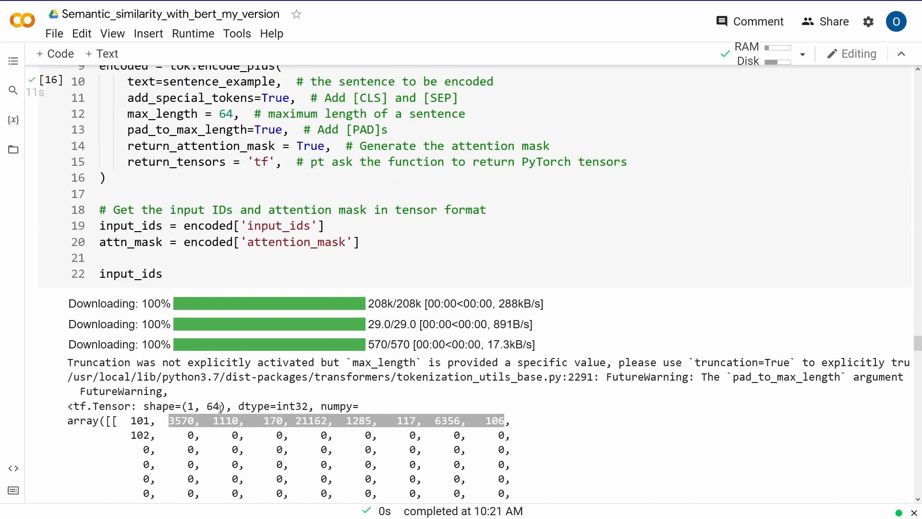
scroll(up, 3)
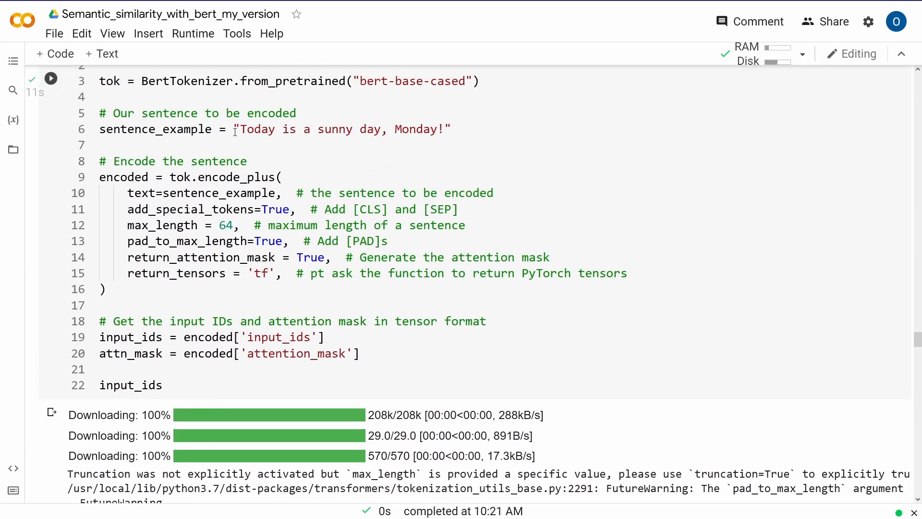
scroll(down, 3)
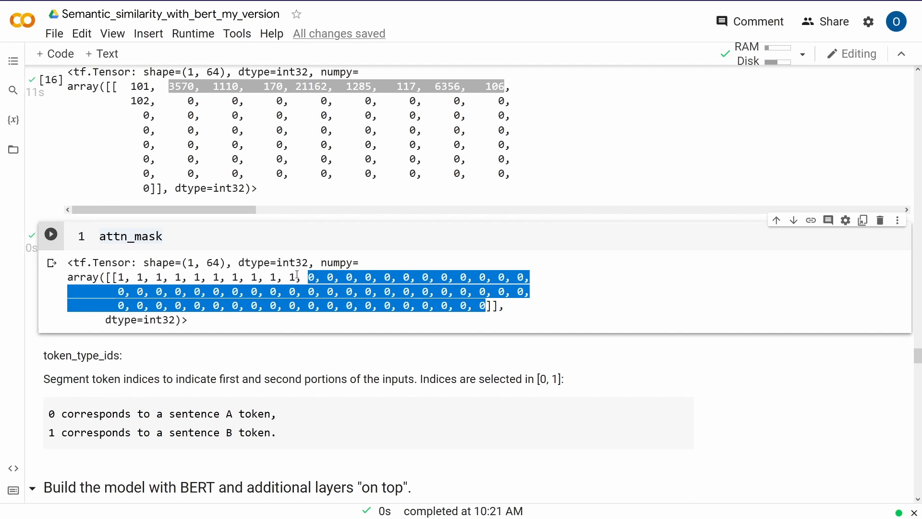
scroll(down, 3)
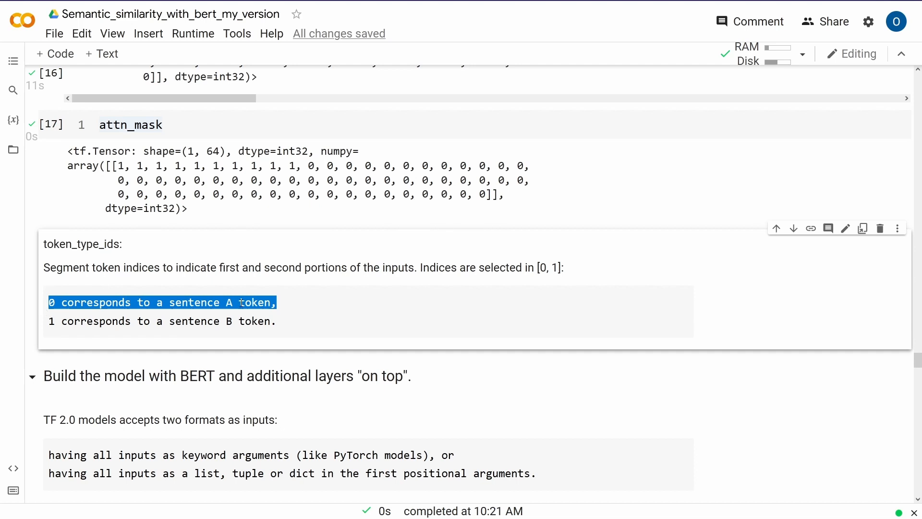
mouse_move(50, 331)
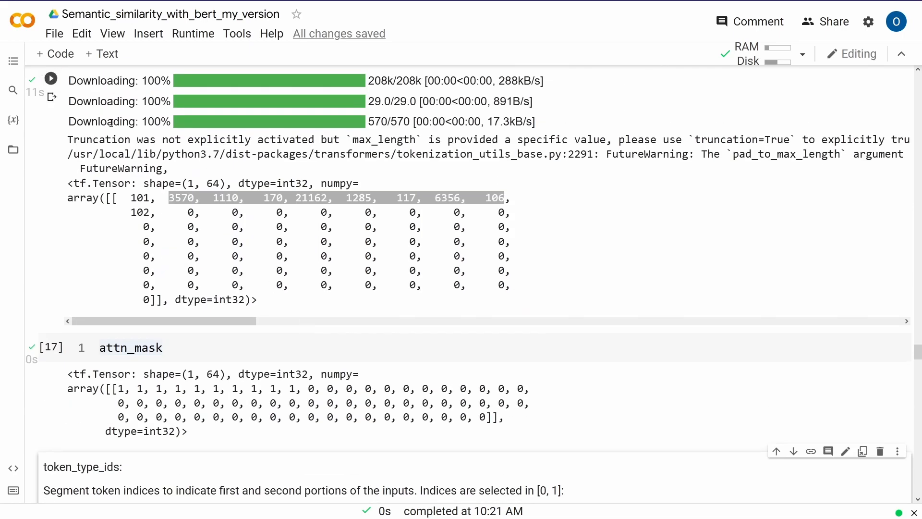
scroll(up, 3)
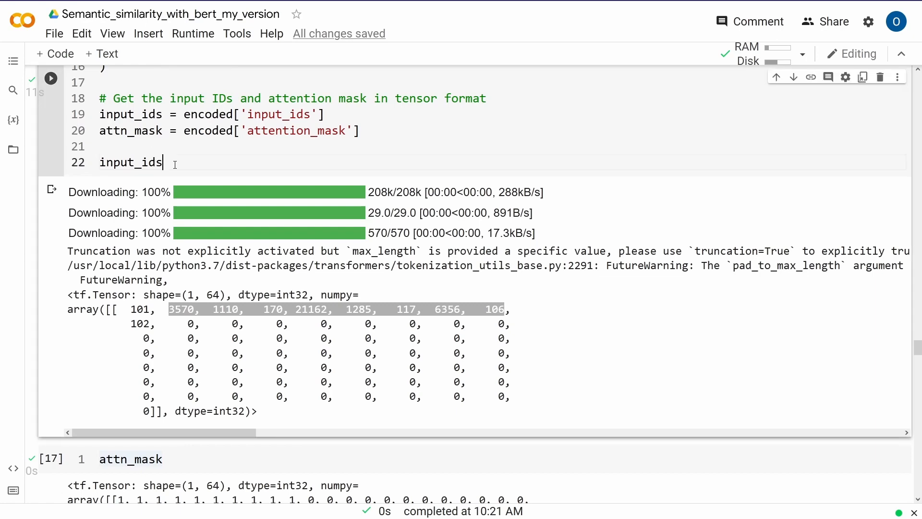
double_click(131, 162)
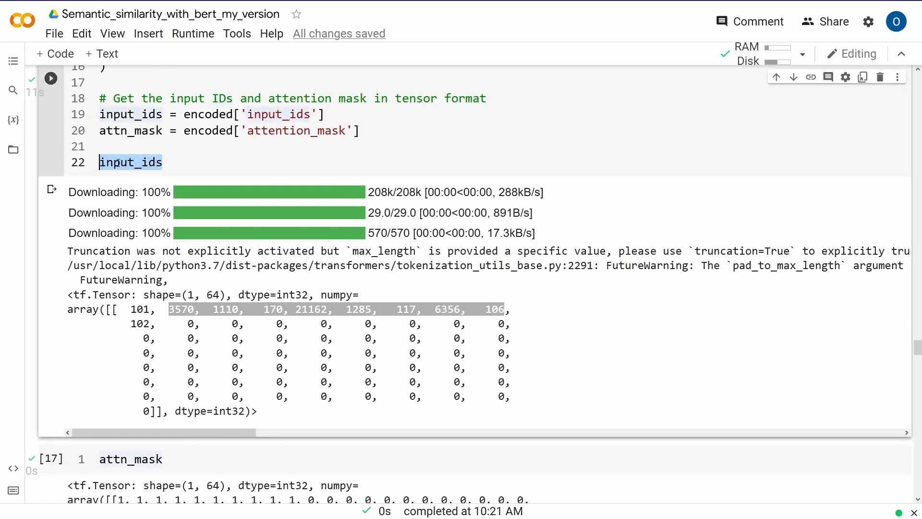
scroll(down, 3)
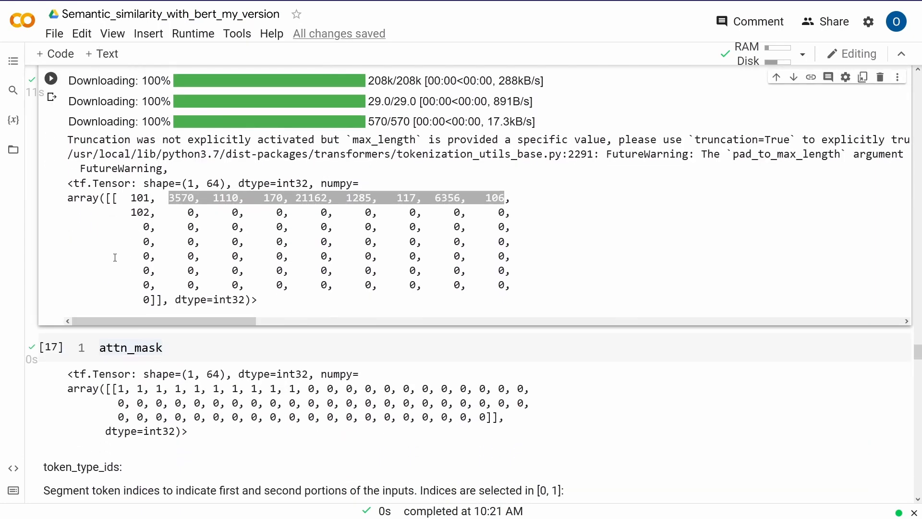
scroll(down, 3)
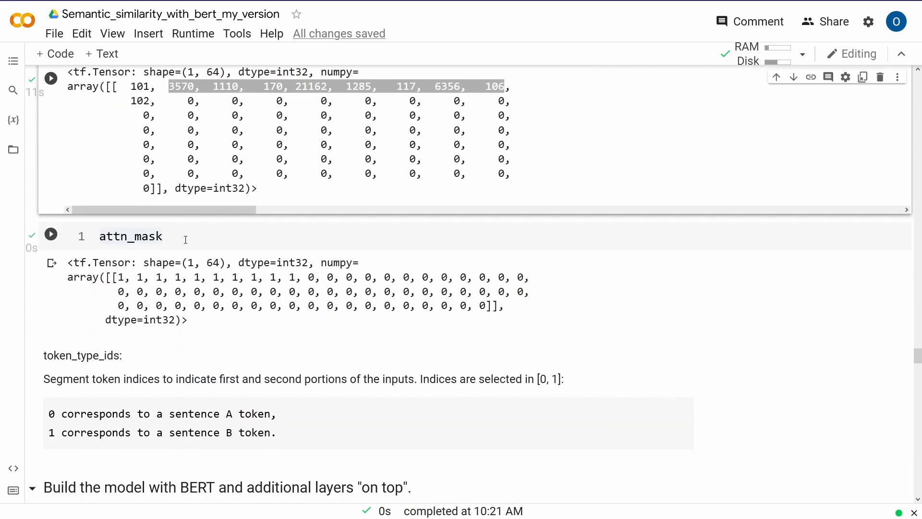
double_click(130, 237)
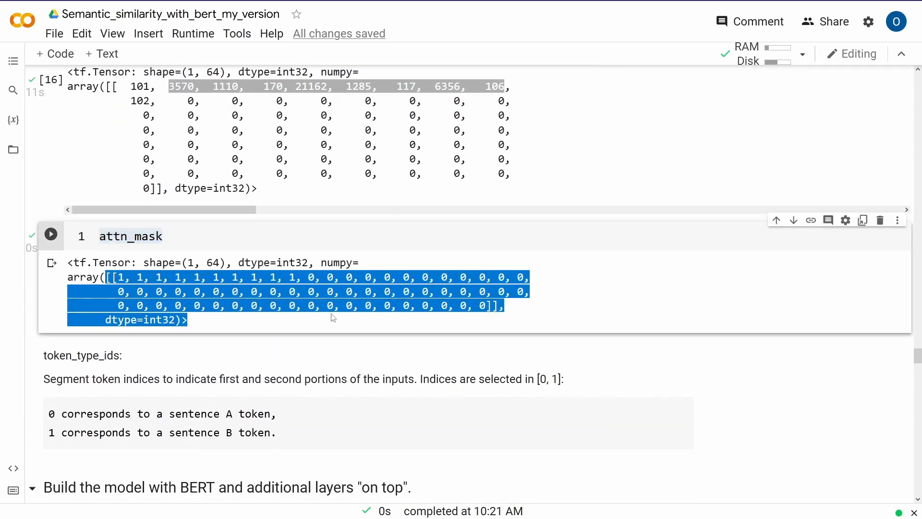
scroll(down, 3)
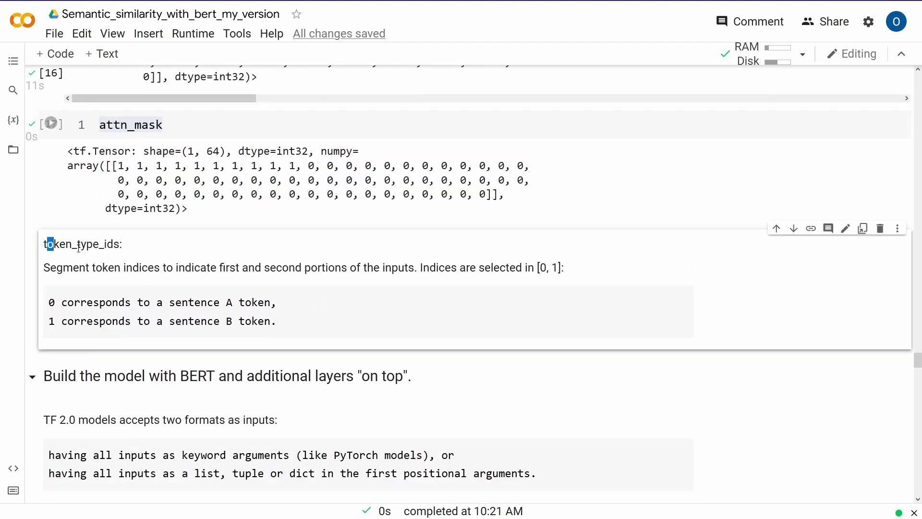
double_click(83, 243)
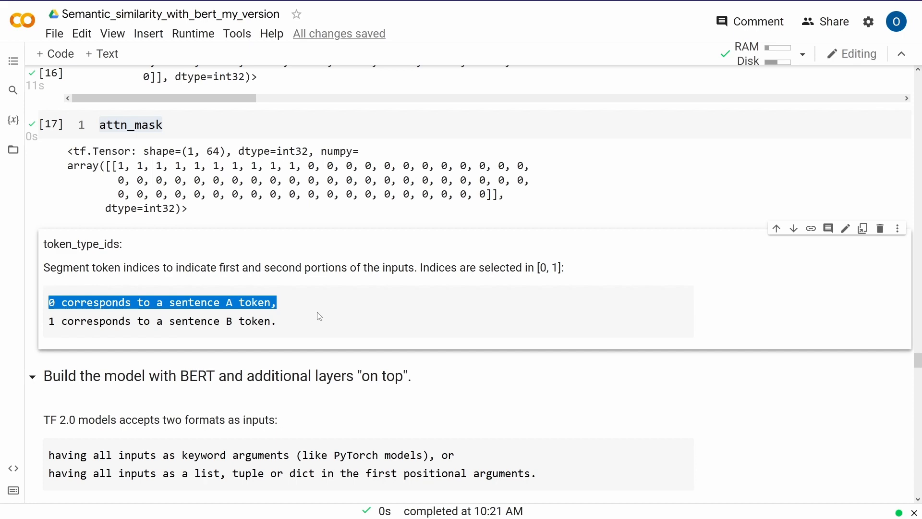
scroll(down, 3)
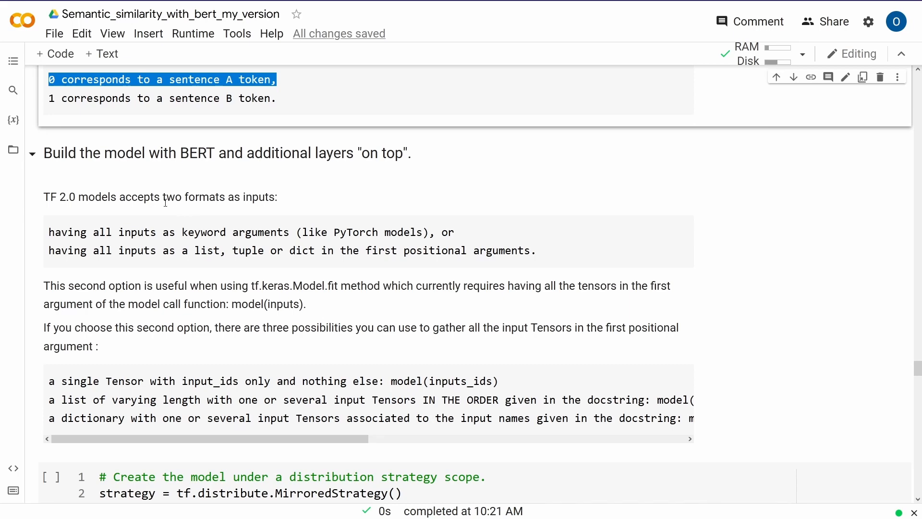
scroll(down, 3)
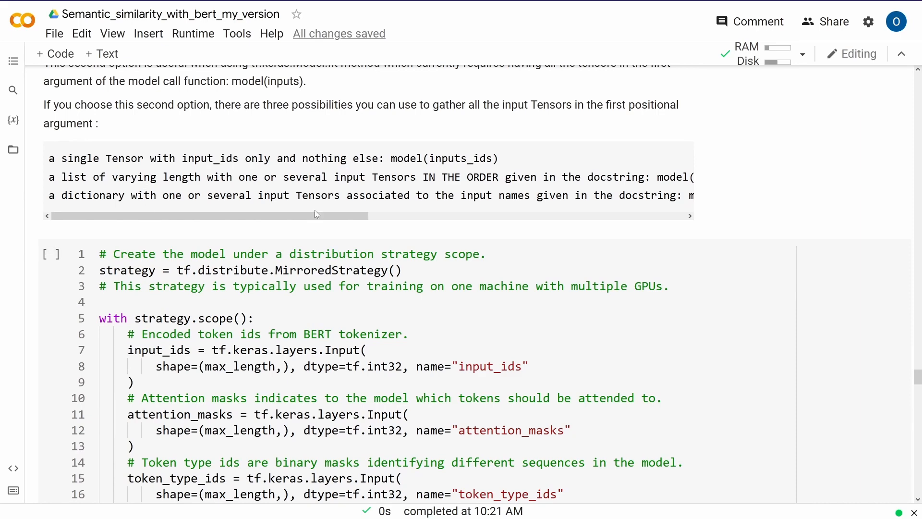
scroll(right, 3)
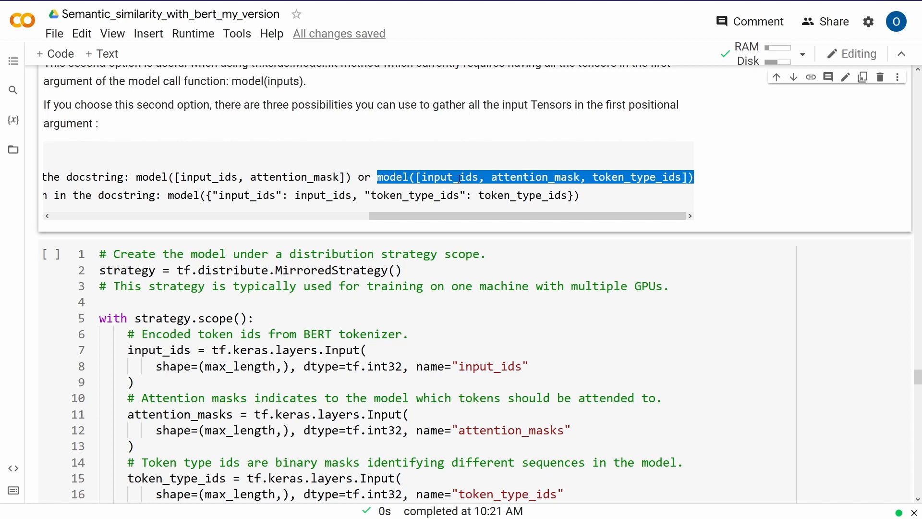
scroll(down, 3)
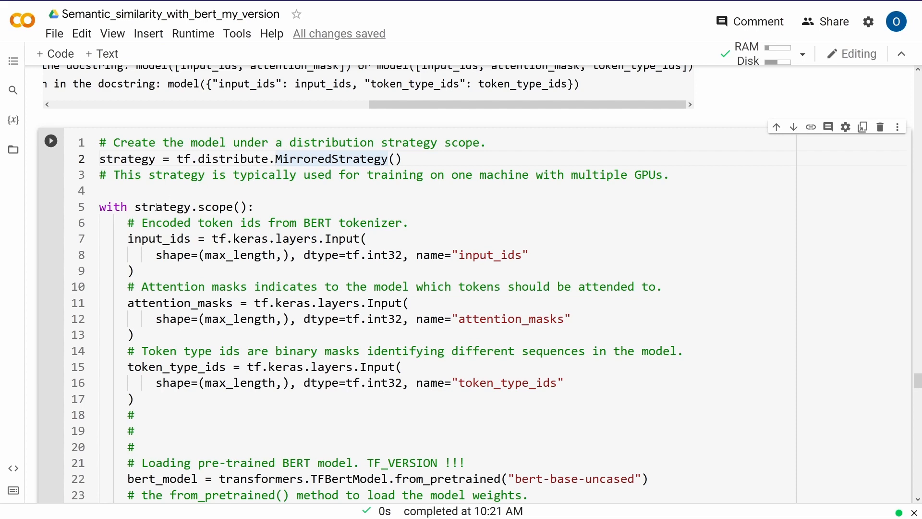
scroll(up, 3)
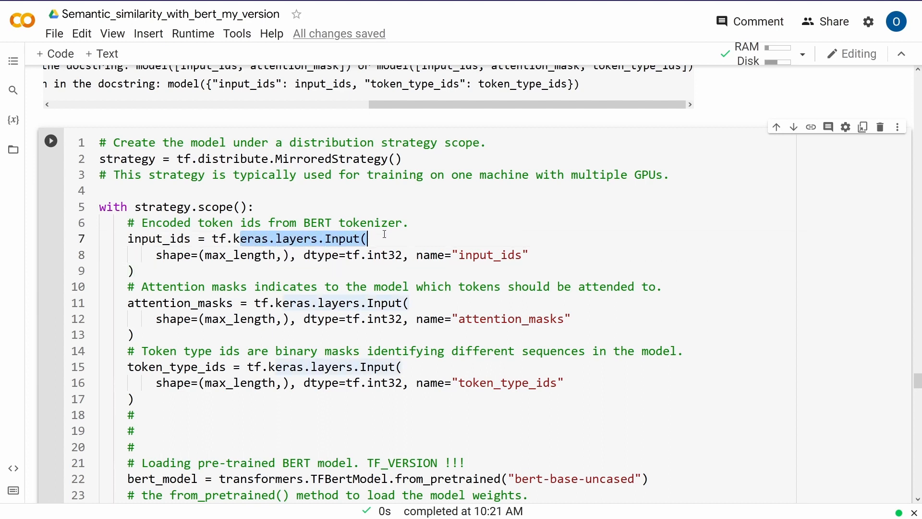
mouse_move(427, 226)
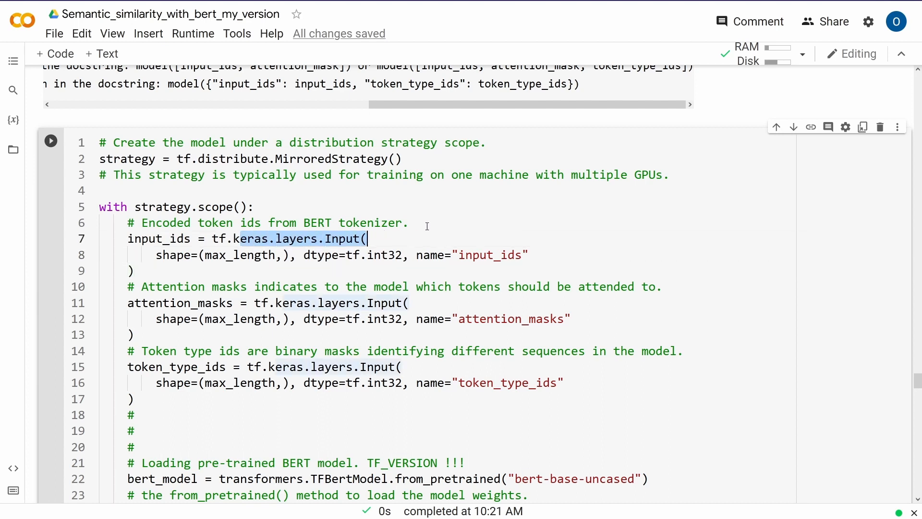
mouse_move(136, 230)
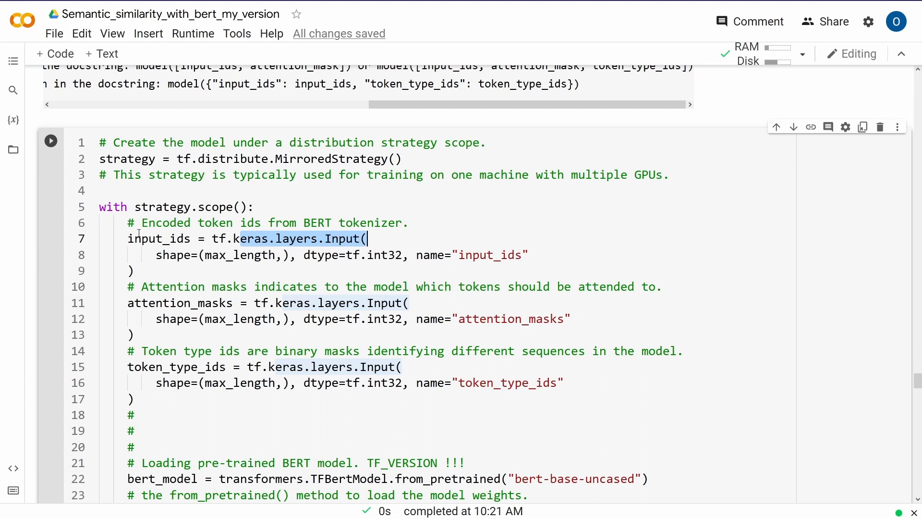
double_click(158, 238)
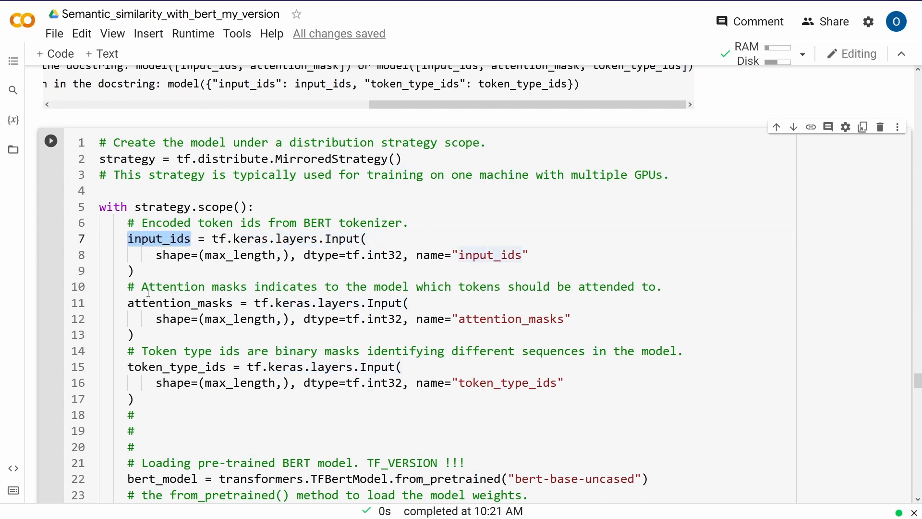
double_click(181, 303)
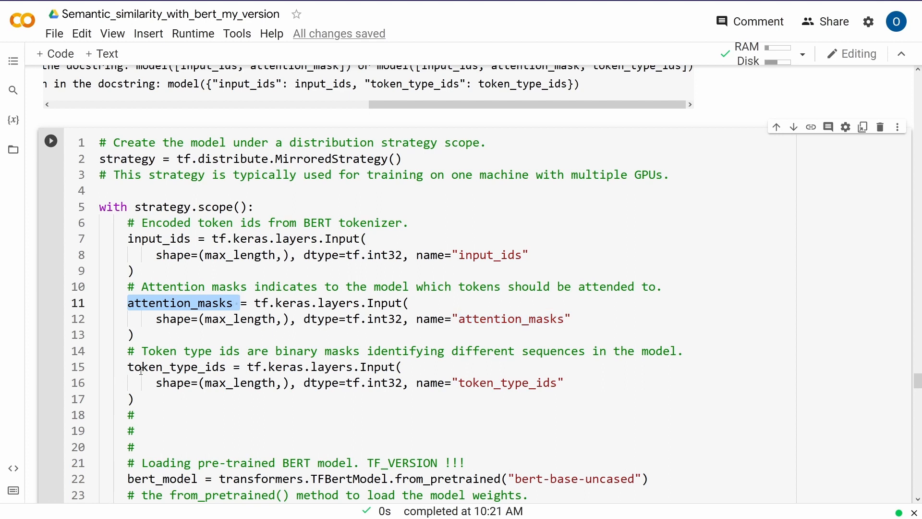
double_click(176, 366)
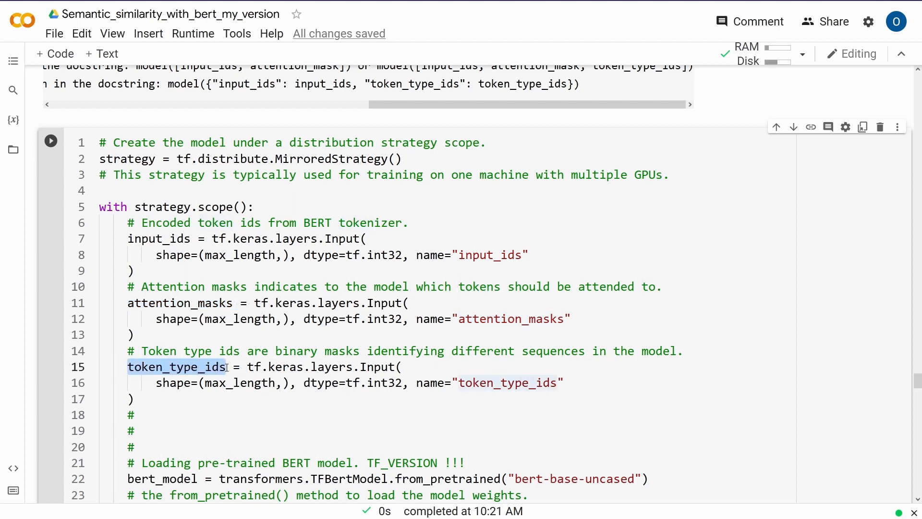
mouse_move(237, 358)
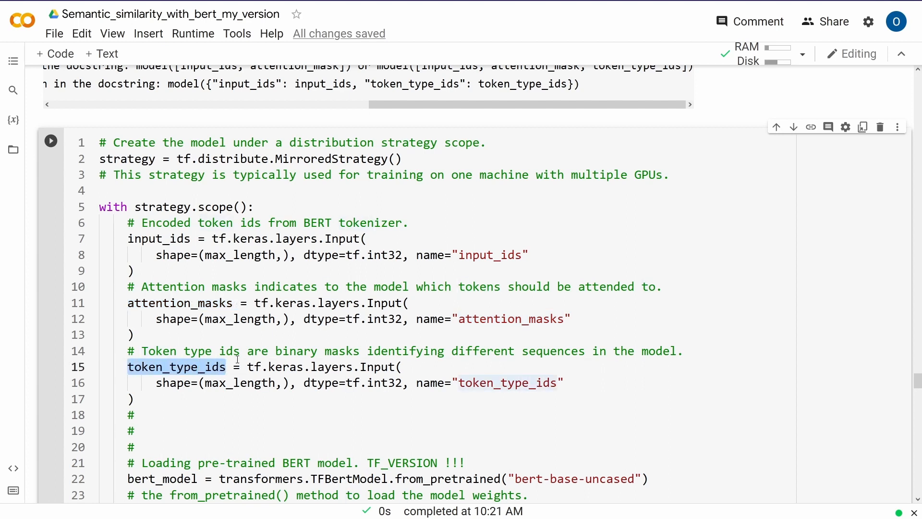
scroll(down, 3)
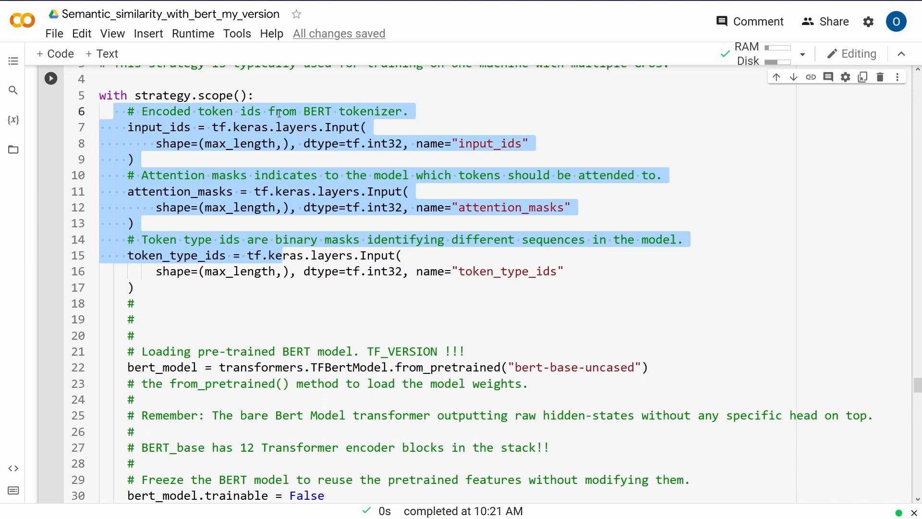
click(321, 191)
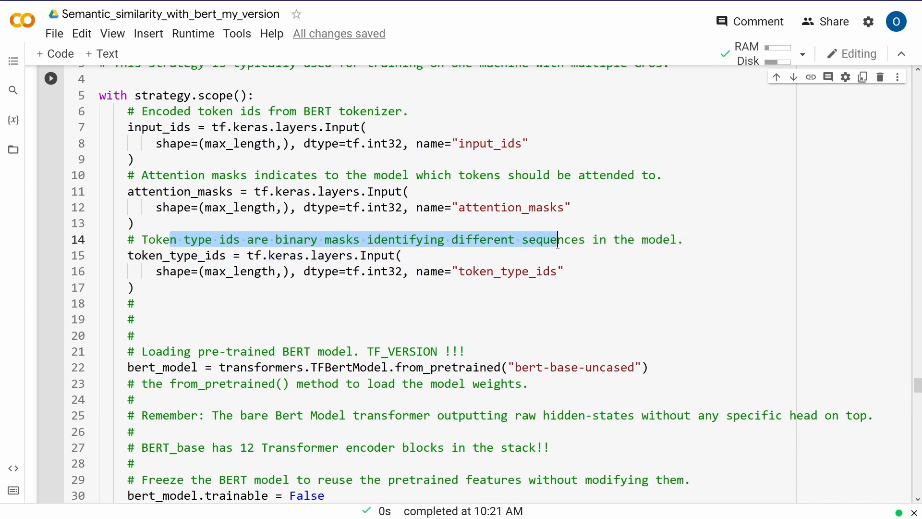
scroll(down, 3)
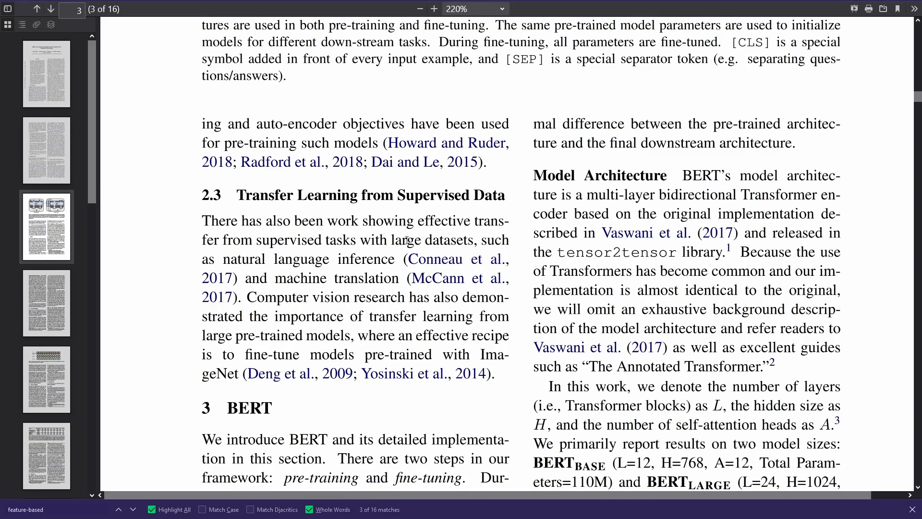
scroll(up, 3)
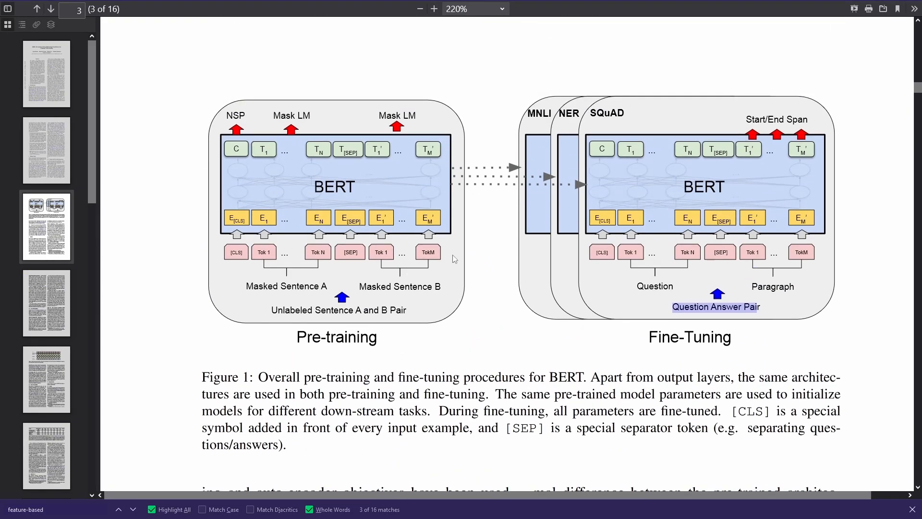
mouse_move(272, 316)
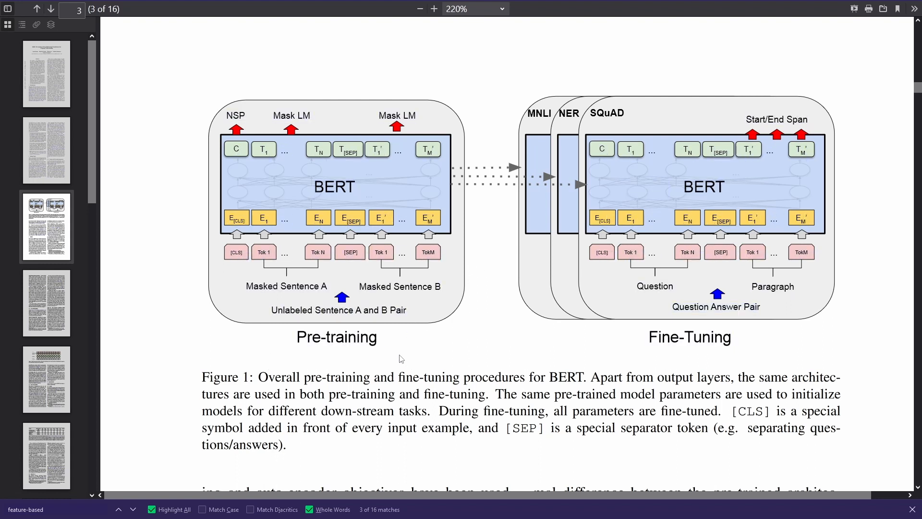
mouse_move(644, 28)
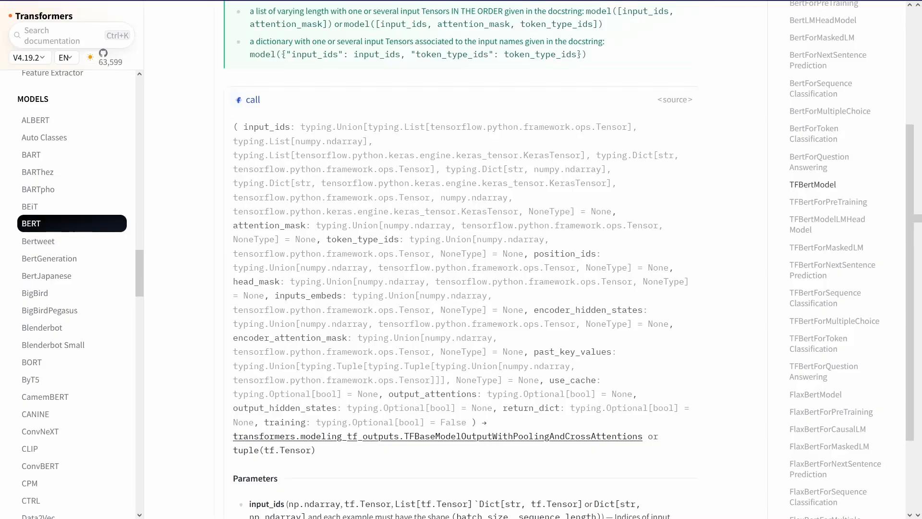
Jump to the TFBertModel class section from the BERT docs' right-hand contents list.
scroll(up, 3)
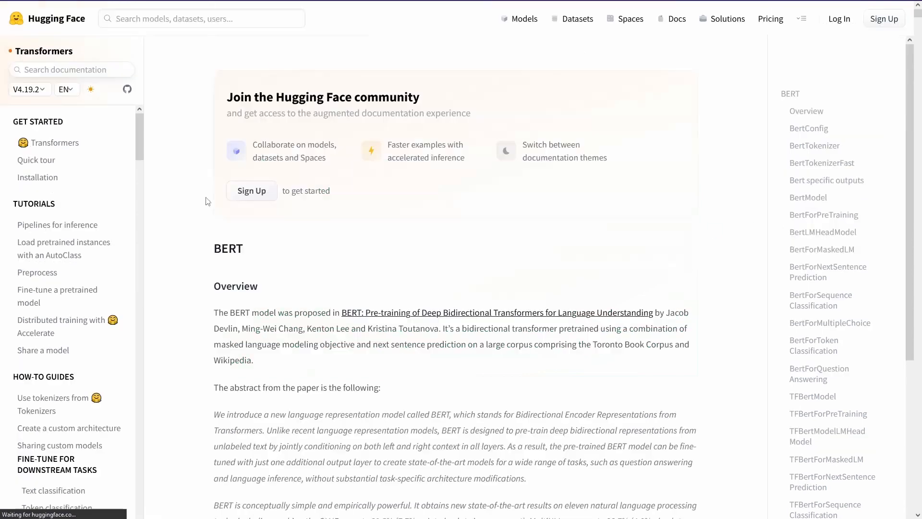
scroll(down, 3)
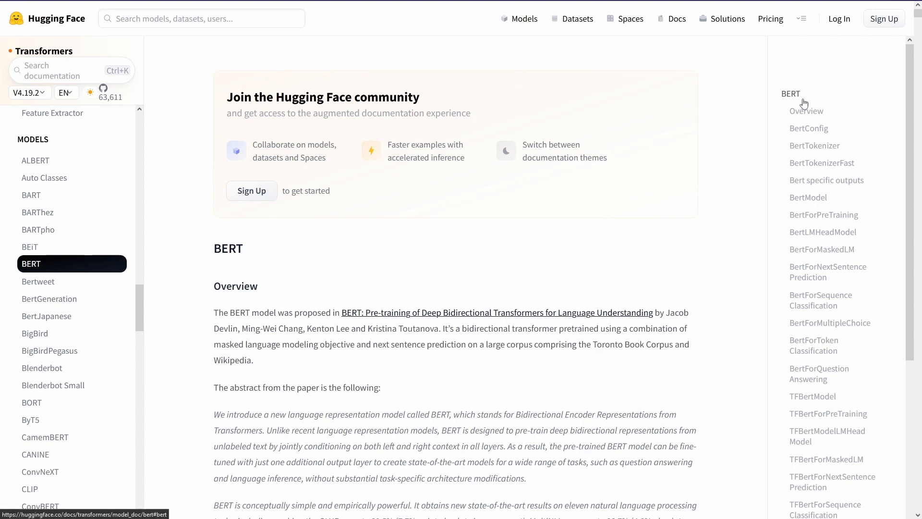
mouse_move(809, 128)
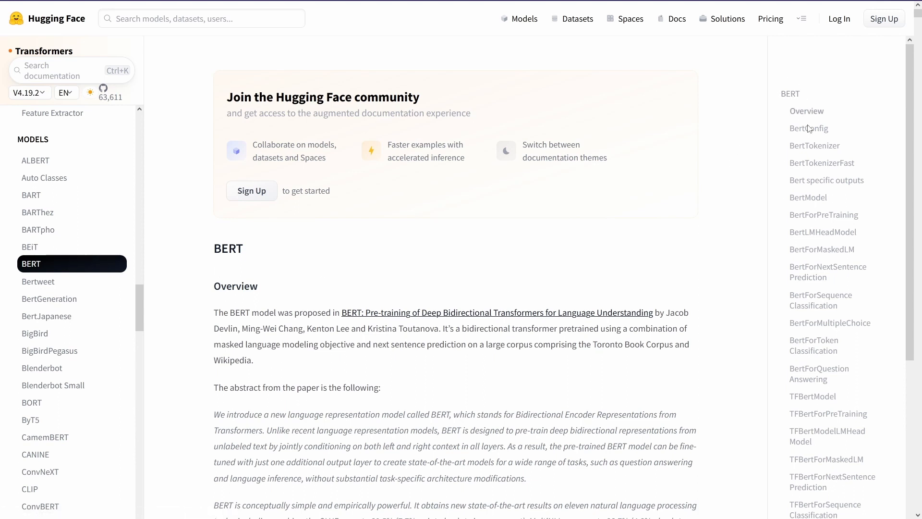
scroll(down, 3)
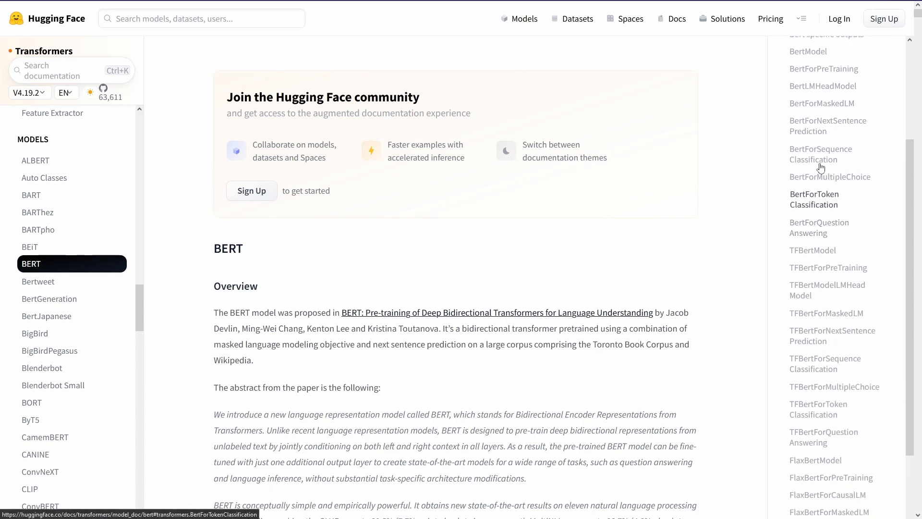
scroll(up, 3)
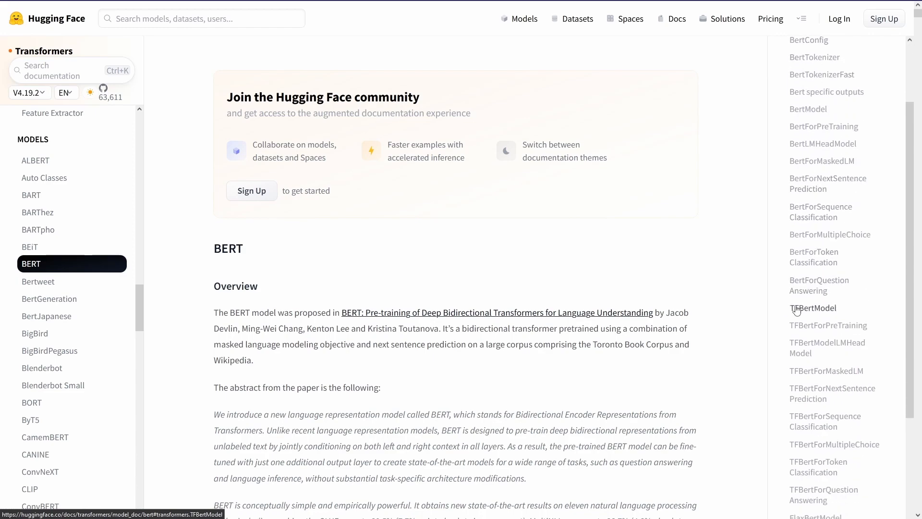
click(814, 308)
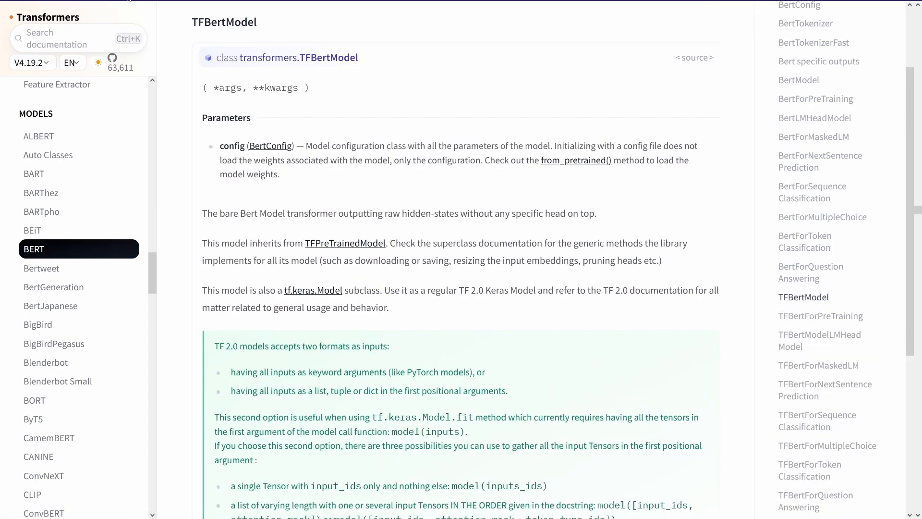
Scroll past TFBertModel's input-format note and call signature to its collapsed Parameters list.
scroll(down, 3)
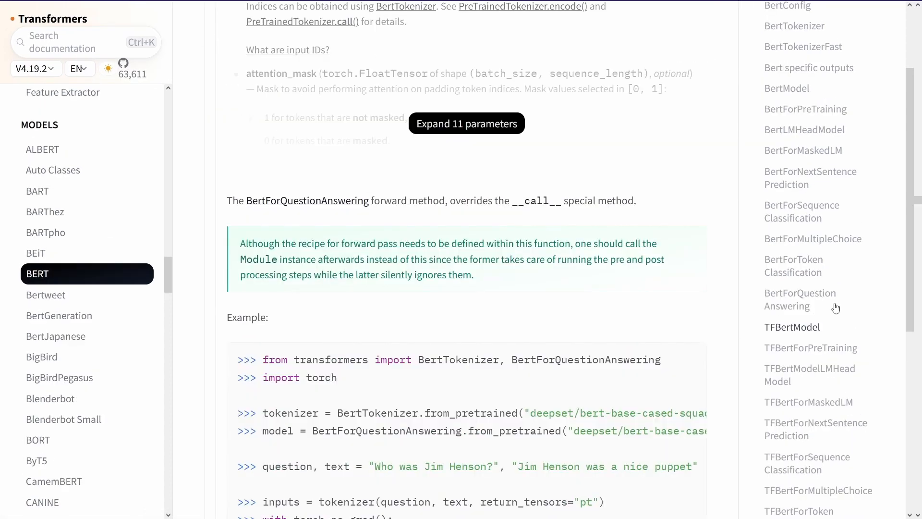
click(792, 327)
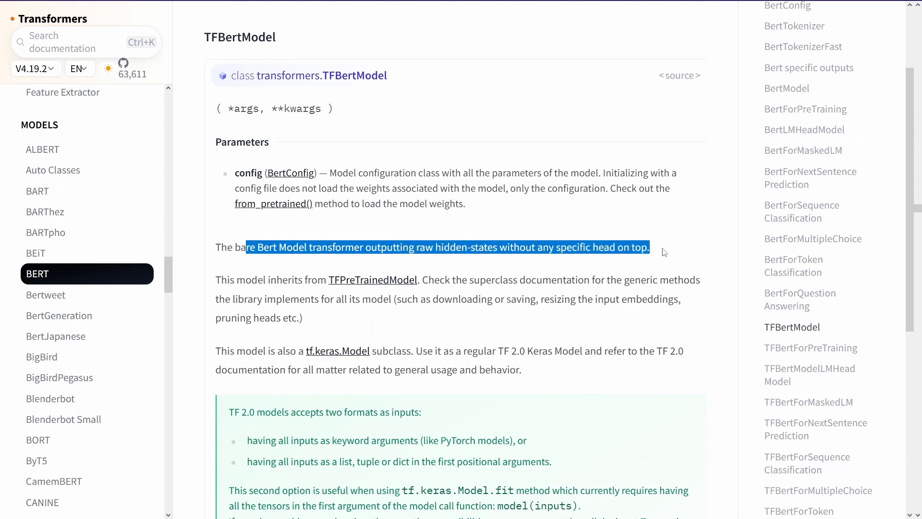
mouse_move(452, 277)
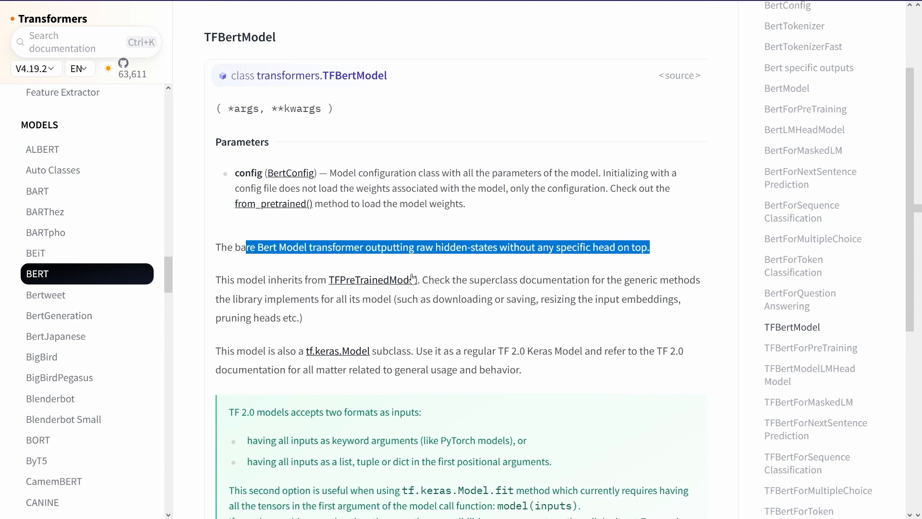
mouse_move(358, 285)
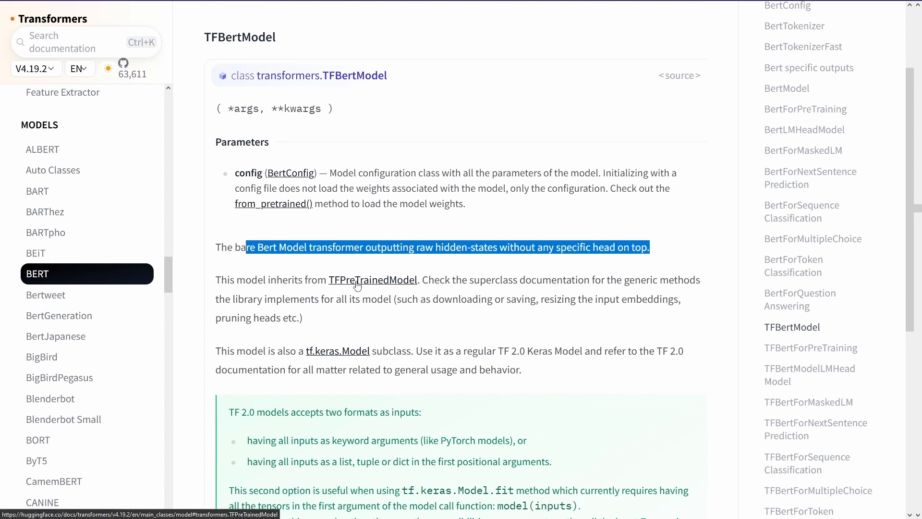
mouse_move(512, 322)
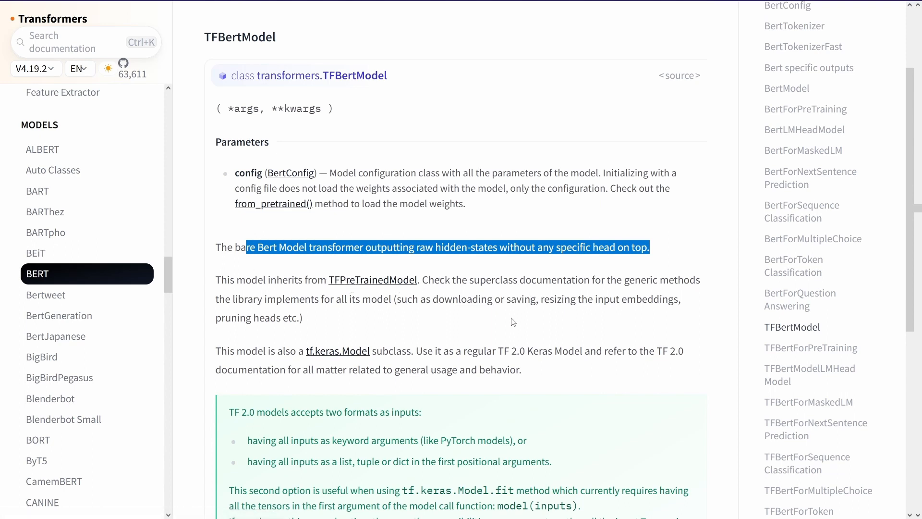
scroll(down, 3)
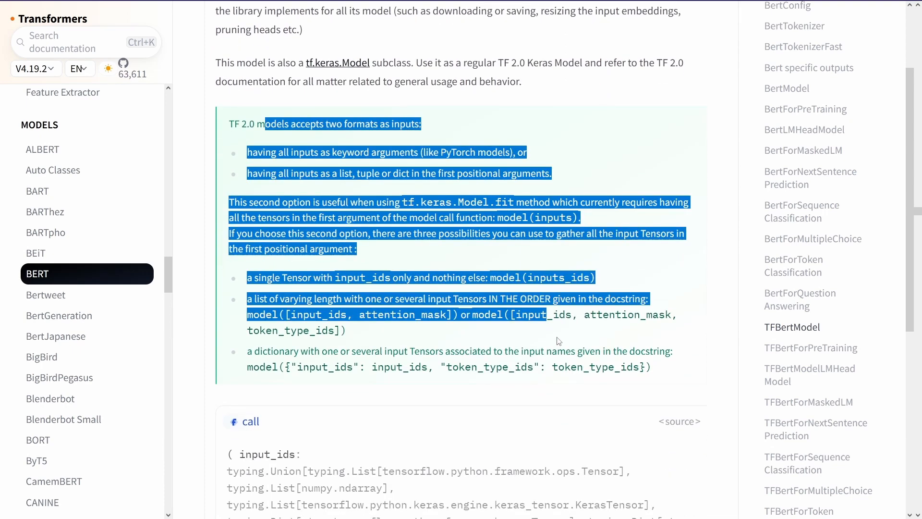
click(468, 315)
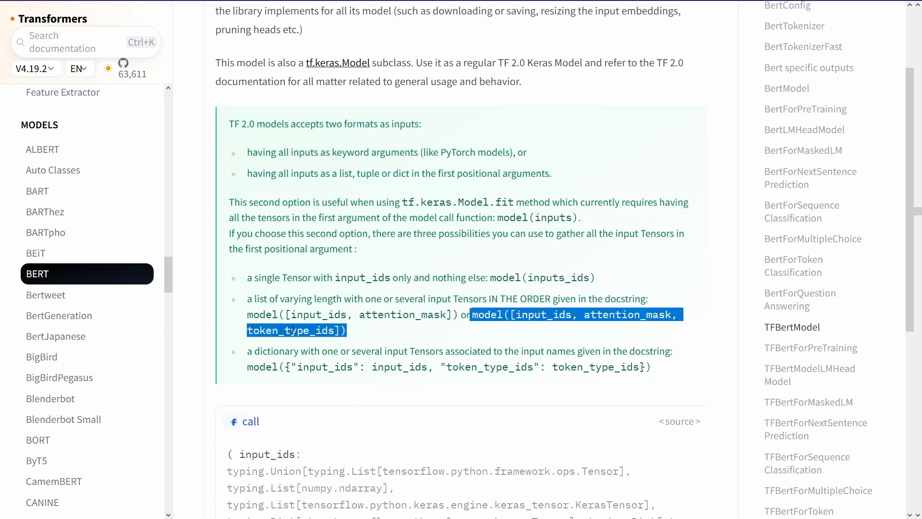
scroll(down, 3)
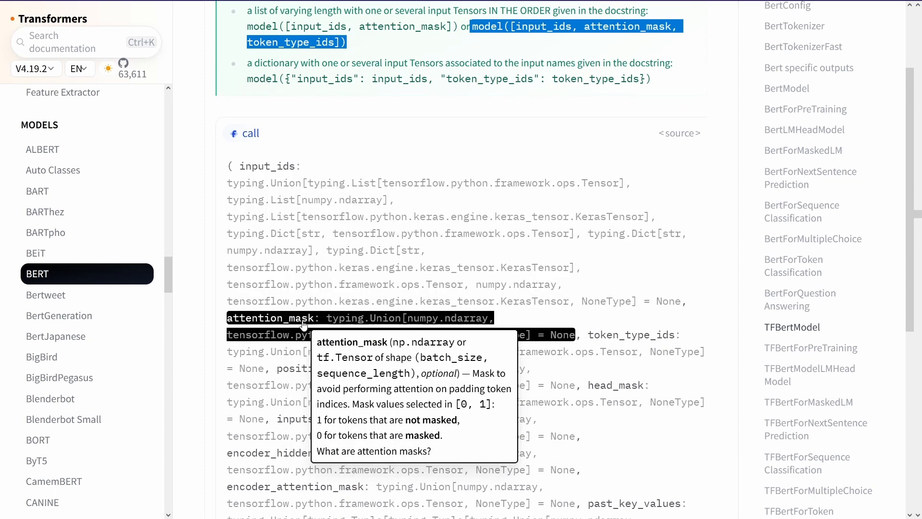
scroll(down, 3)
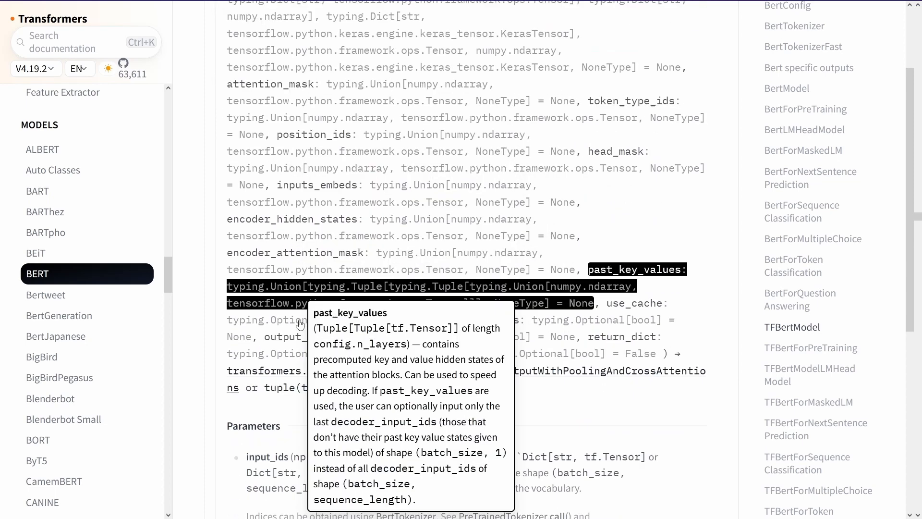
scroll(down, 3)
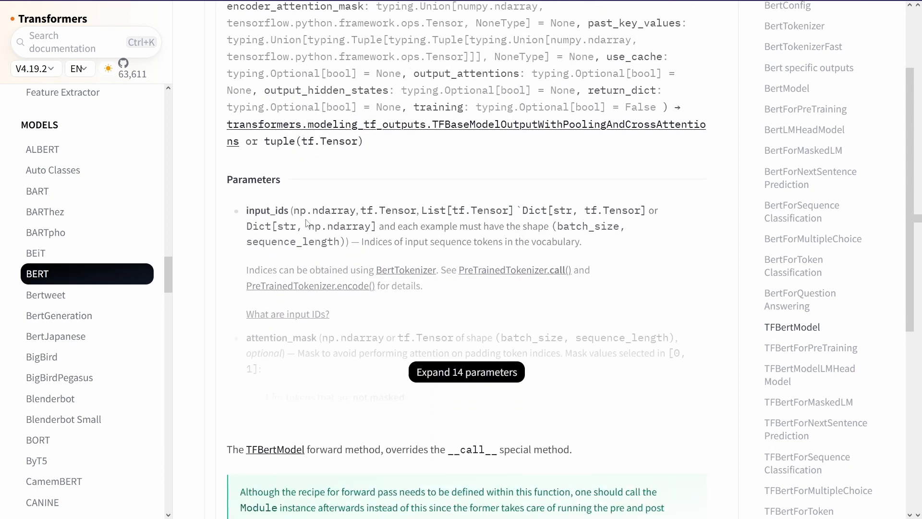
Expand all 14 call parameters and read through input_ids, the return values and the usage example.
click(467, 372)
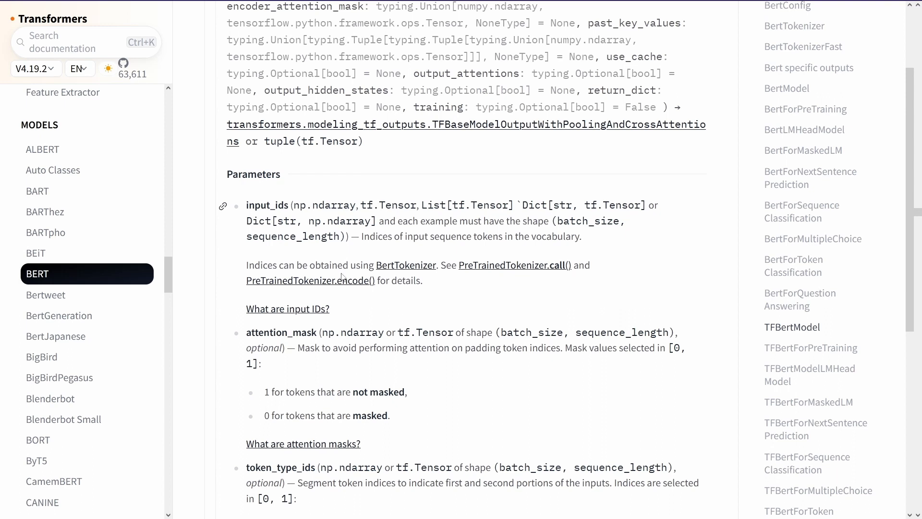
double_click(268, 206)
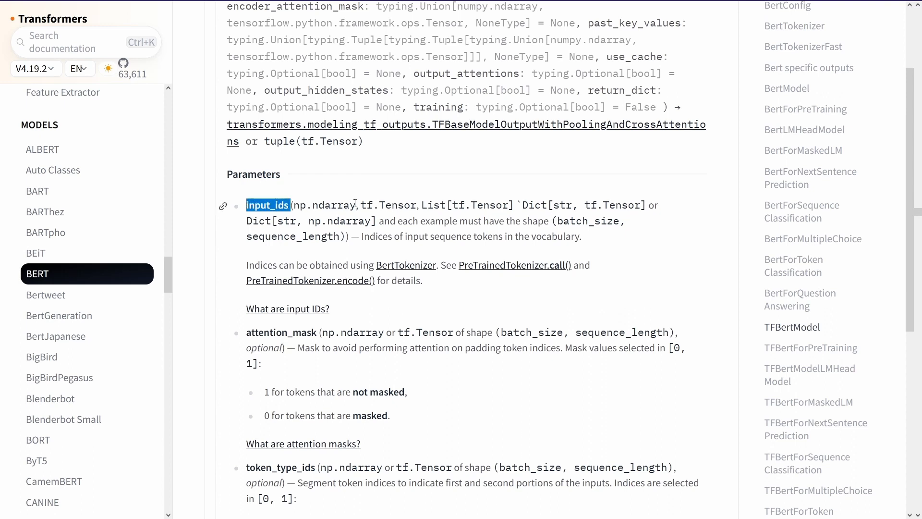
scroll(down, 3)
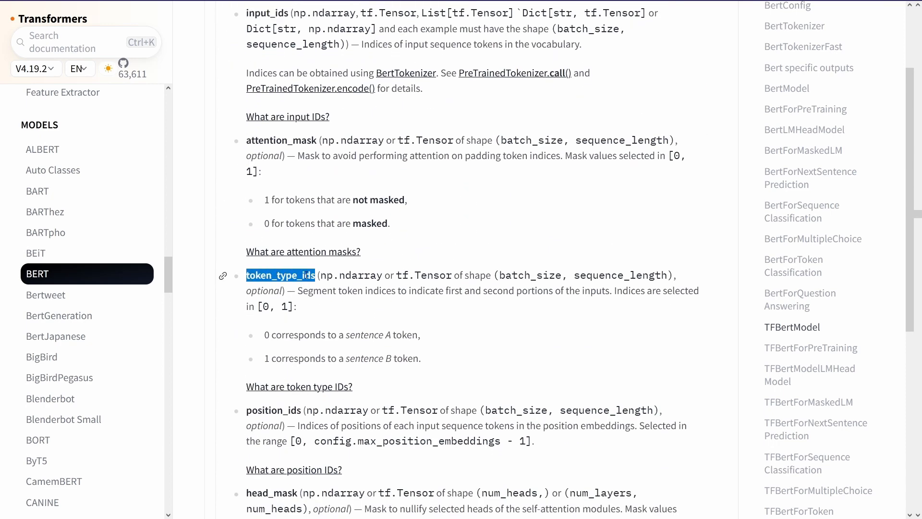
scroll(down, 3)
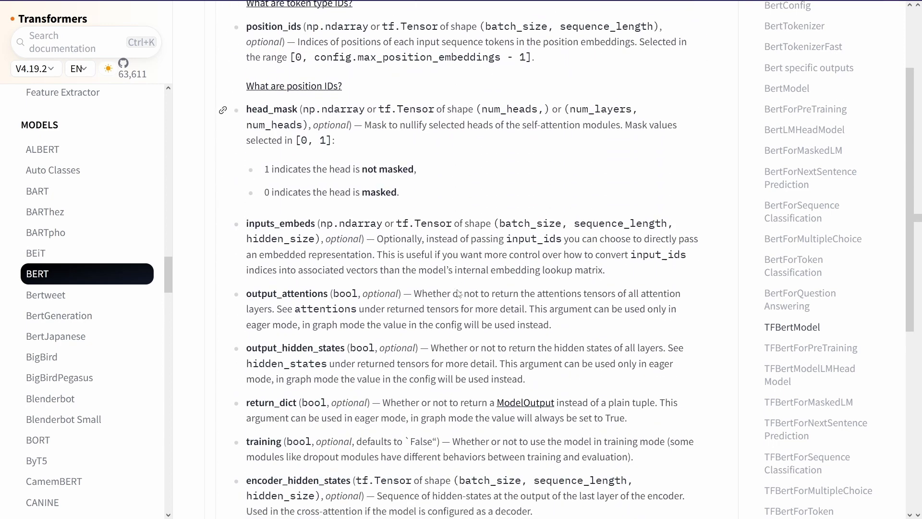
scroll(down, 3)
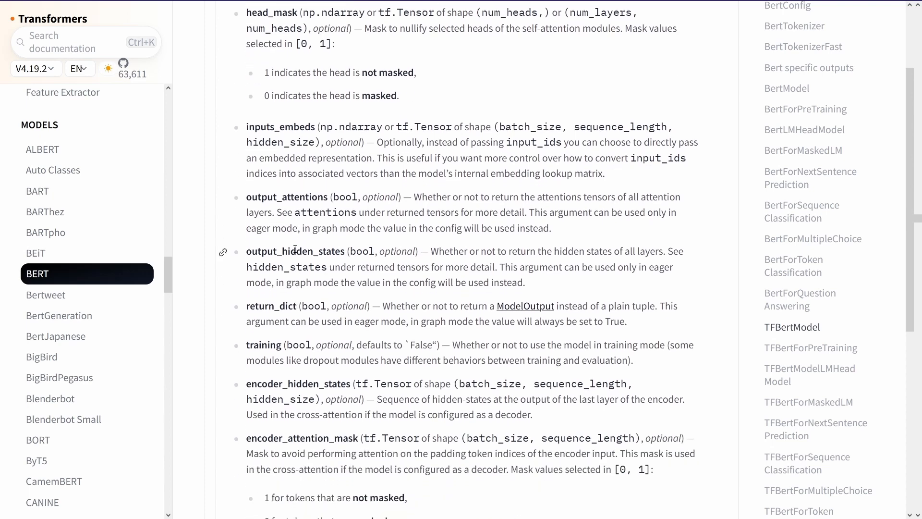
scroll(down, 3)
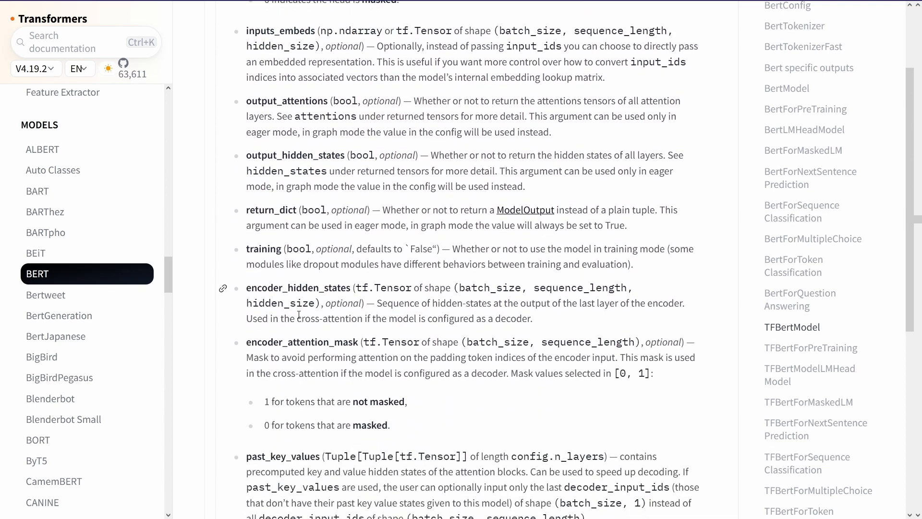
scroll(down, 3)
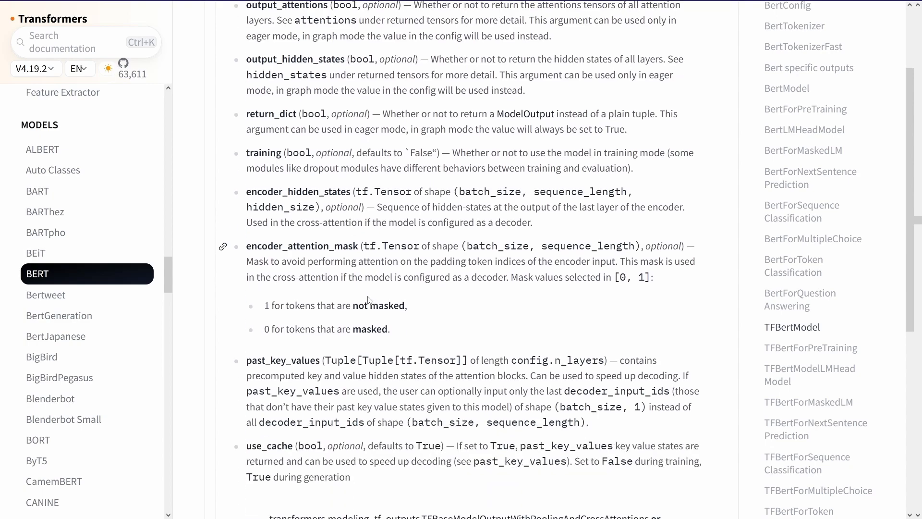
scroll(down, 3)
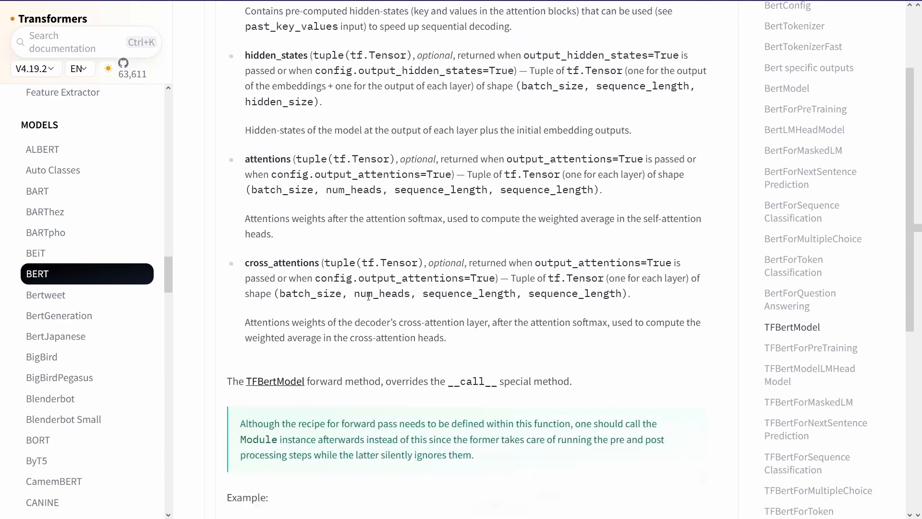
scroll(down, 3)
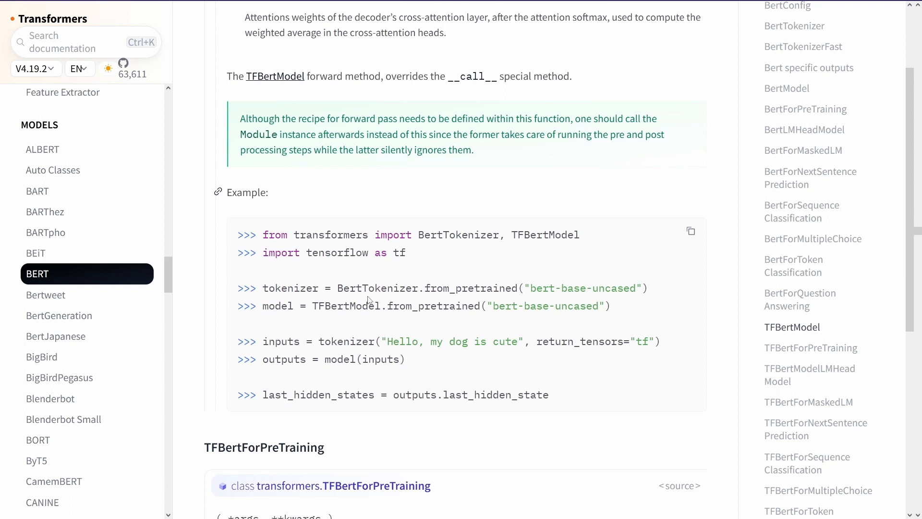
mouse_move(554, 400)
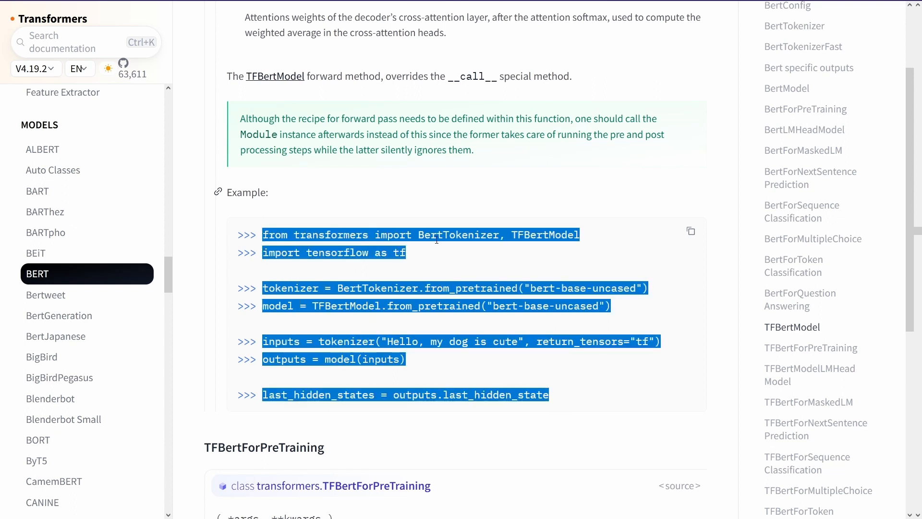
click(430, 265)
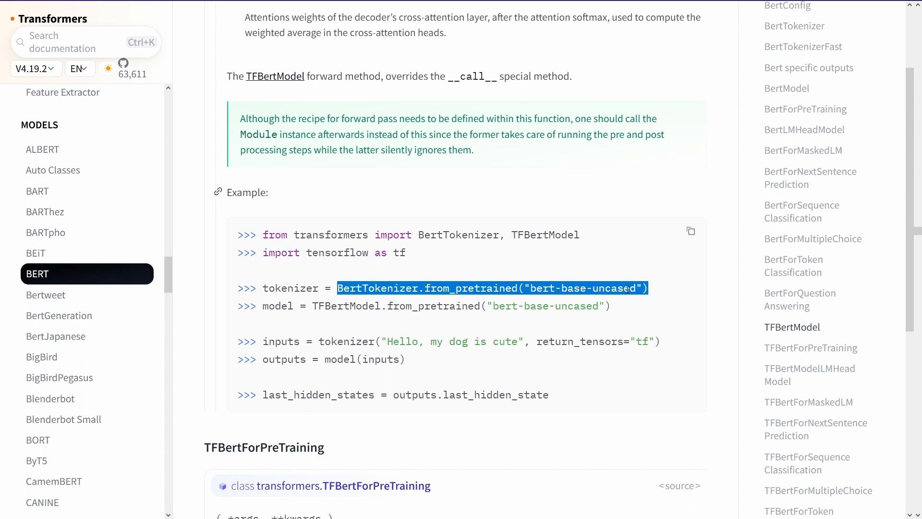
mouse_move(580, 296)
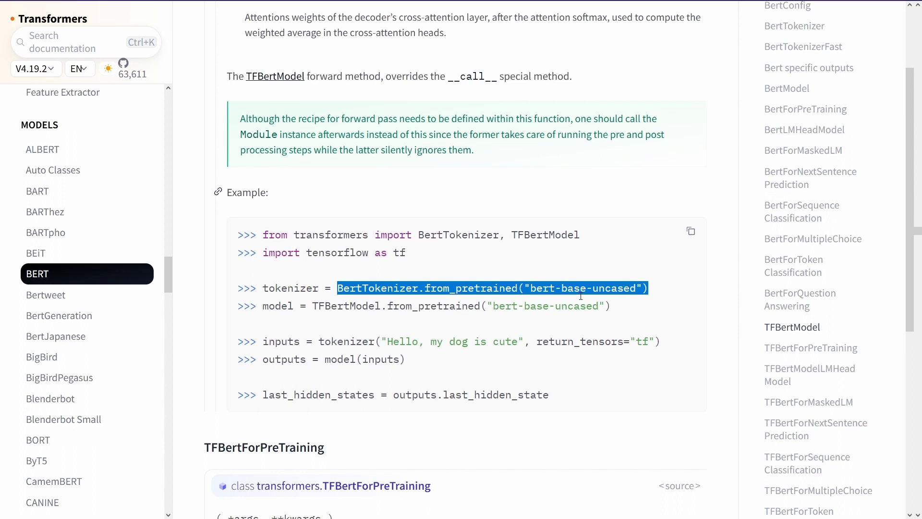
mouse_move(286, 308)
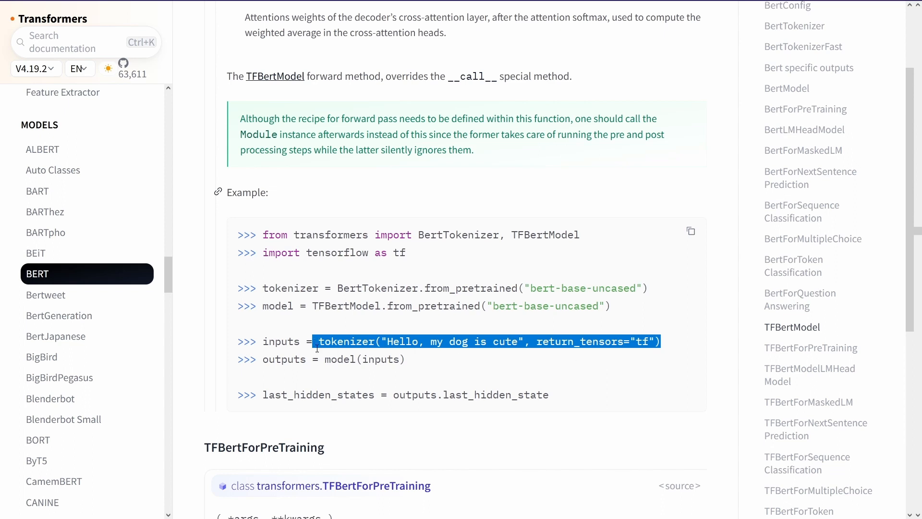
double_click(363, 358)
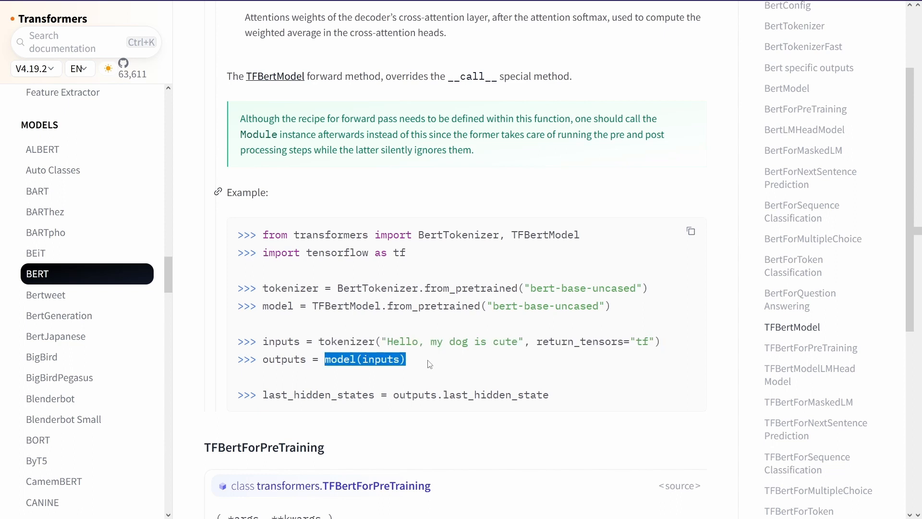
mouse_move(354, 373)
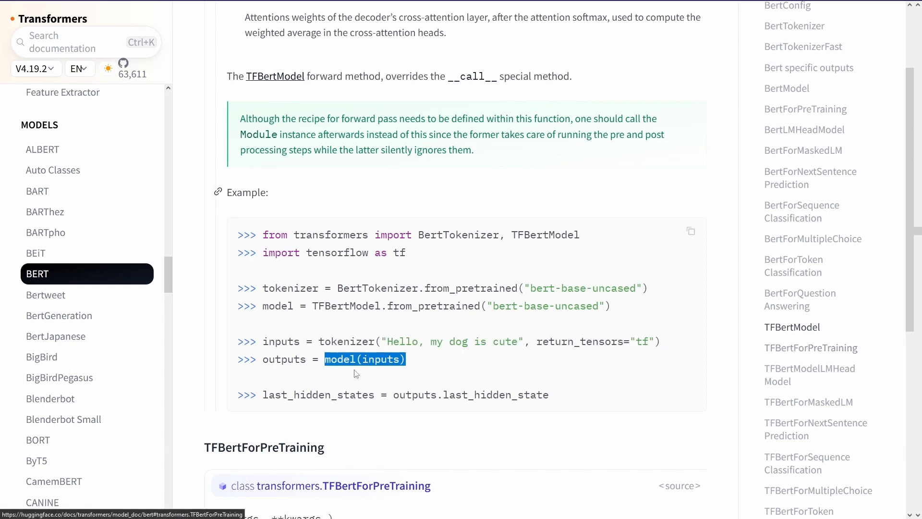
mouse_move(316, 357)
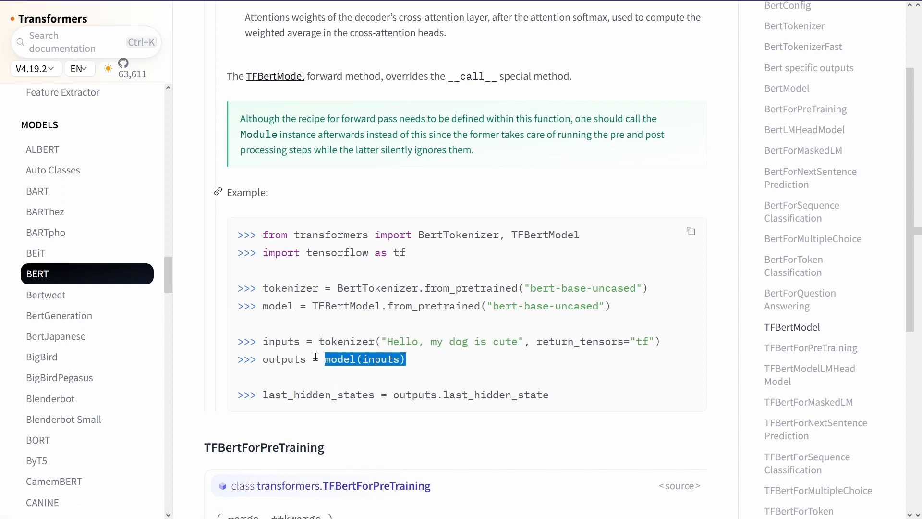
double_click(284, 358)
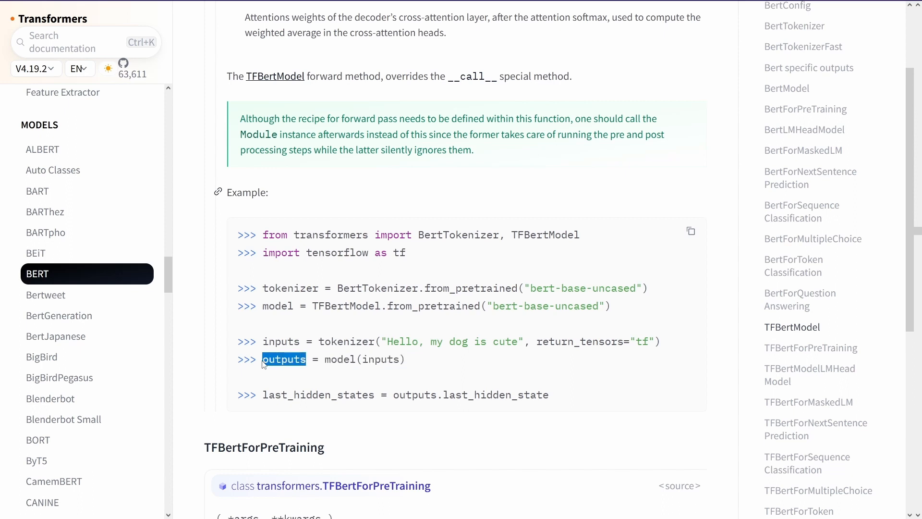
double_click(496, 395)
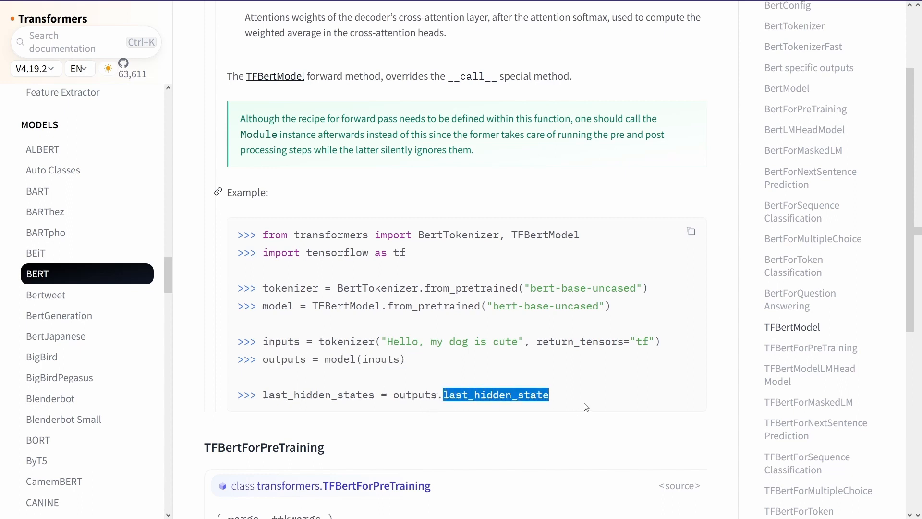
mouse_move(584, 336)
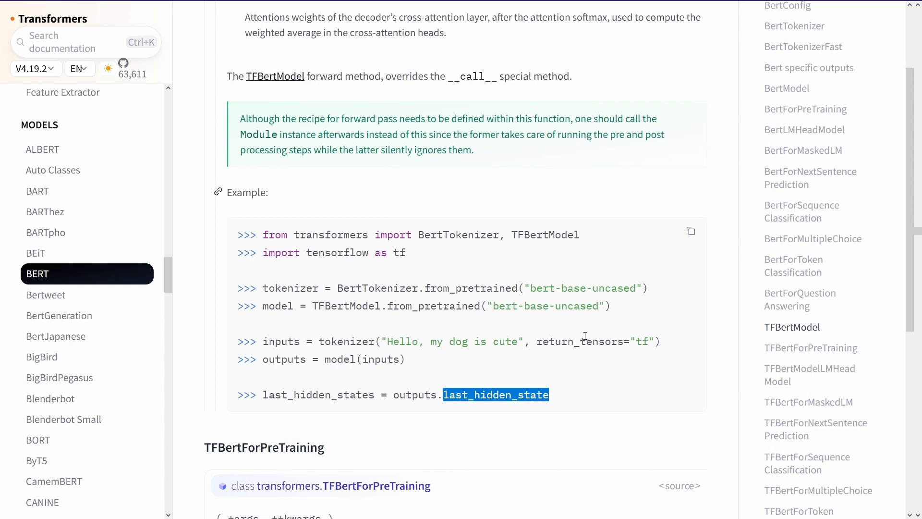
double_click(363, 359)
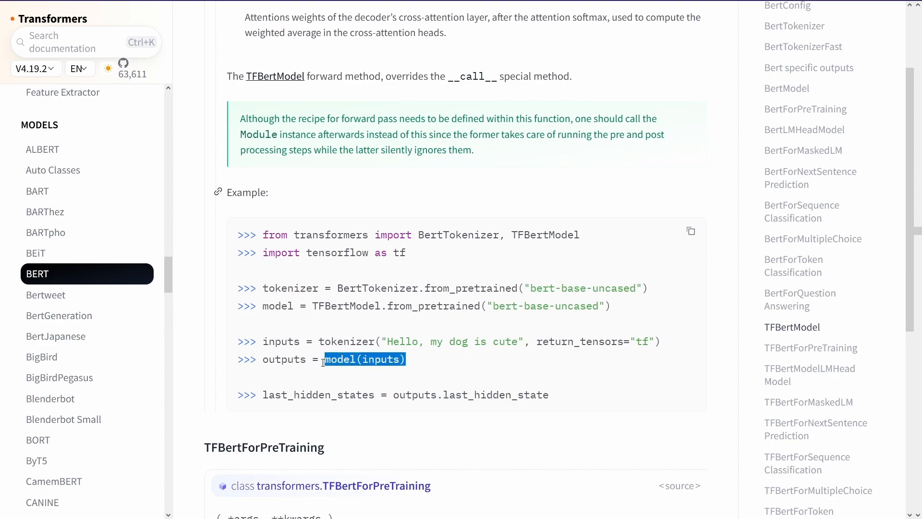
scroll(up, 3)
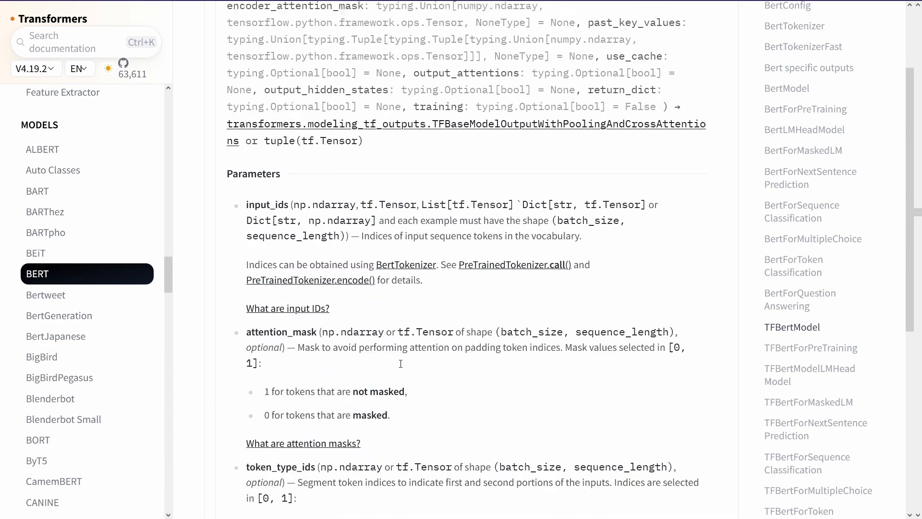
scroll(up, 3)
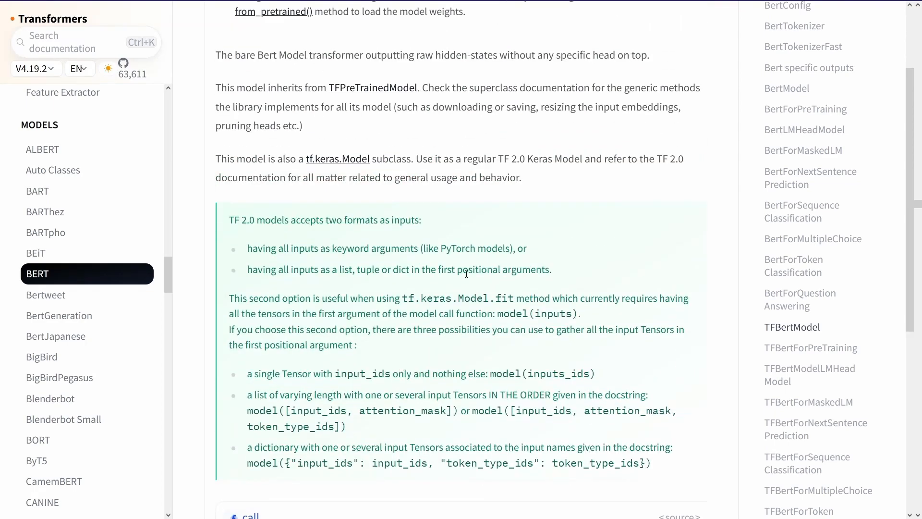
scroll(down, 3)
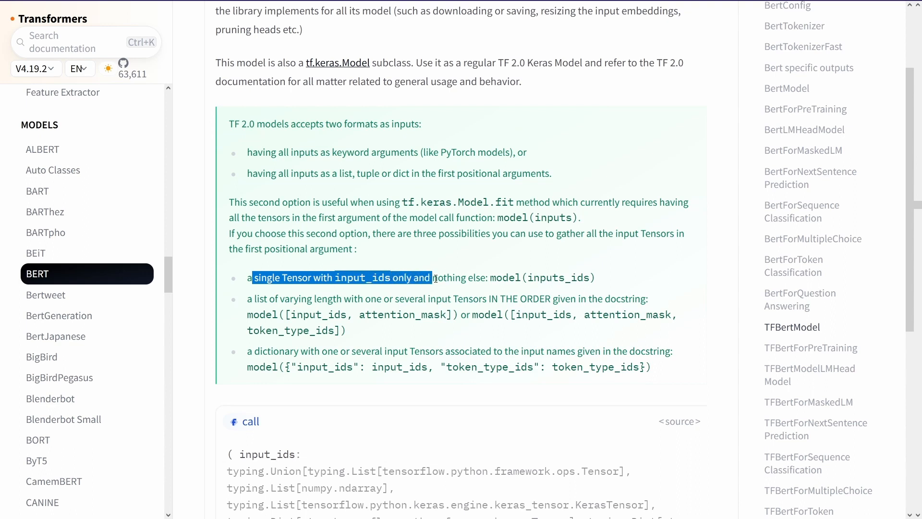
click(596, 282)
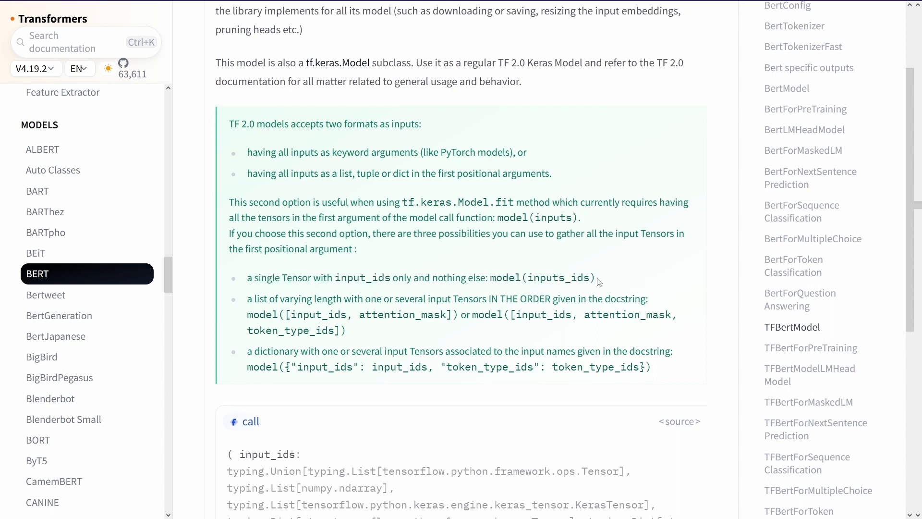
double_click(541, 276)
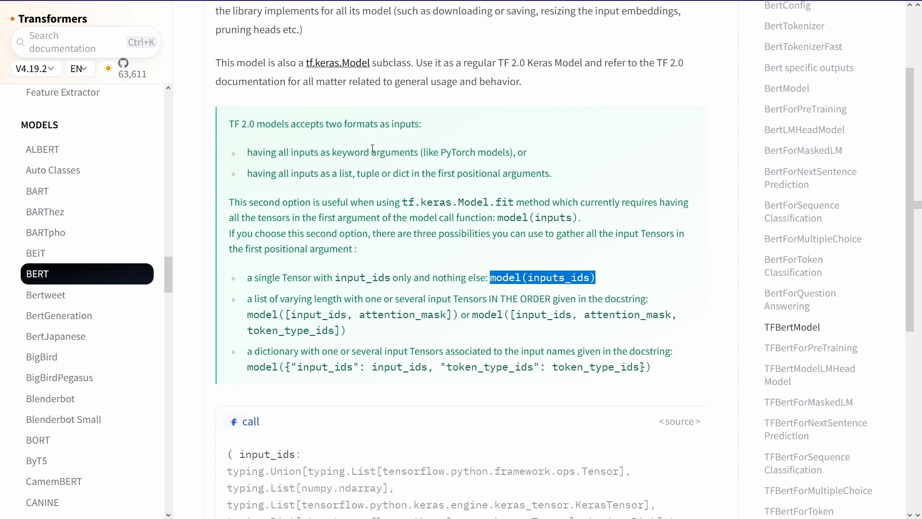
mouse_move(525, 266)
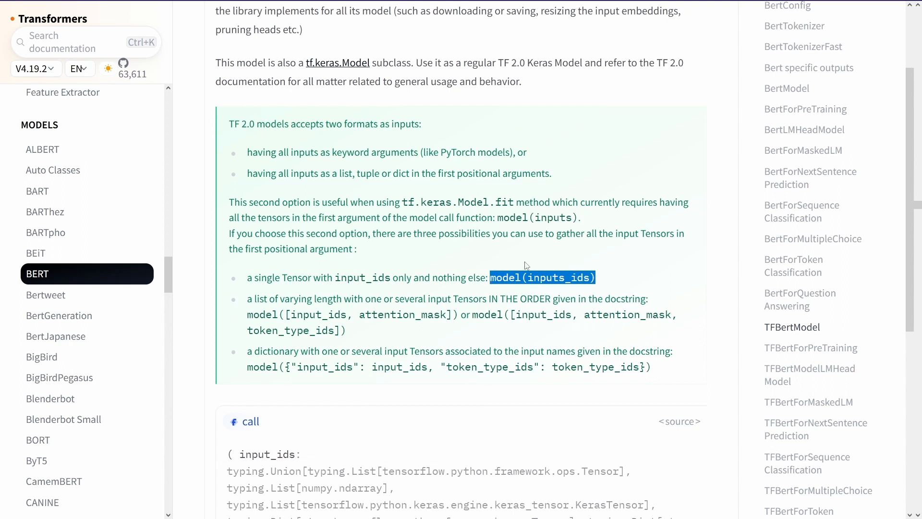
mouse_move(471, 316)
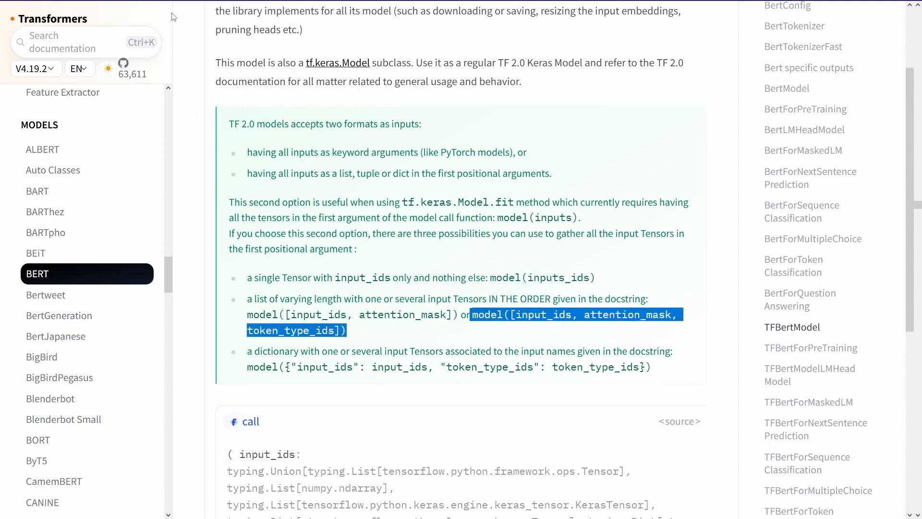
Jump to PreTrainedTokenizerBase on the tokenizer utilities page and scroll to its __call__ parameters.
scroll(down, 3)
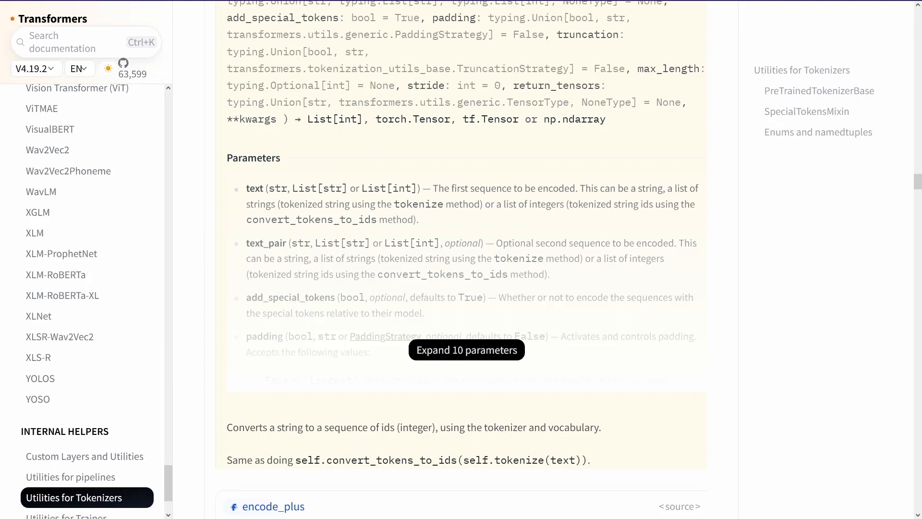
scroll(down, 3)
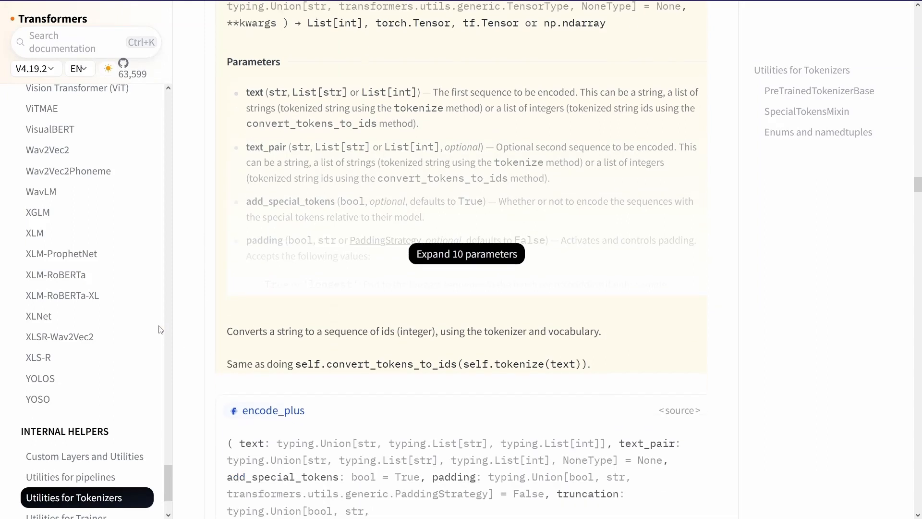
mouse_move(109, 513)
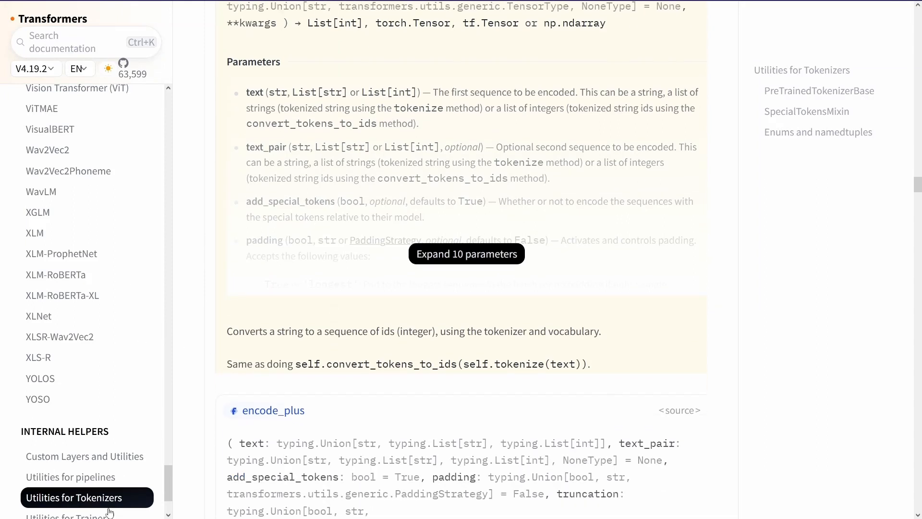
mouse_move(780, 88)
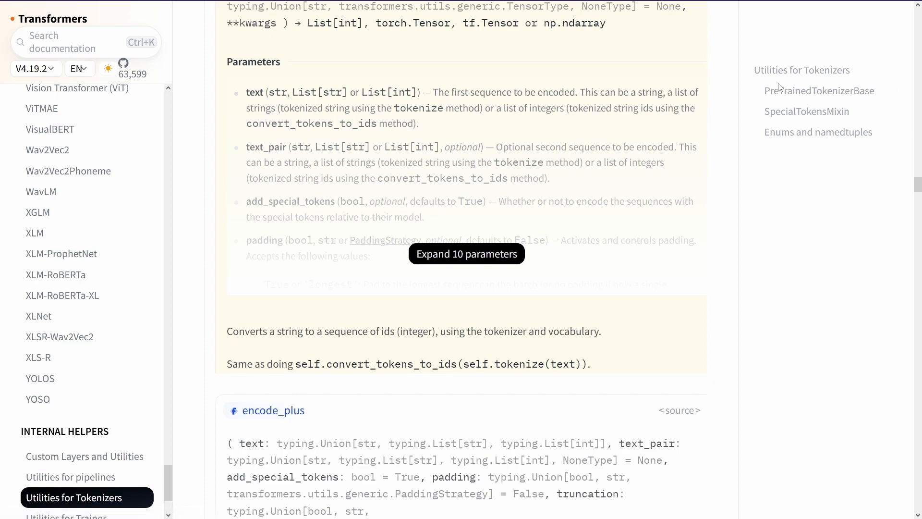
mouse_move(820, 90)
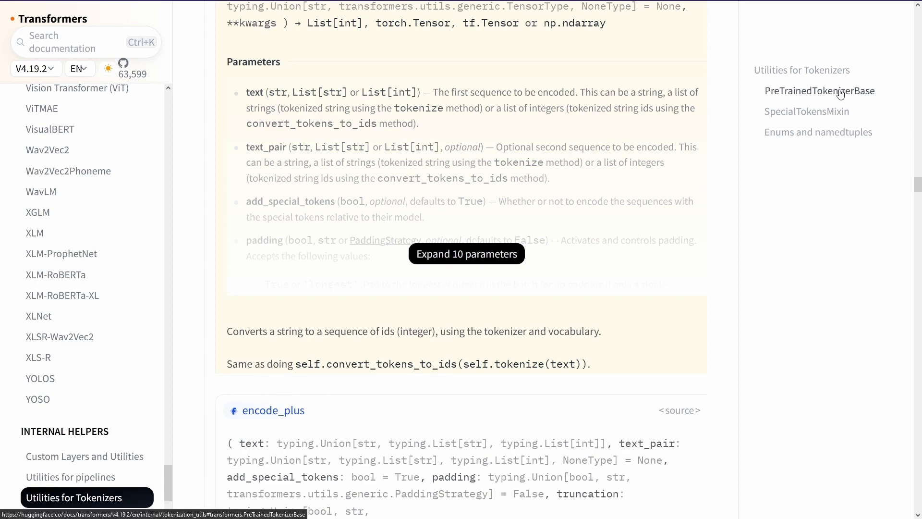
click(820, 90)
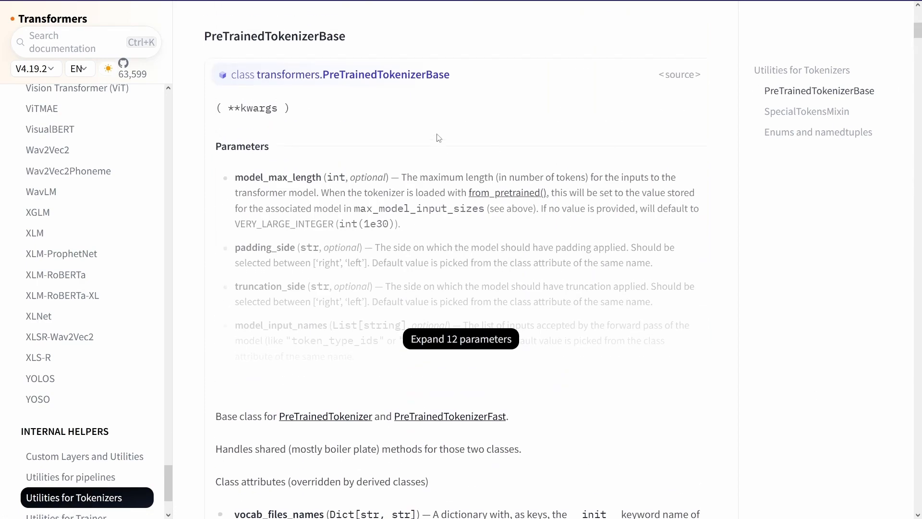
mouse_move(282, 235)
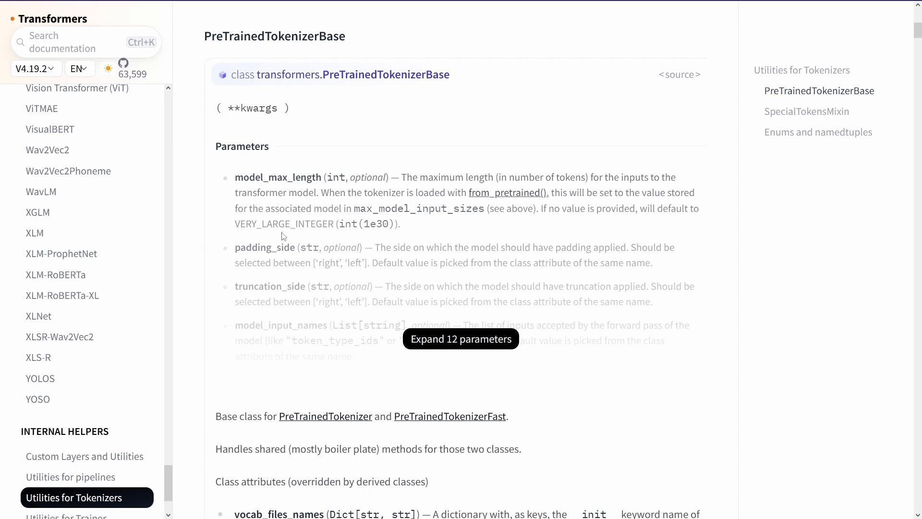
scroll(down, 3)
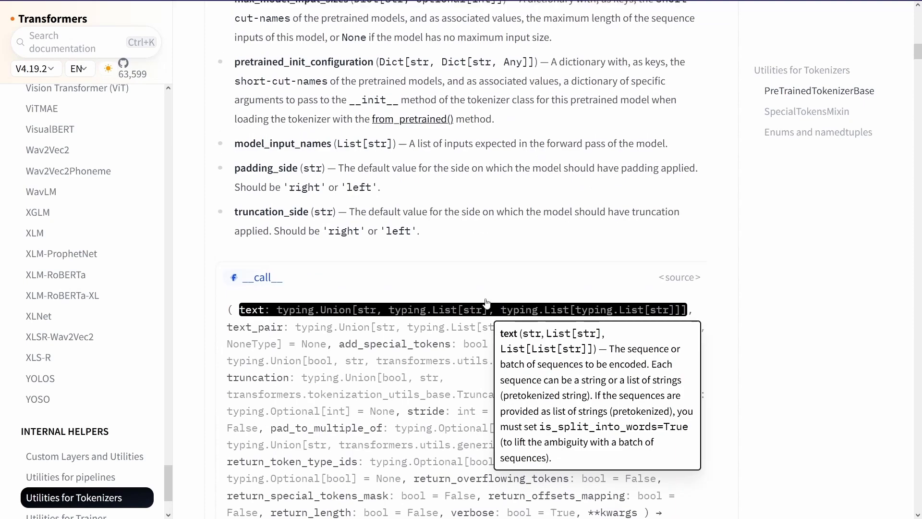
scroll(up, 3)
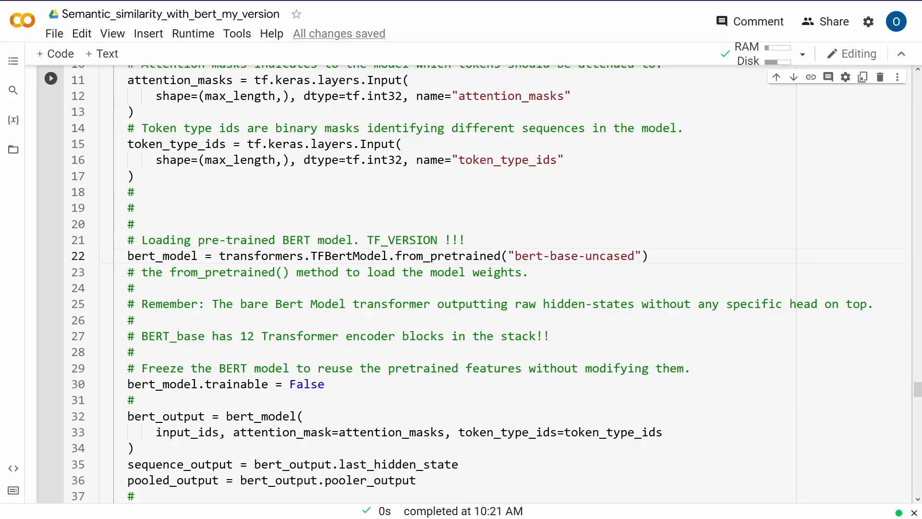
mouse_move(289, 227)
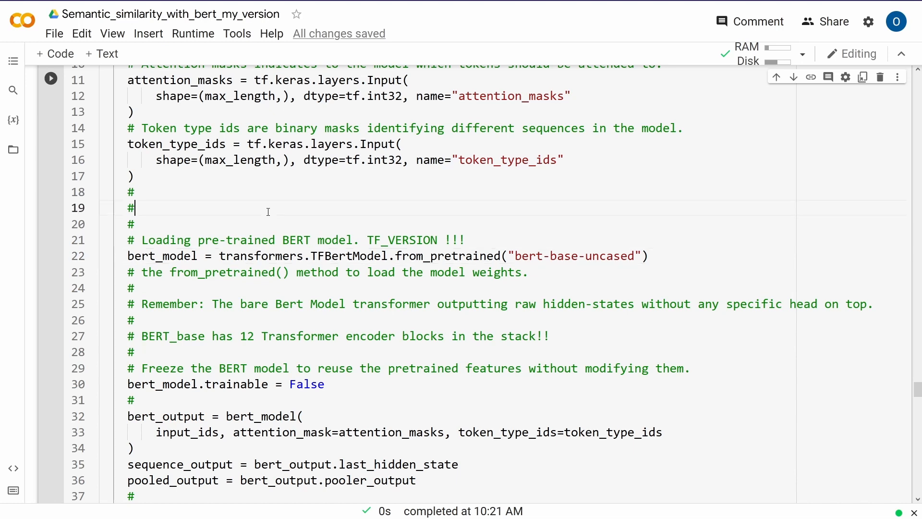
mouse_move(222, 242)
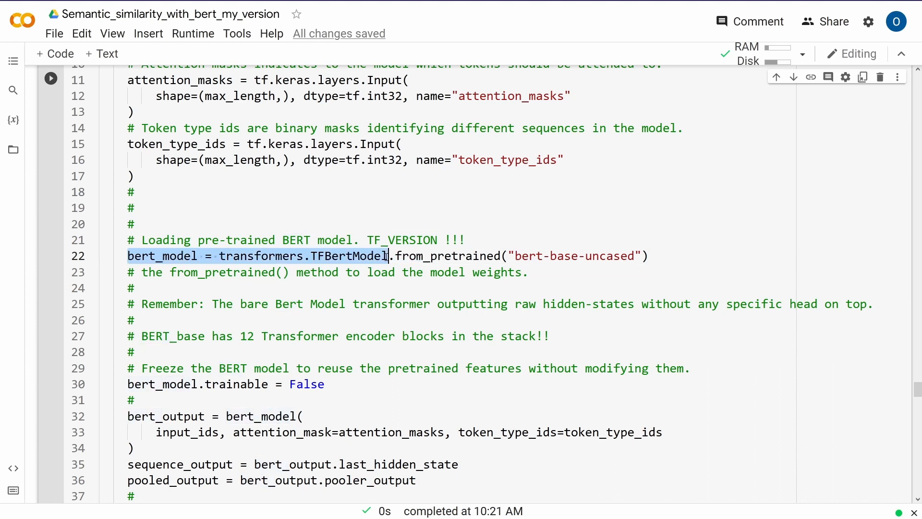
click(591, 255)
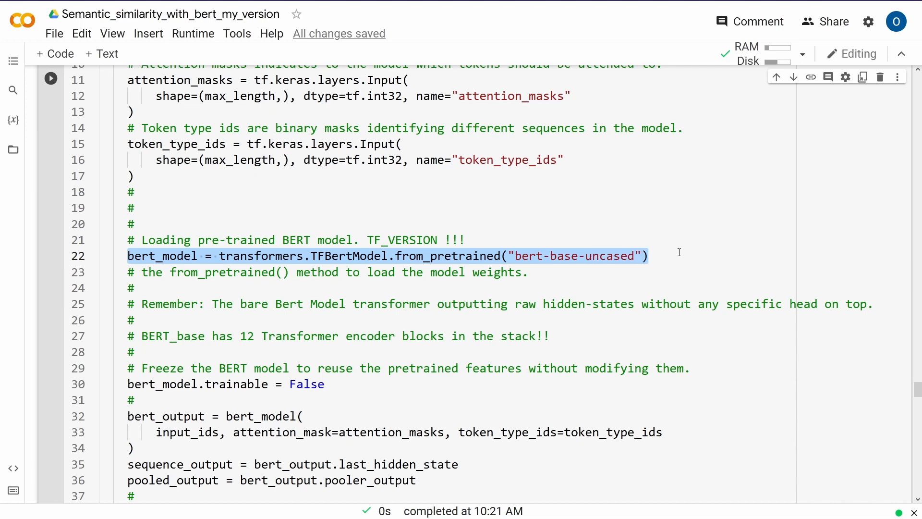
mouse_move(103, 292)
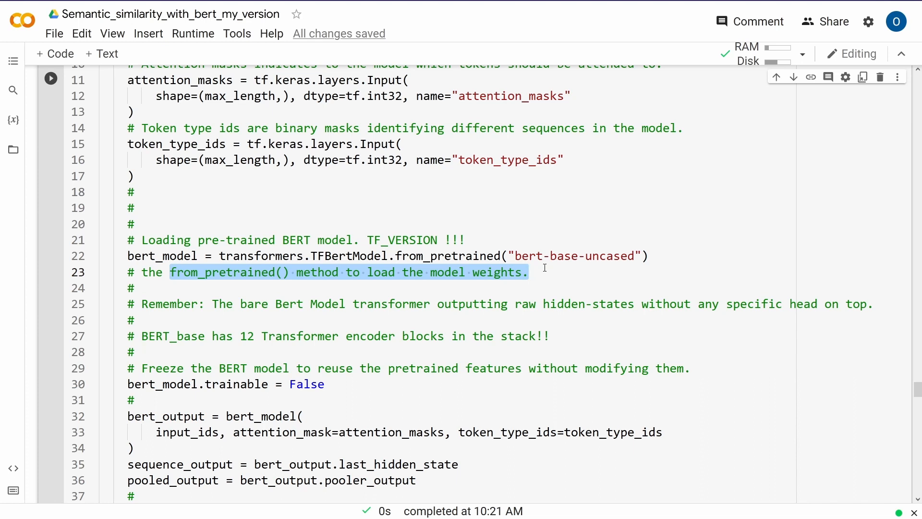
mouse_move(185, 332)
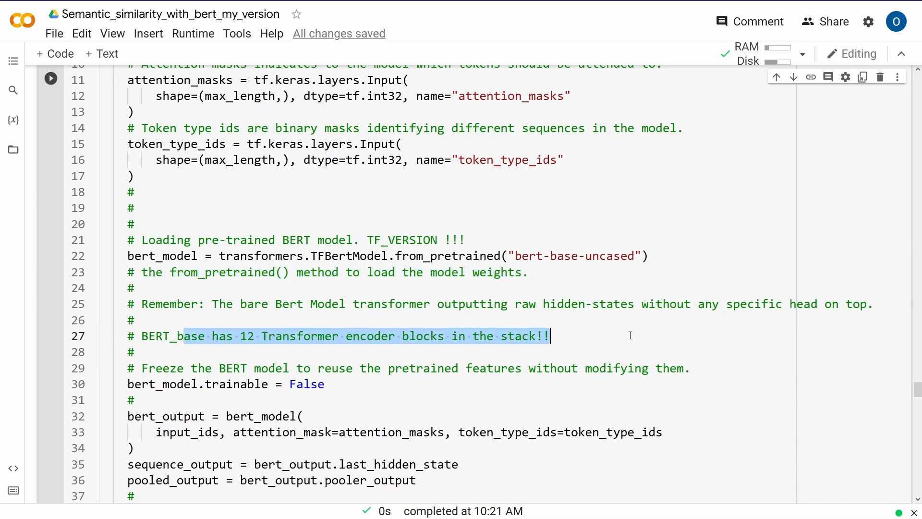
scroll(down, 3)
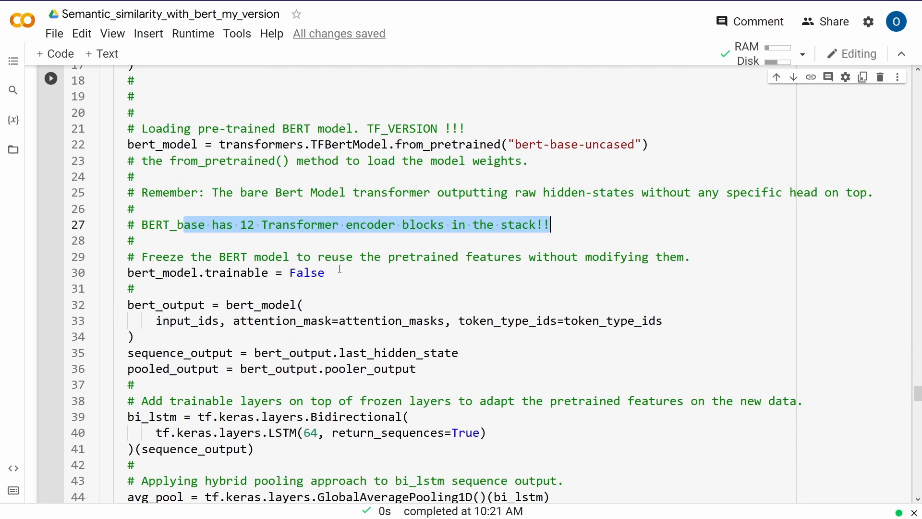
click(324, 272)
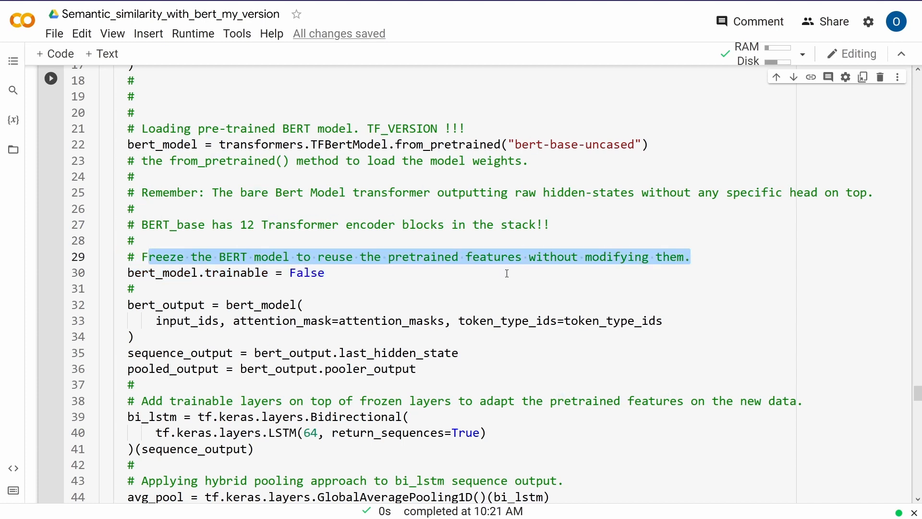
scroll(down, 3)
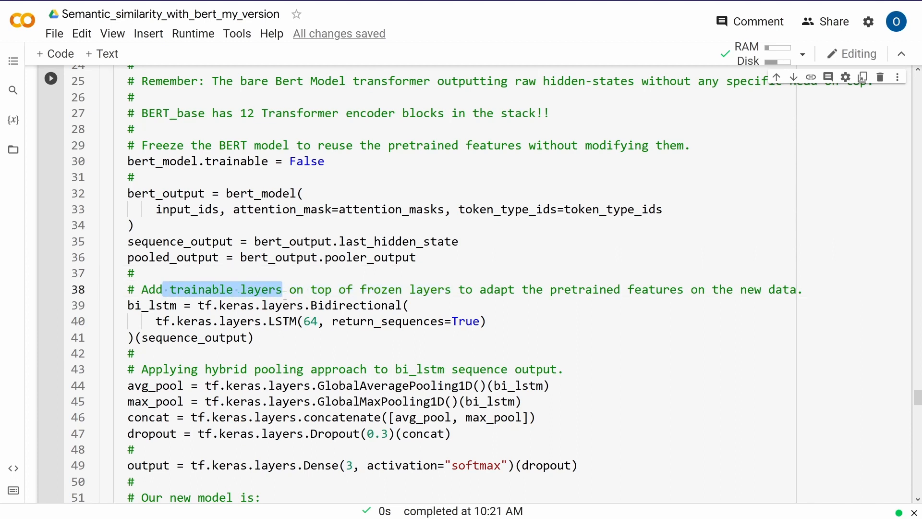
mouse_move(492, 292)
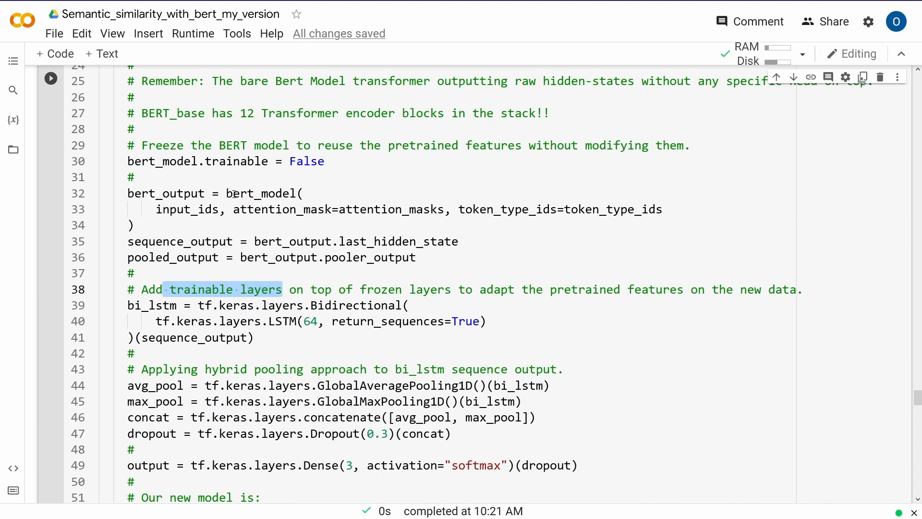
double_click(167, 193)
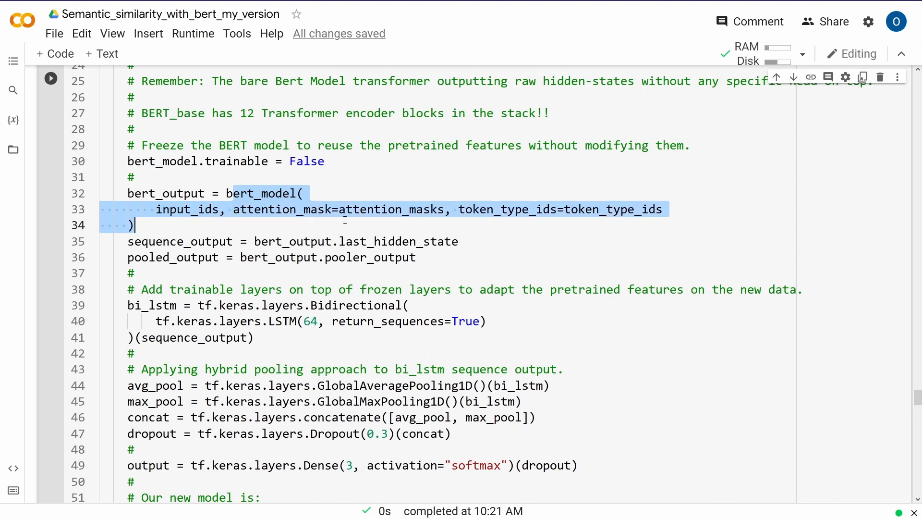
click(565, 210)
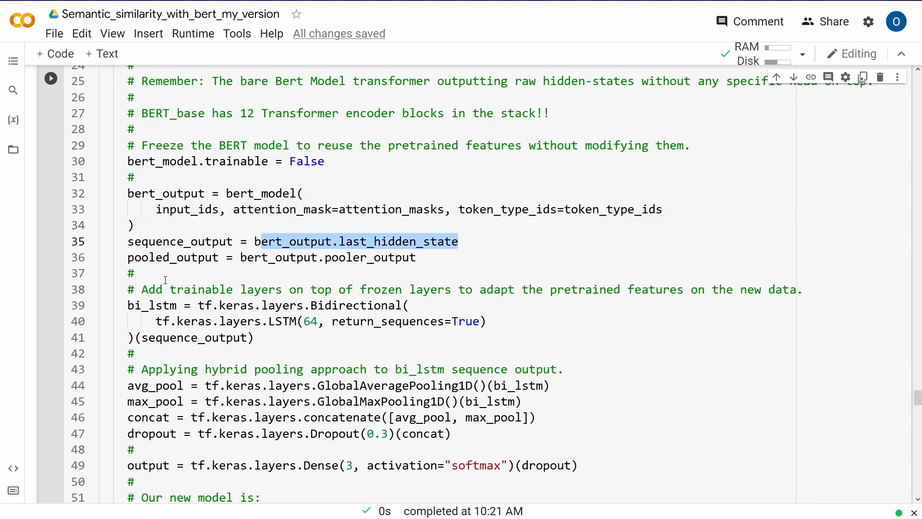
double_click(180, 241)
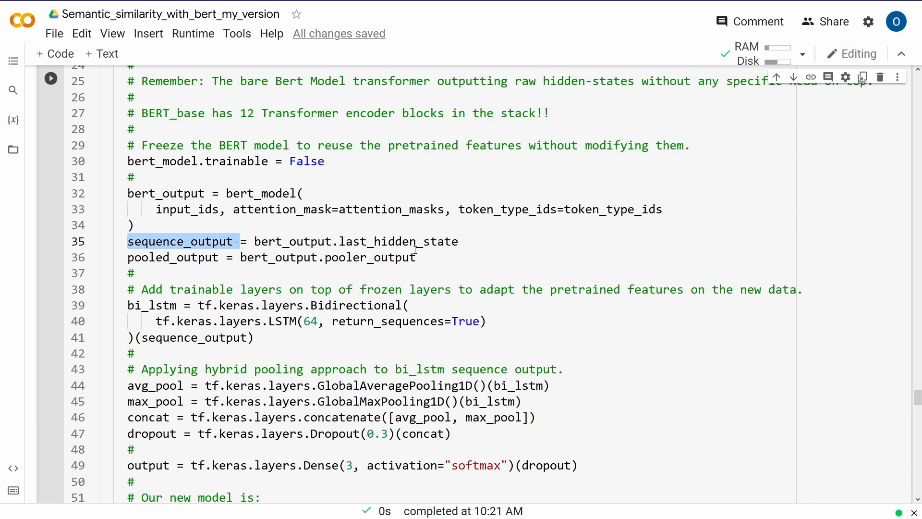
Walk through the BiLSTM hybrid pooling lines, highlighting the pooling comment and the max pooling input.
scroll(down, 3)
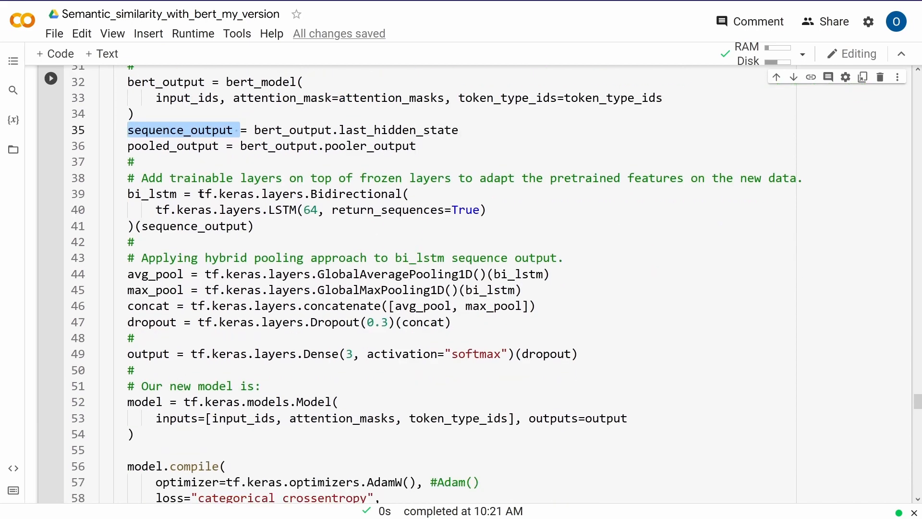
double_click(153, 194)
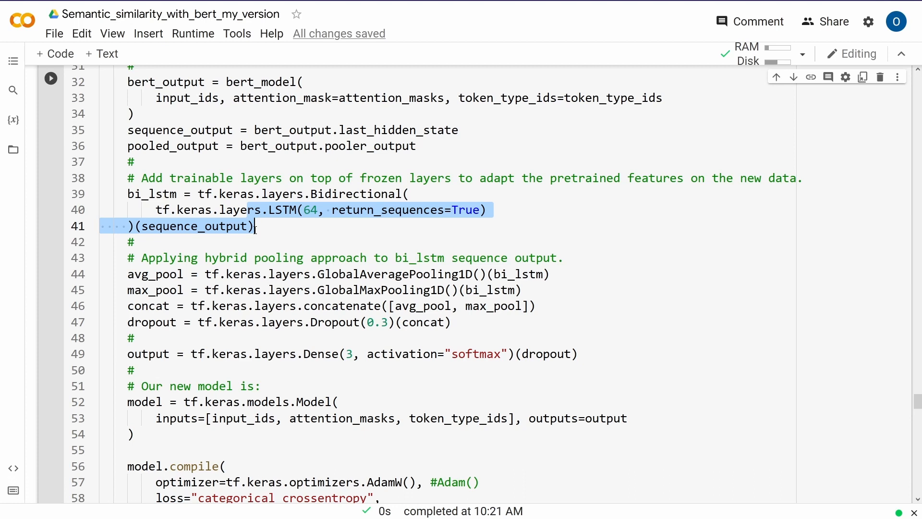
mouse_move(282, 242)
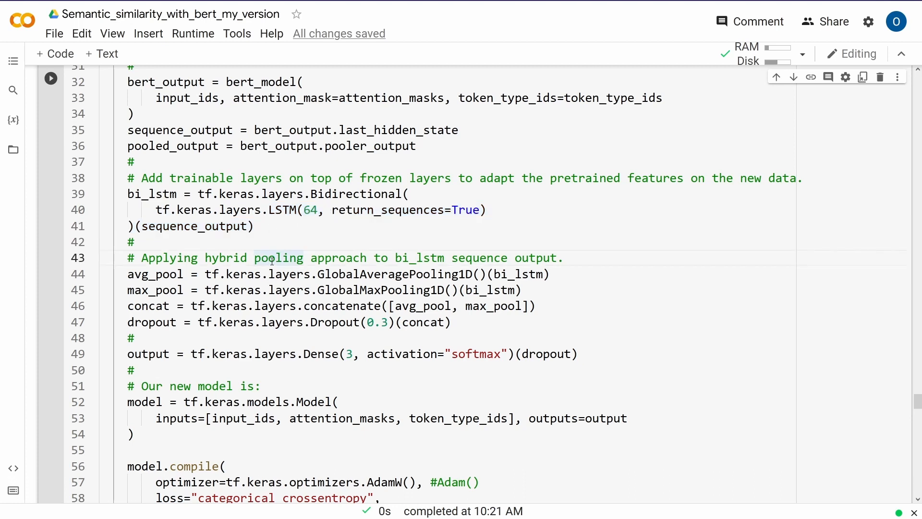
double_click(277, 258)
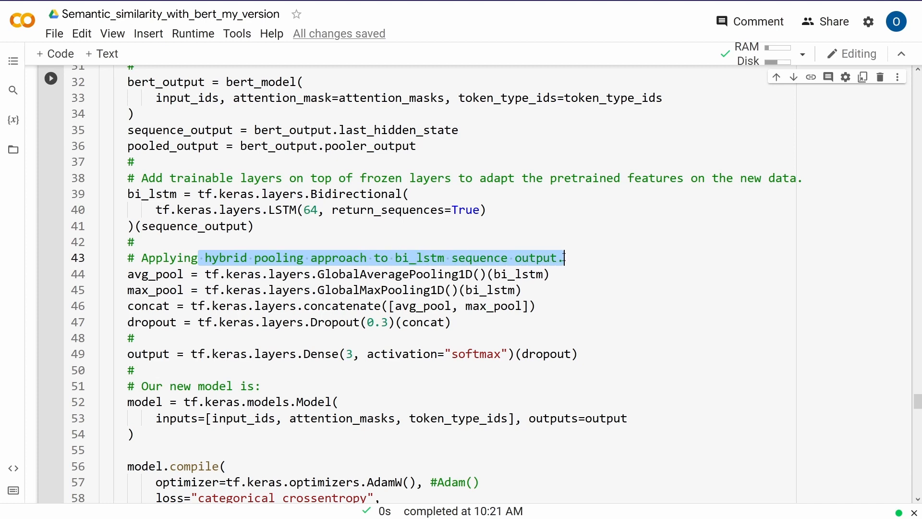
mouse_move(593, 257)
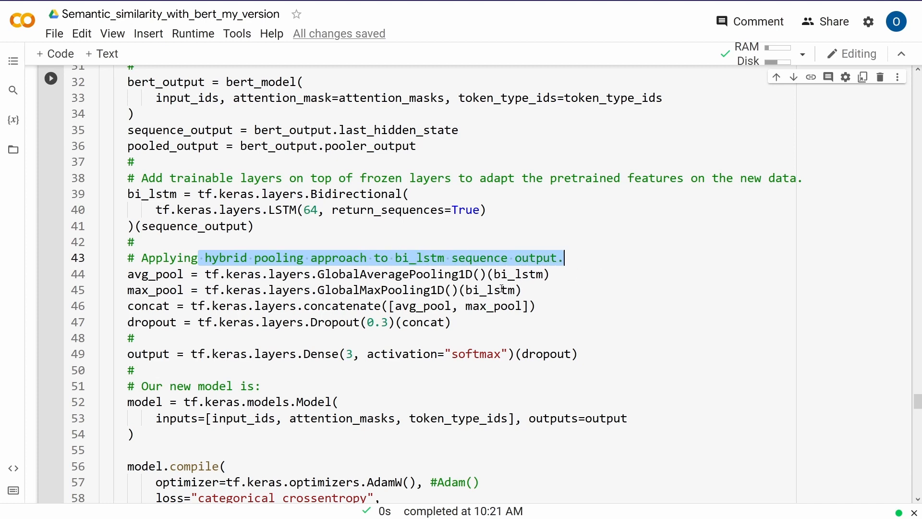
double_click(492, 290)
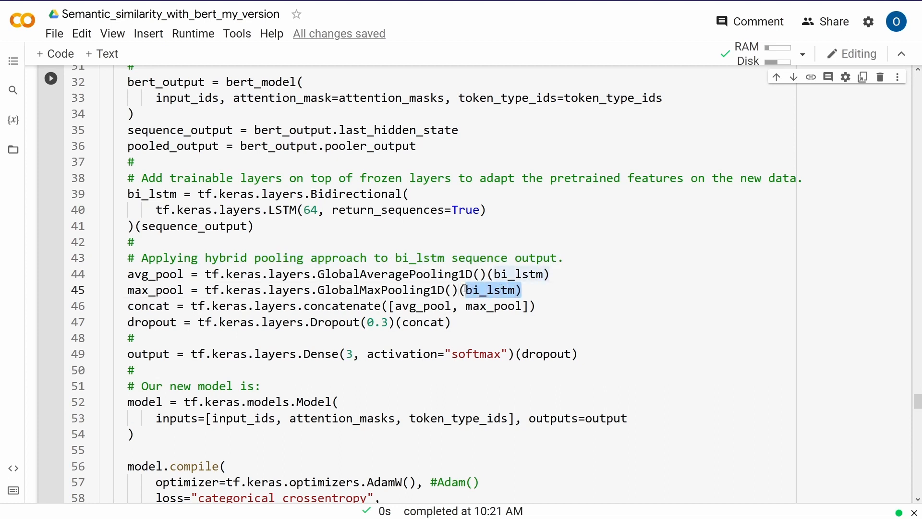
mouse_move(365, 274)
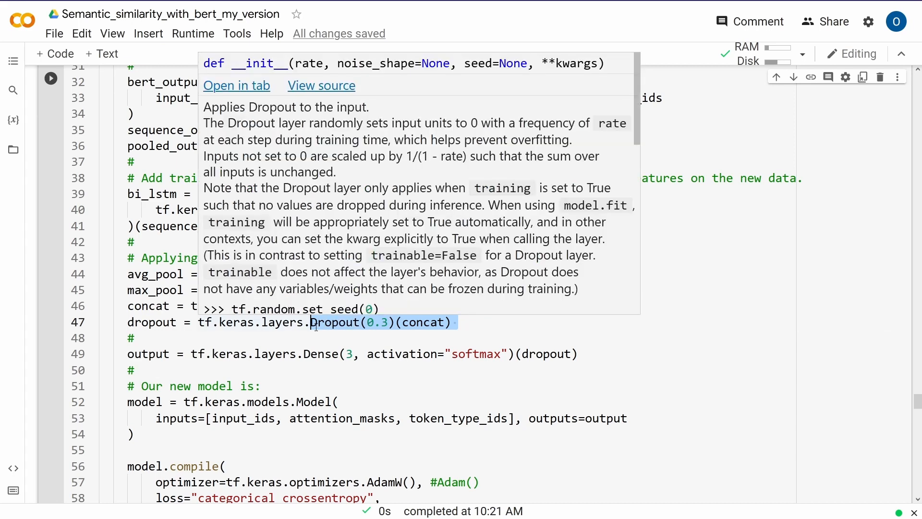
click(477, 329)
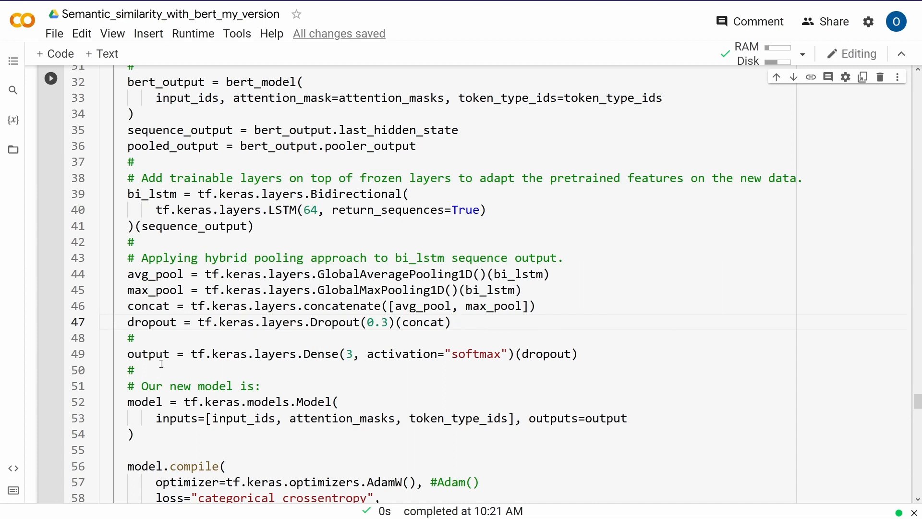
double_click(151, 323)
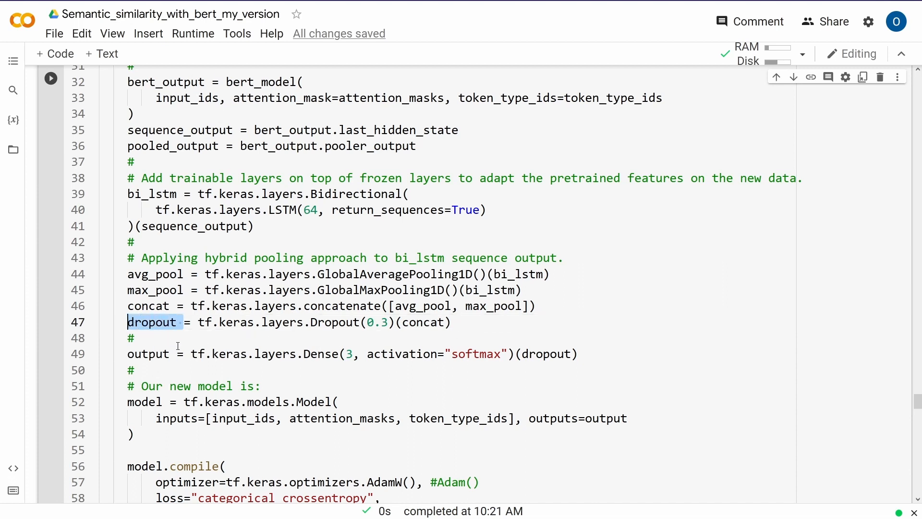
mouse_move(582, 352)
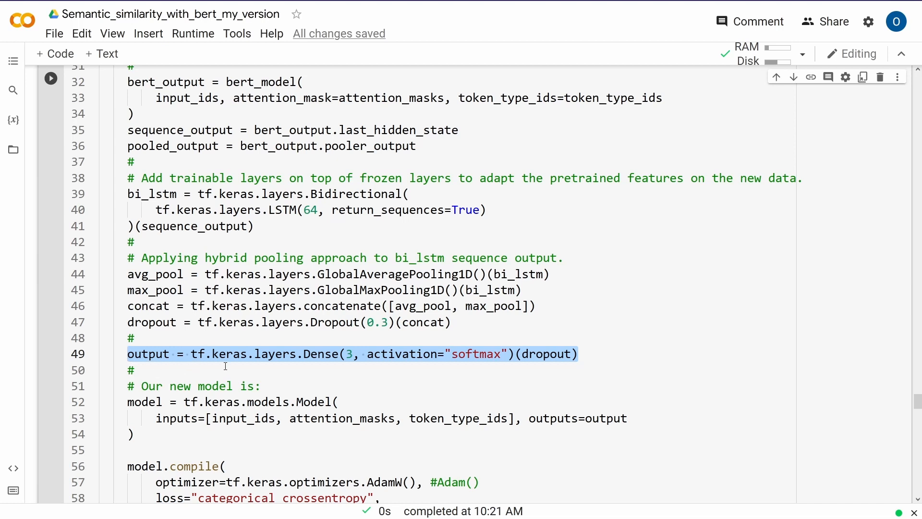
scroll(down, 3)
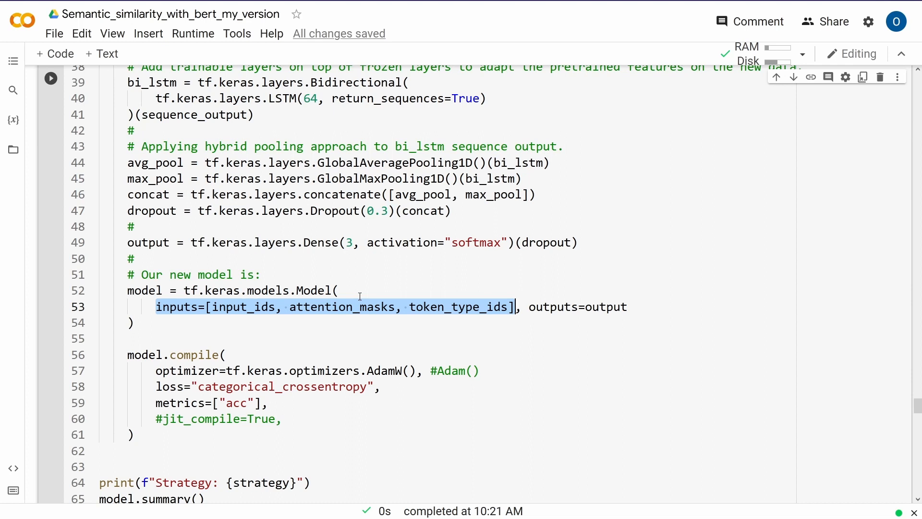
mouse_move(240, 305)
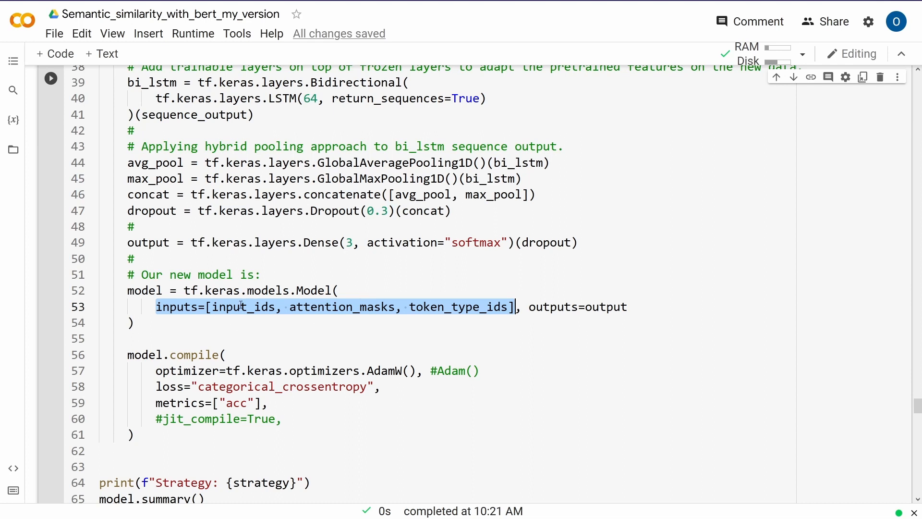
mouse_move(509, 318)
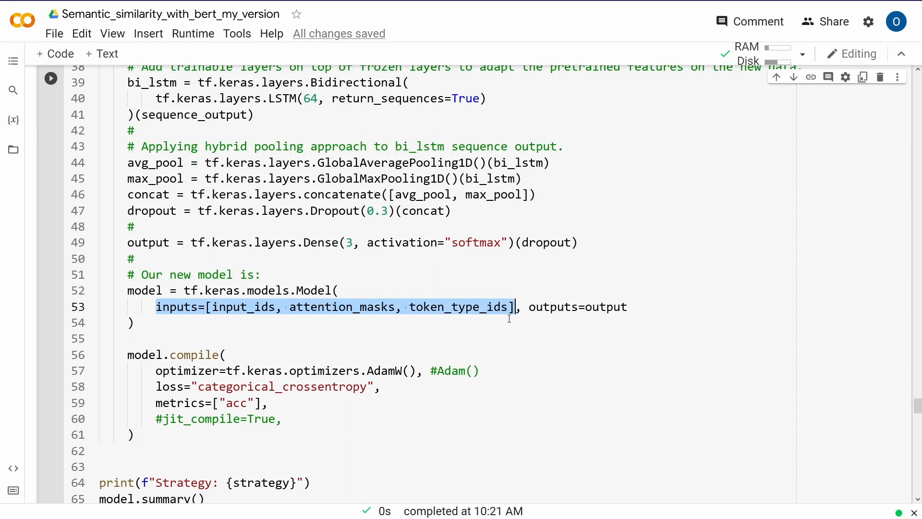
double_click(577, 307)
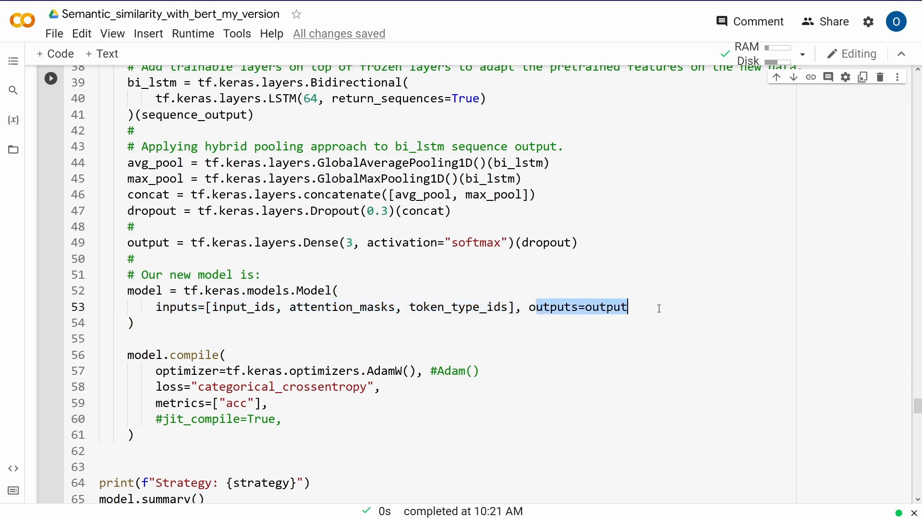
scroll(up, 3)
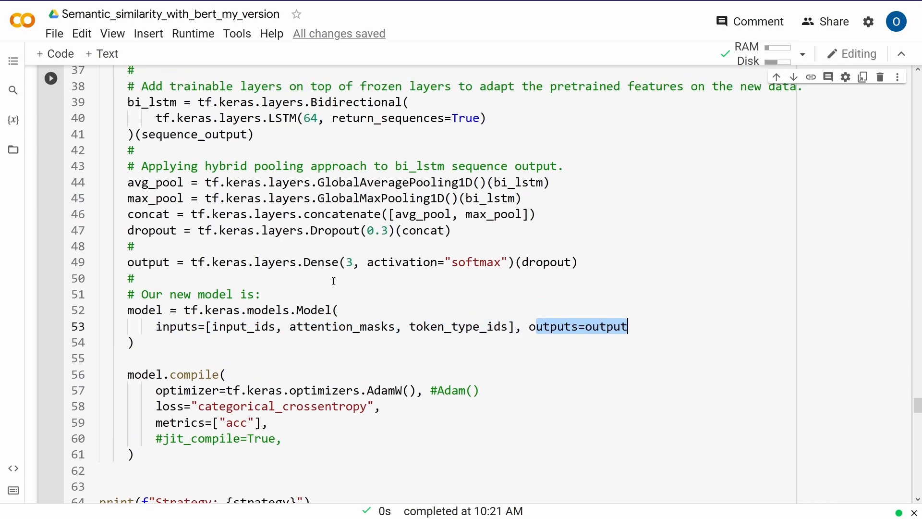
scroll(up, 3)
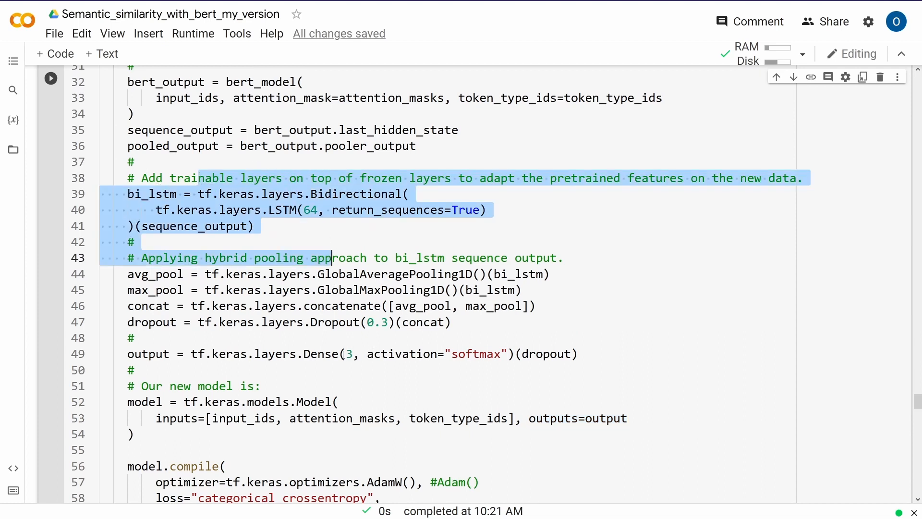
click(330, 376)
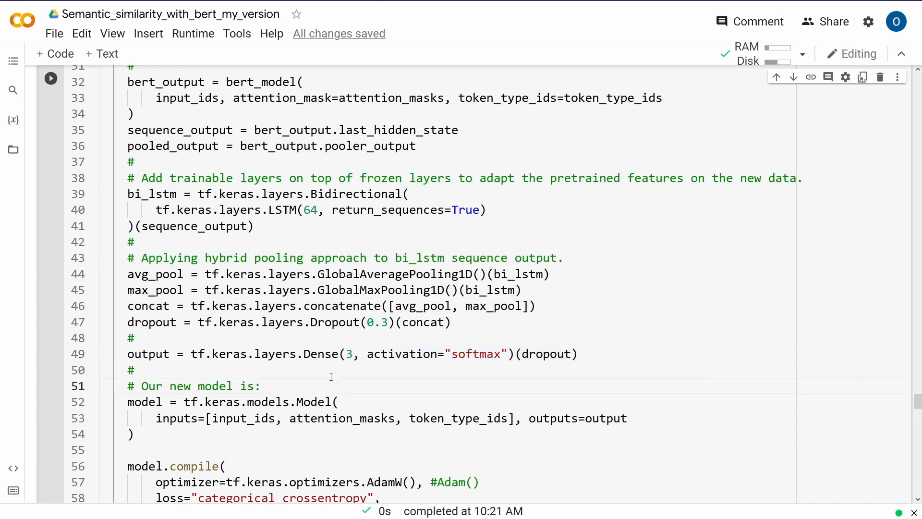
mouse_move(141, 358)
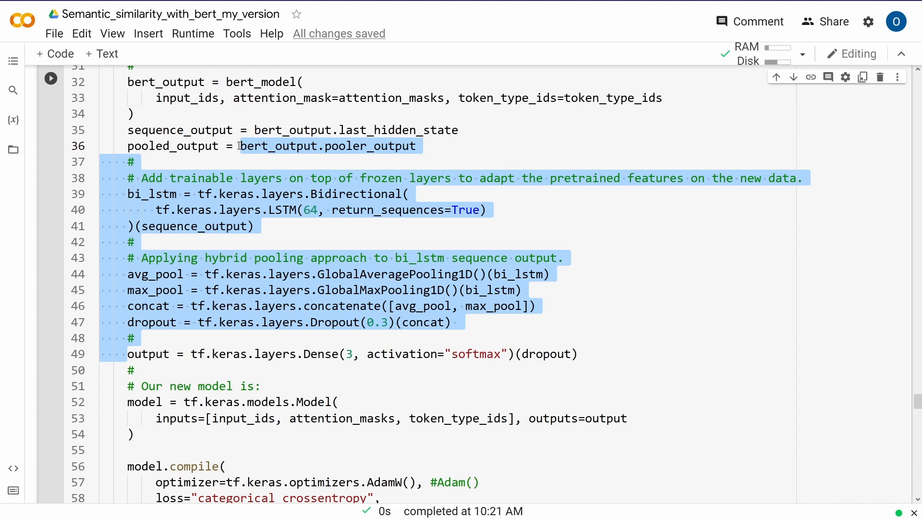
click(141, 178)
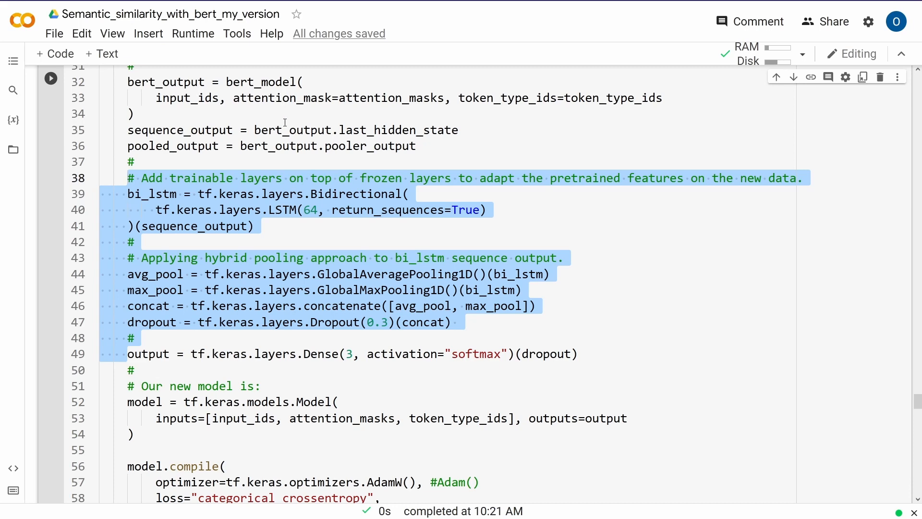
scroll(up, 3)
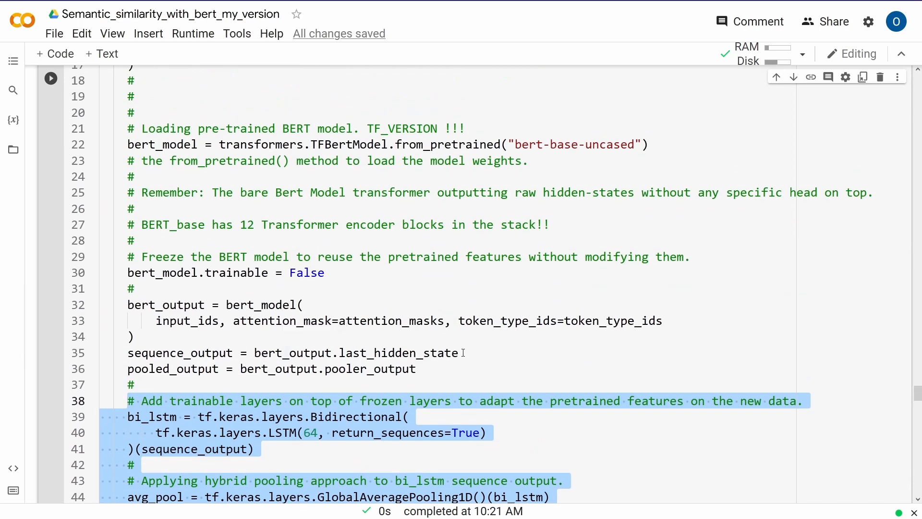
scroll(down, 3)
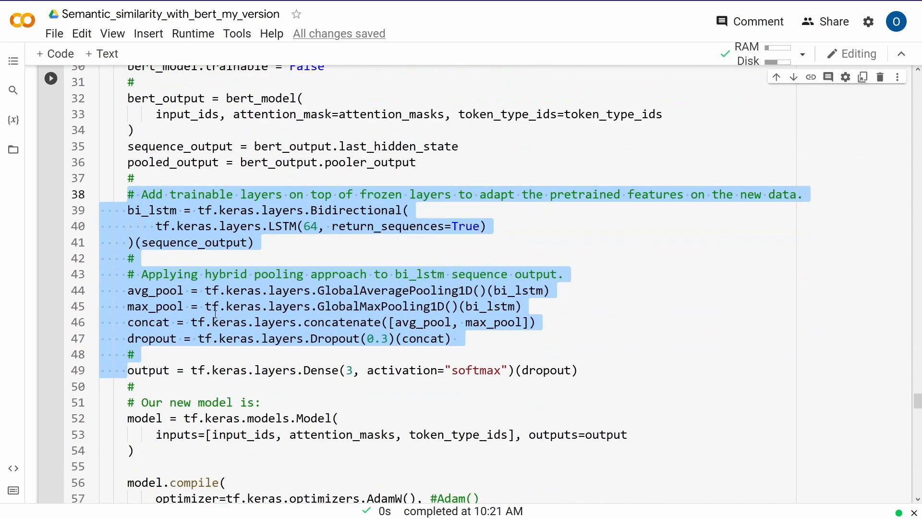
scroll(up, 3)
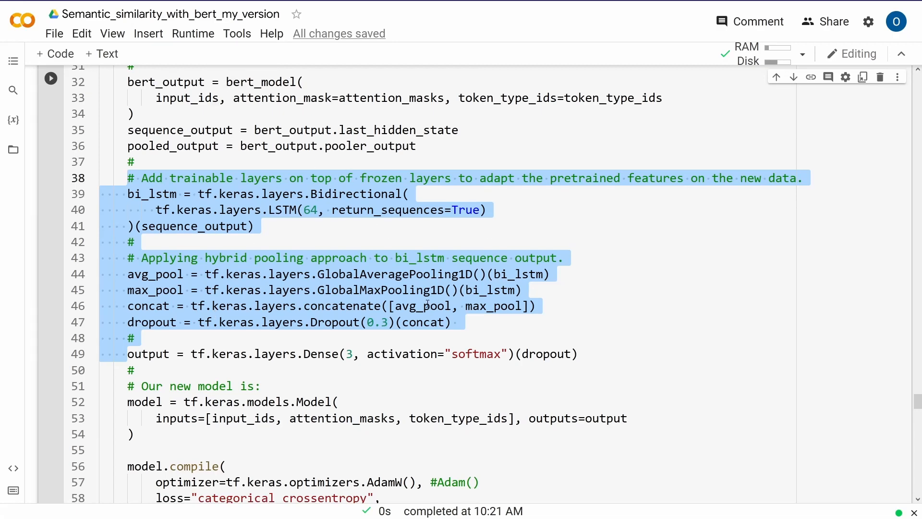
mouse_move(588, 315)
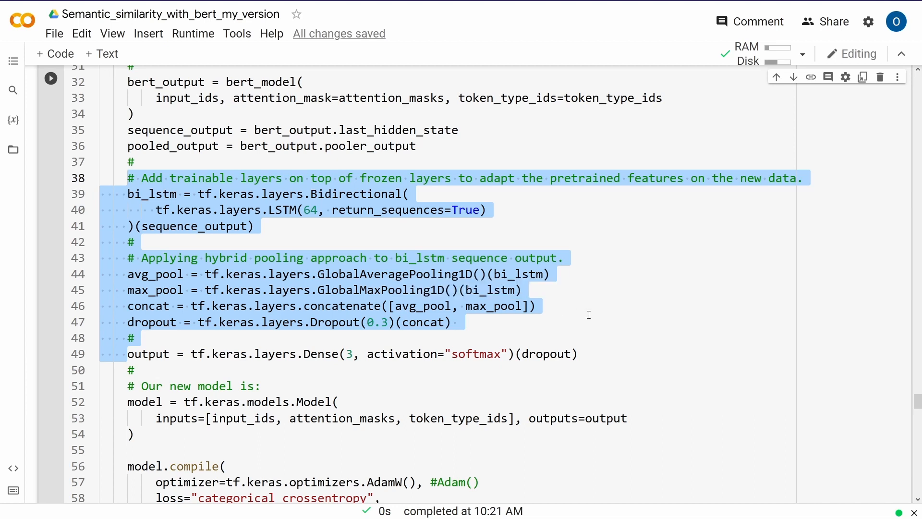
scroll(down, 3)
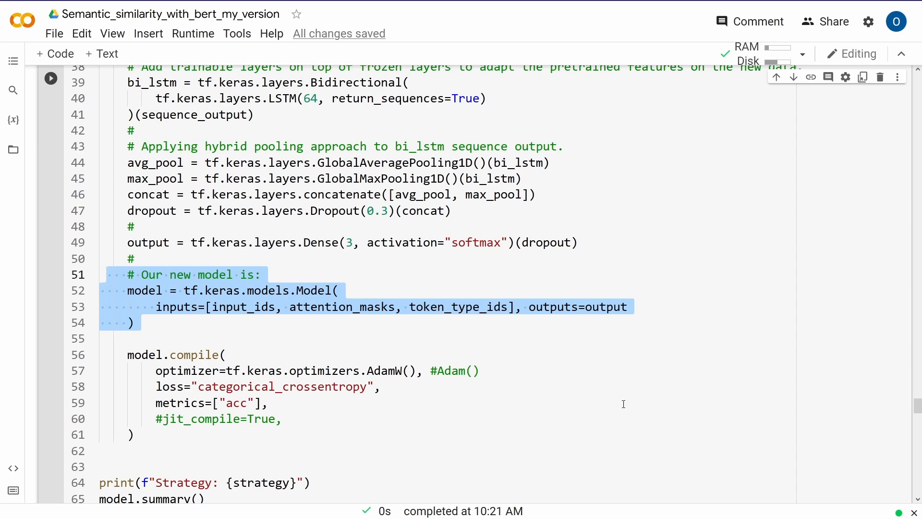
scroll(down, 3)
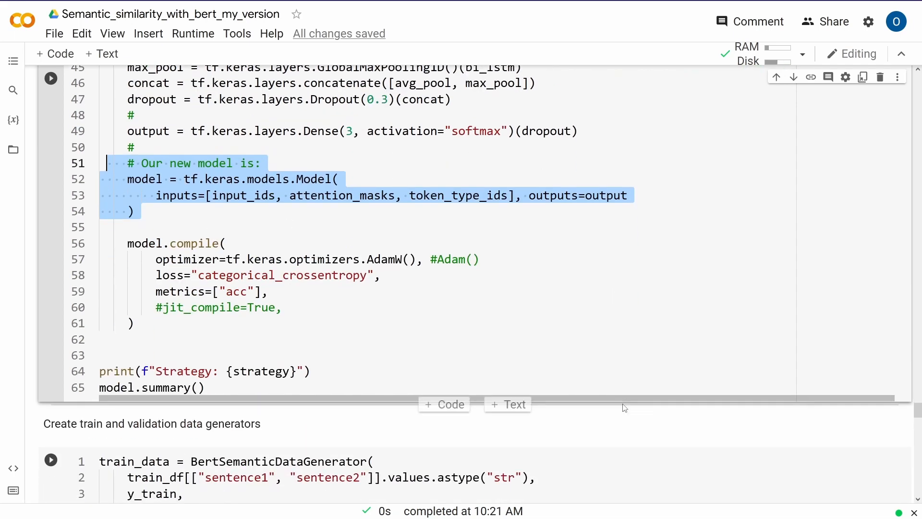
Run the model-building cell, which downloads bert-base-uncased then fails: optimizers has no AdamW.
click(322, 241)
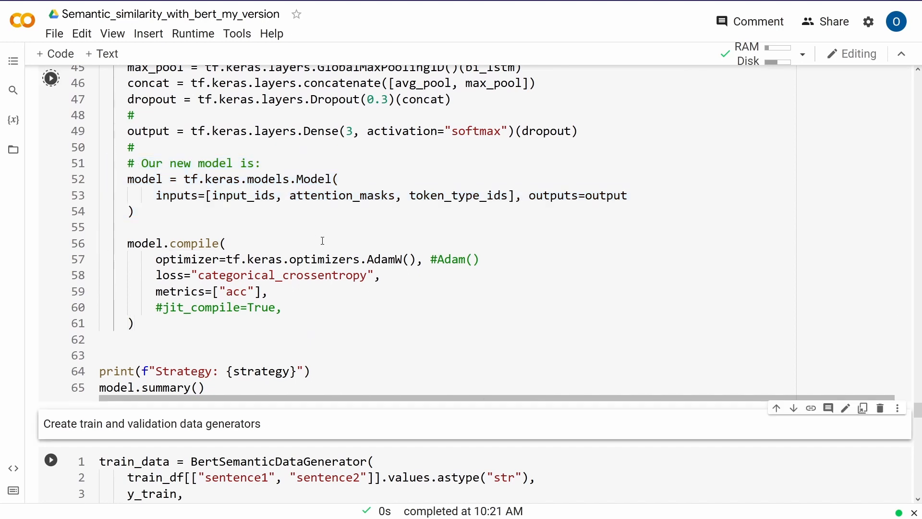
click(51, 78)
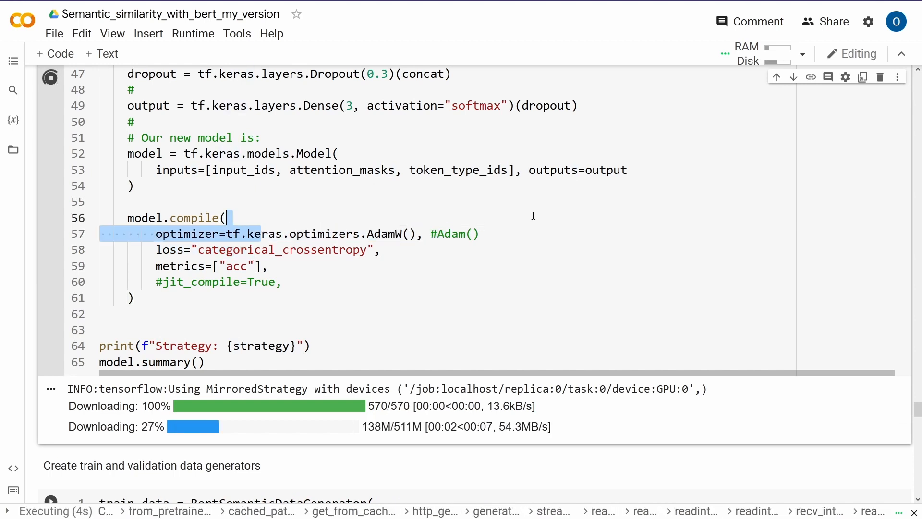
click(481, 233)
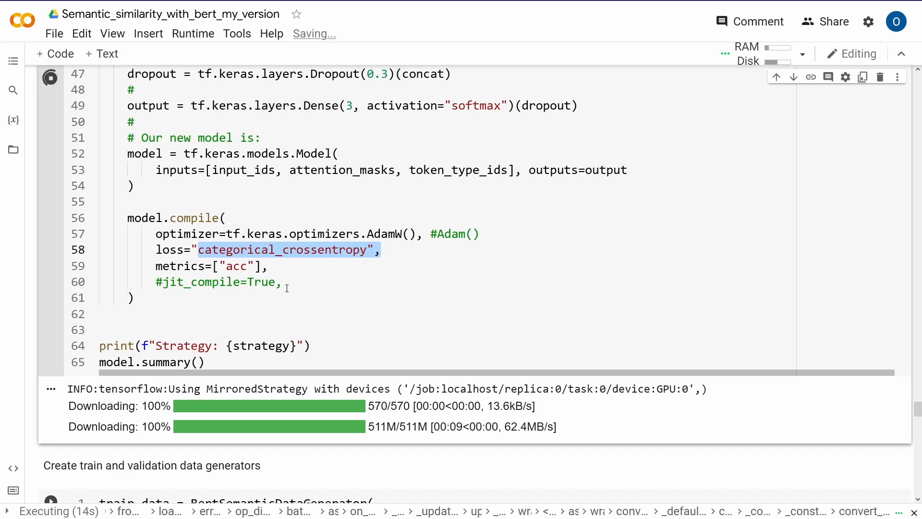
scroll(down, 3)
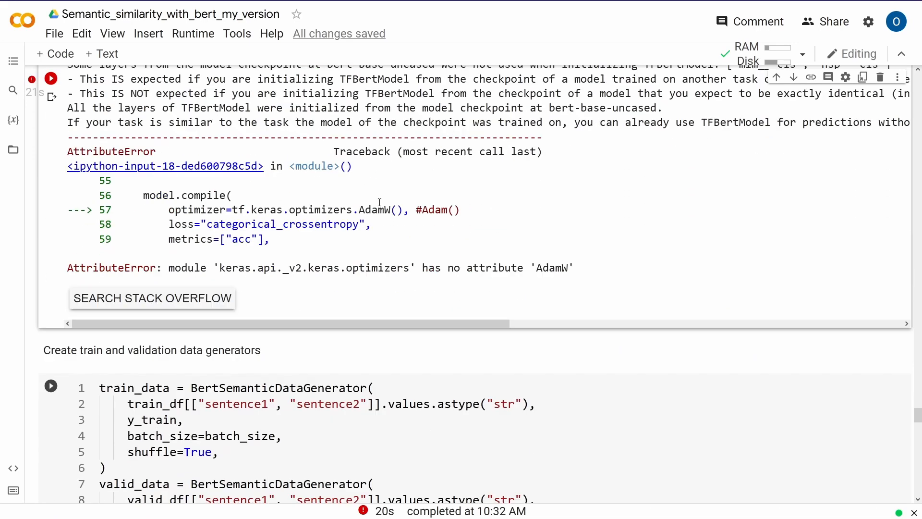
Re-run the model cell now compiling with Adam and calling model.summary().
scroll(down, 3)
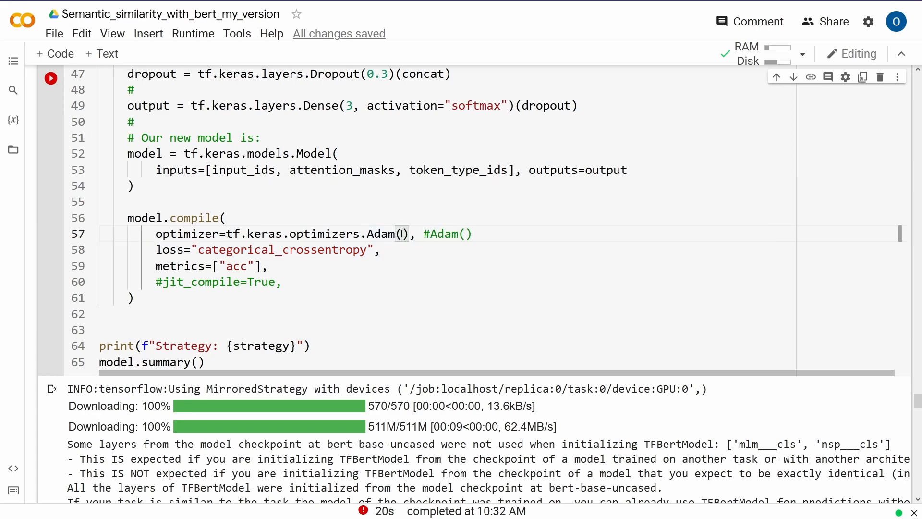
click(51, 78)
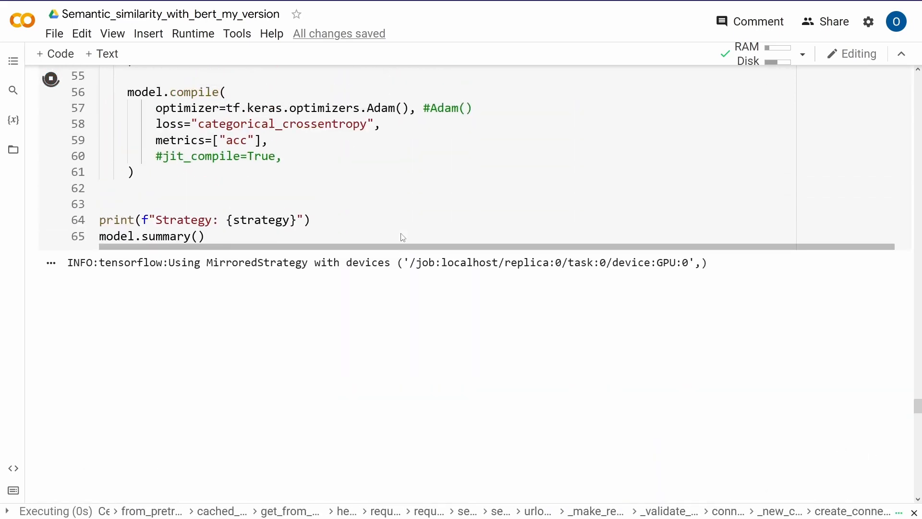
scroll(up, 3)
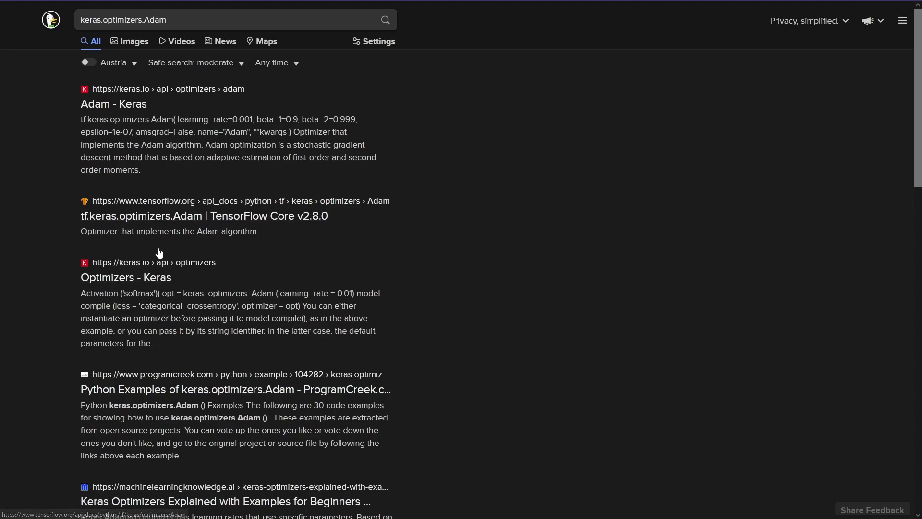
From the keras.io Adam result, go up to the Optimizers page and its Available optimizers list.
click(113, 104)
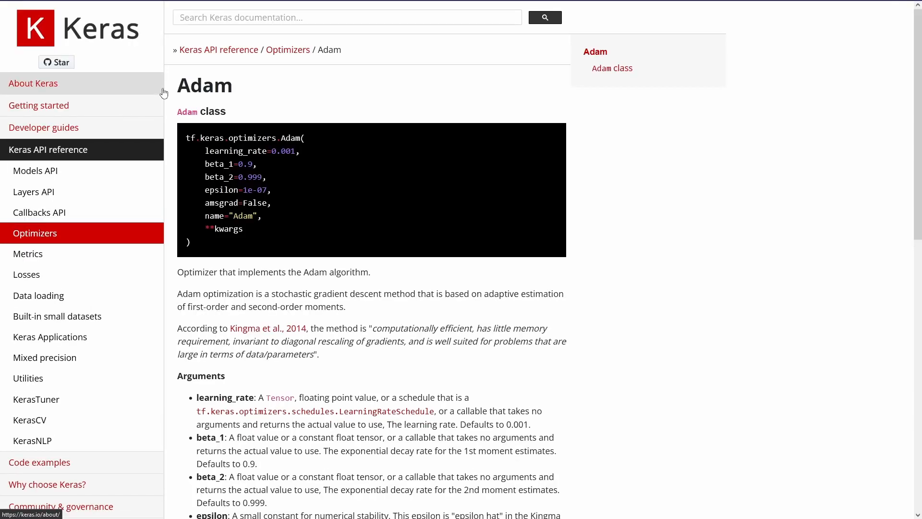
mouse_move(146, 52)
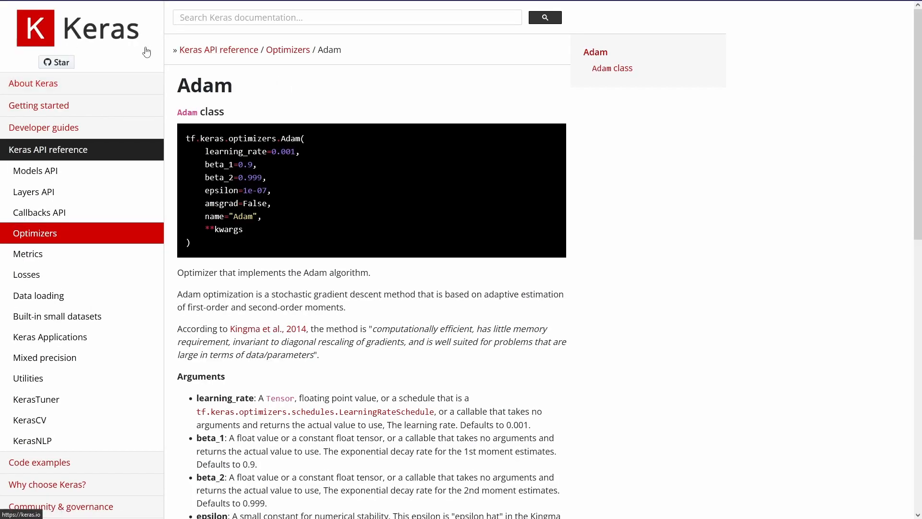
mouse_move(332, 37)
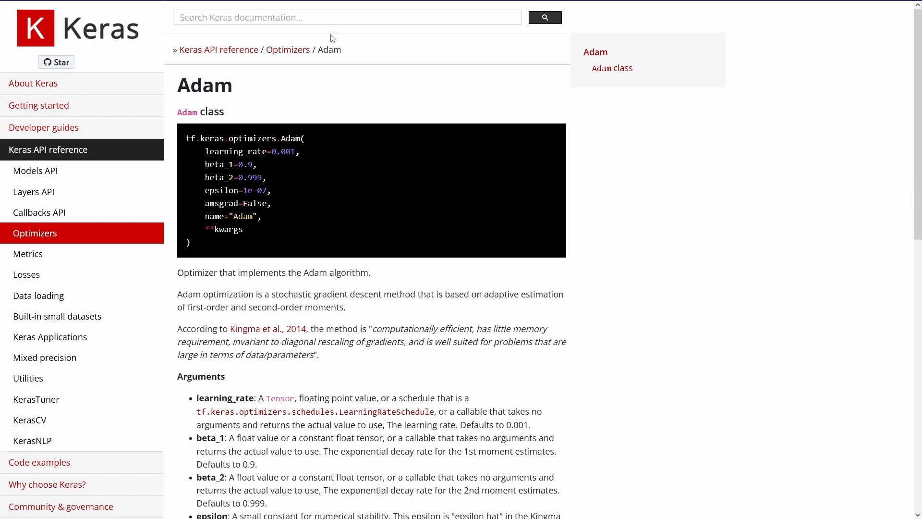
click(287, 49)
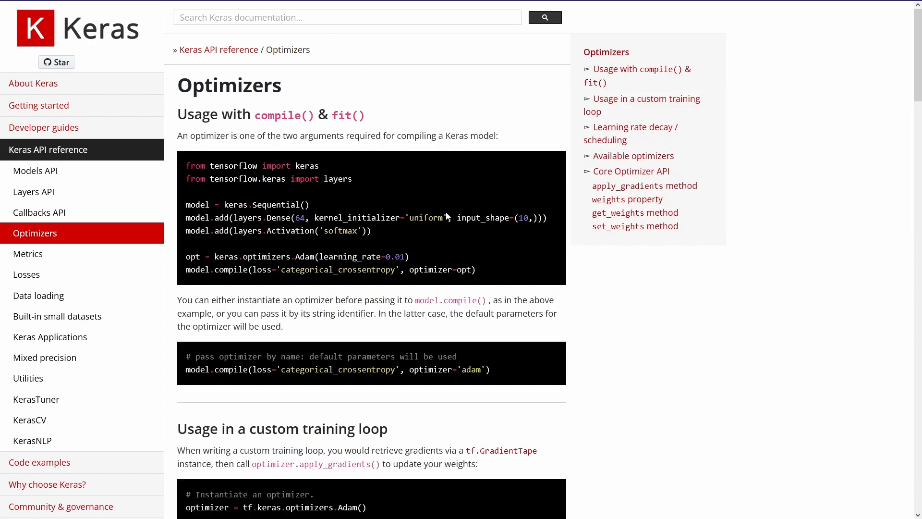
mouse_move(35, 237)
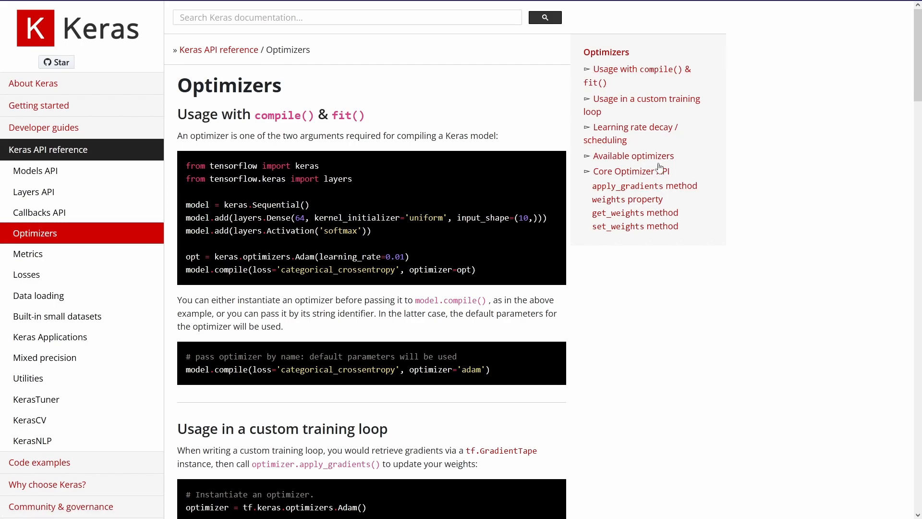
scroll(down, 3)
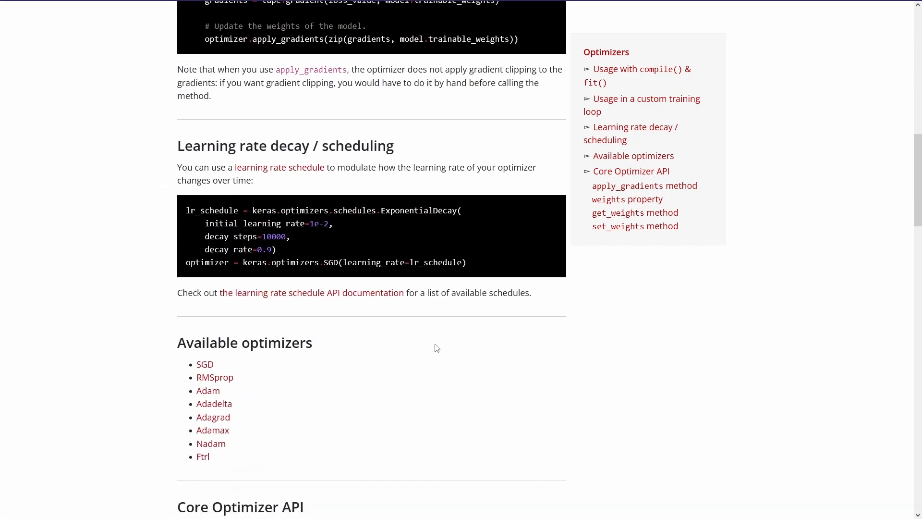
scroll(down, 3)
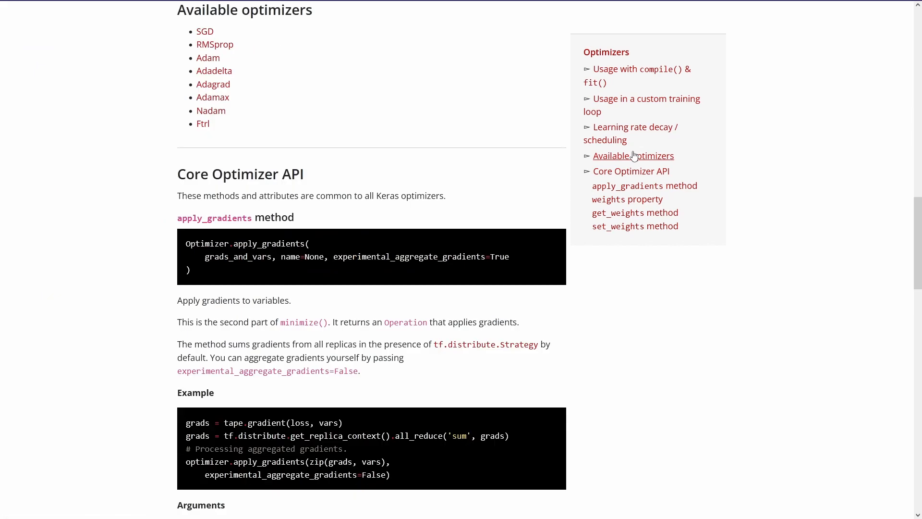
mouse_move(207, 58)
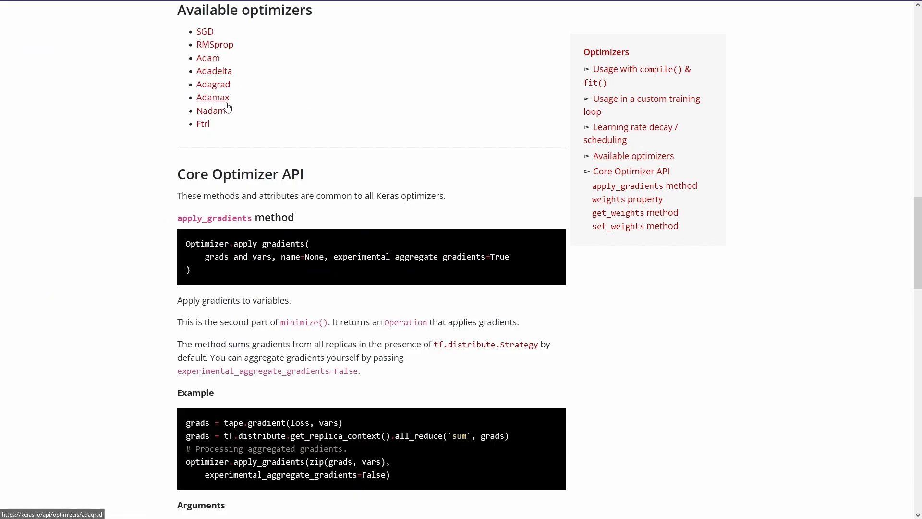
mouse_move(214, 98)
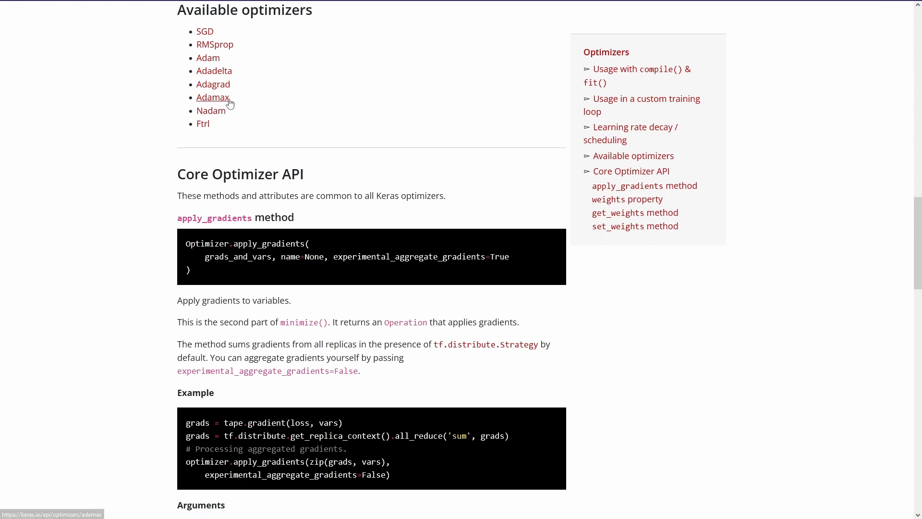
mouse_move(216, 94)
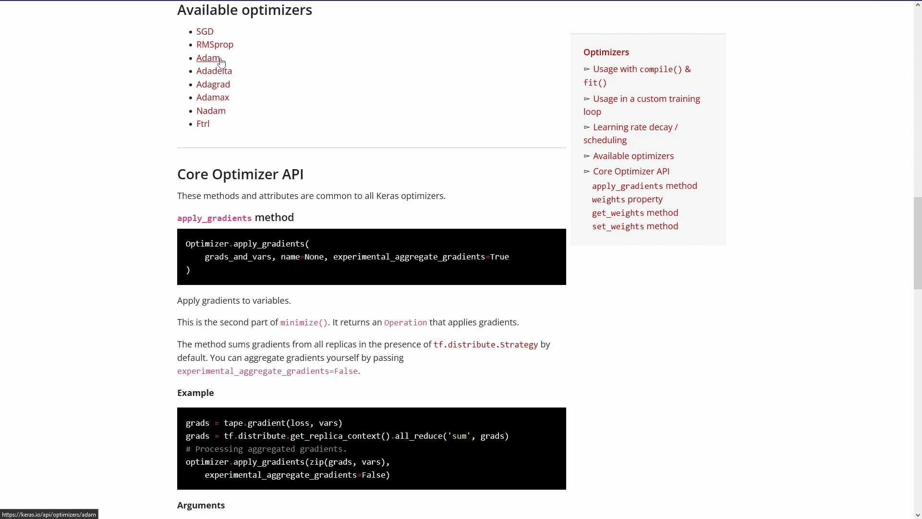
Read the Adam optimizer reference, including its default arguments.
click(208, 58)
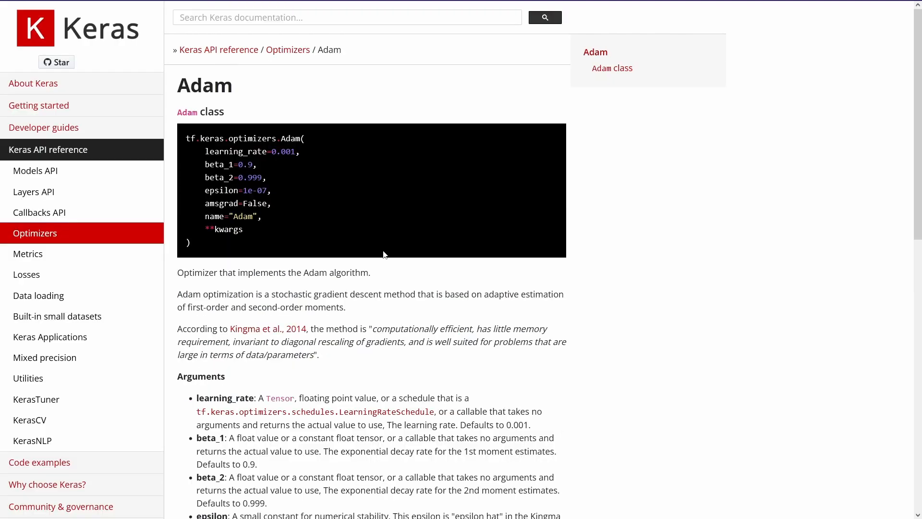
scroll(down, 3)
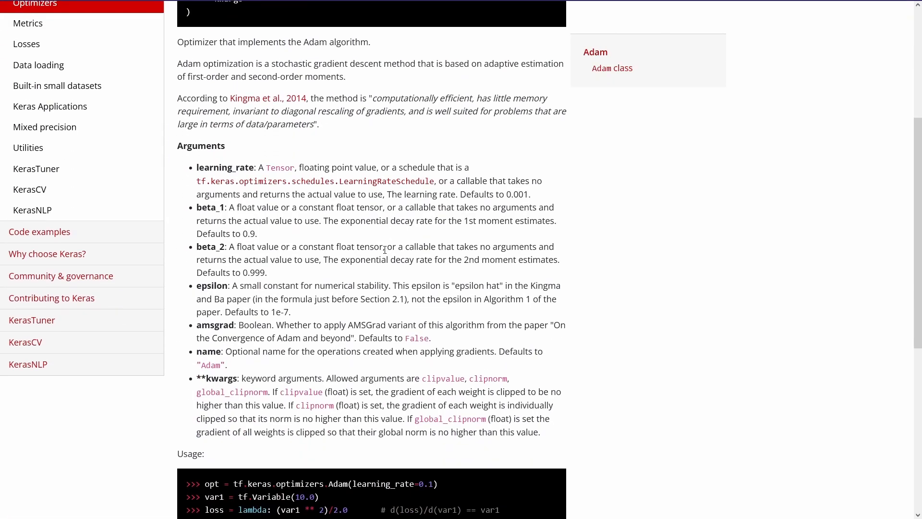
scroll(down, 3)
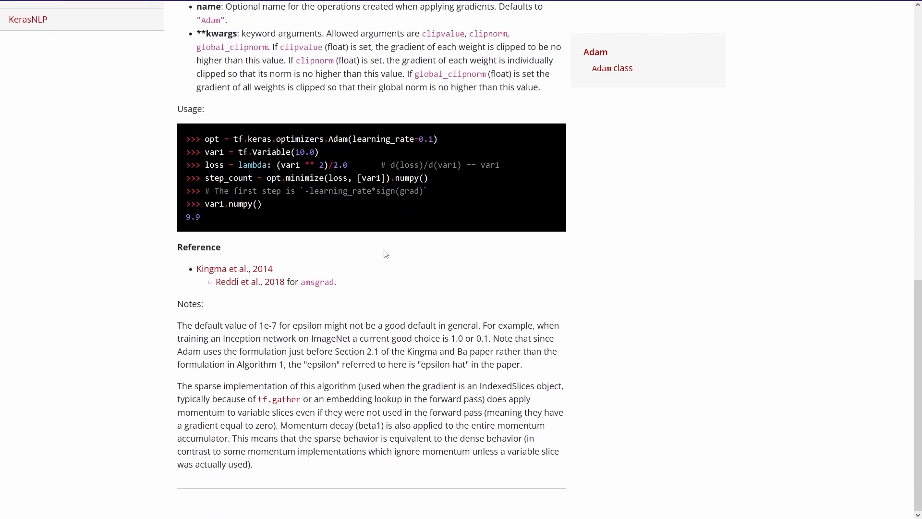
scroll(up, 3)
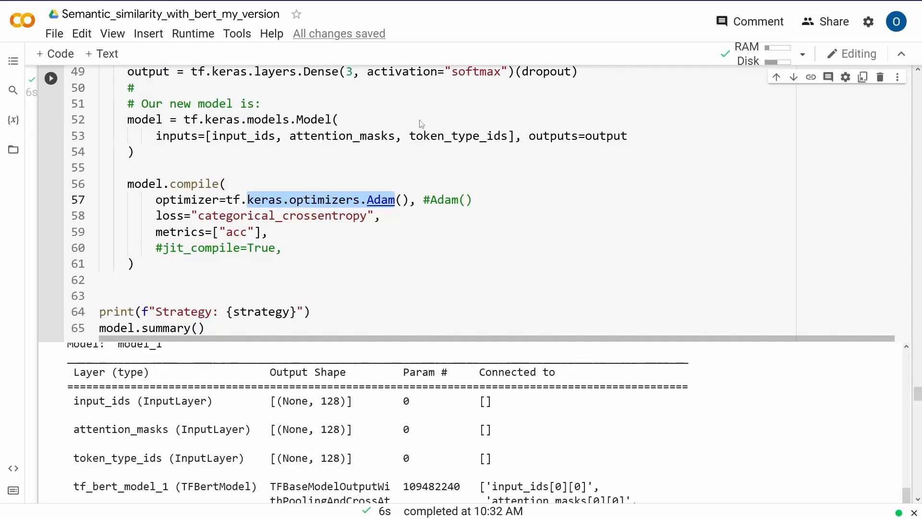
Scroll the model.summary() output down to Total params 109,909,507 (427,267 trainable, 109,482,240 non-trainable).
scroll(down, 3)
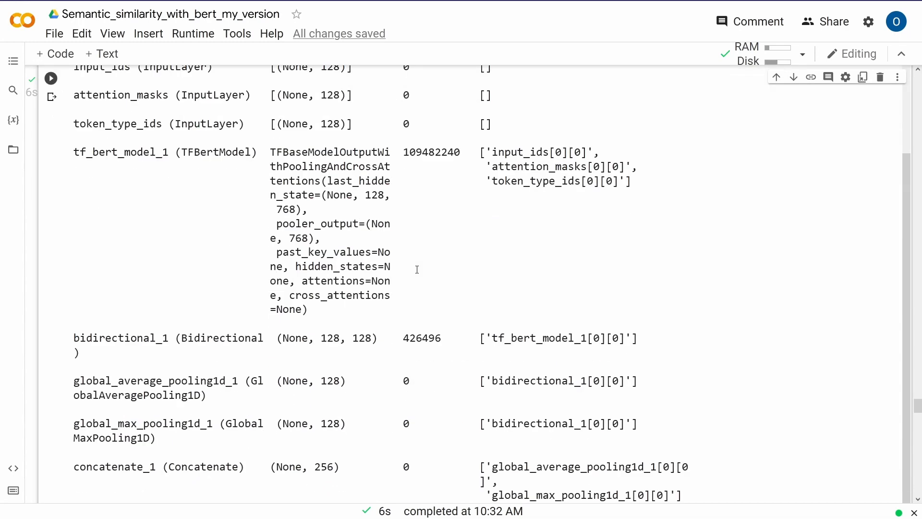
scroll(up, 3)
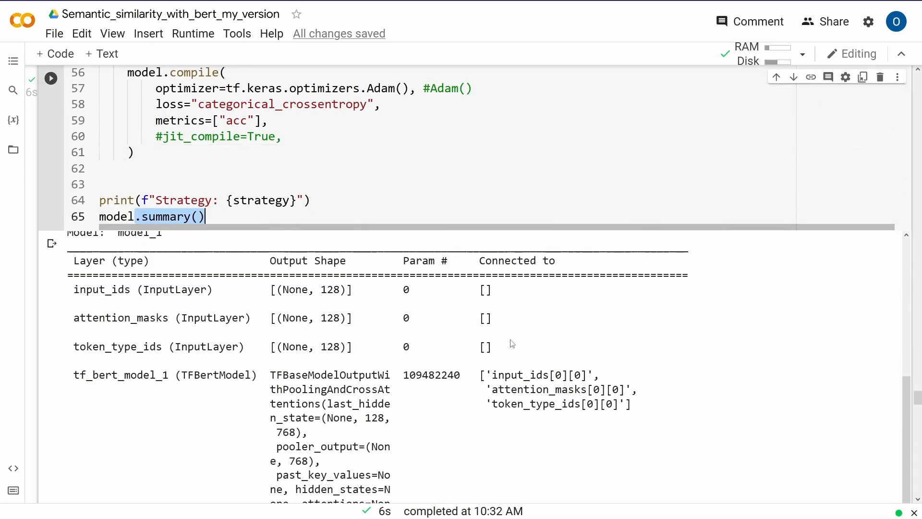
mouse_move(50, 309)
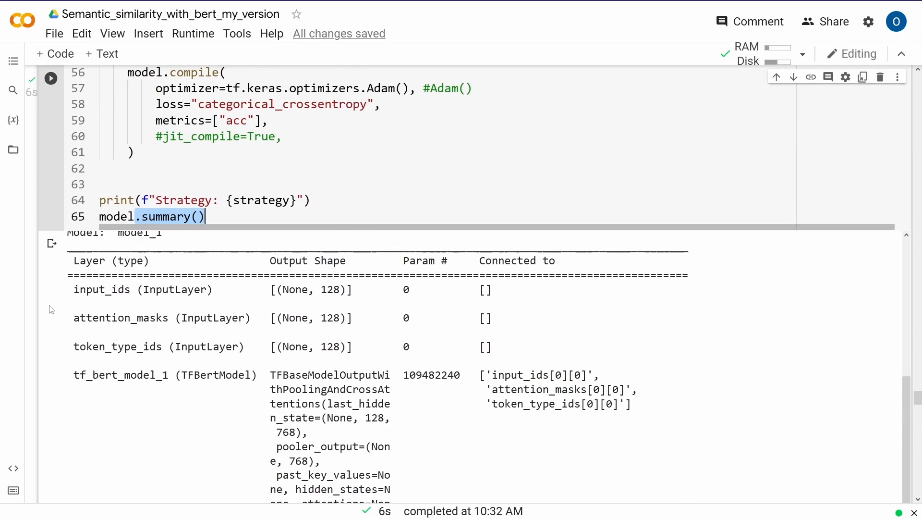
mouse_move(90, 288)
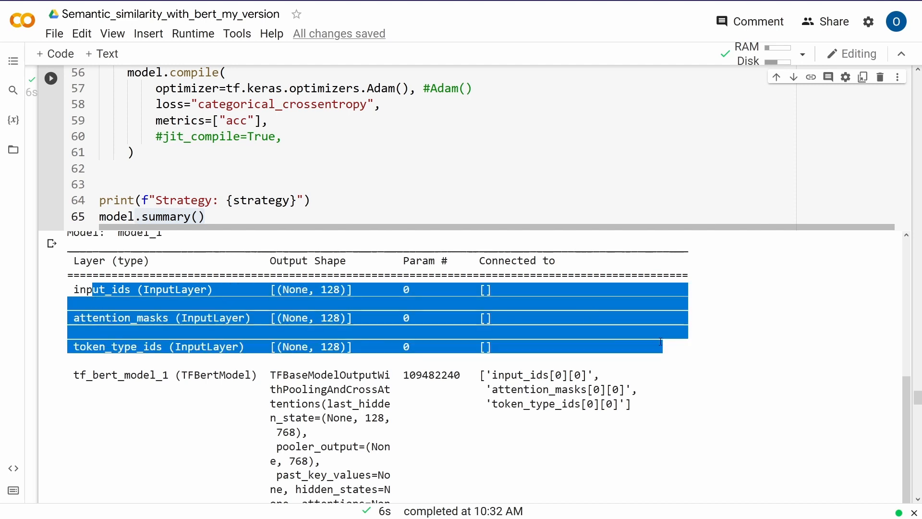
scroll(down, 3)
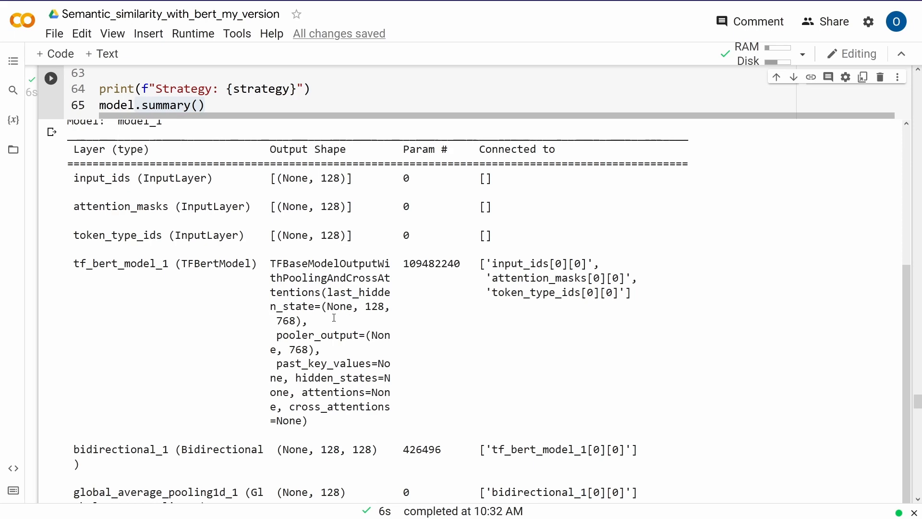
mouse_move(340, 344)
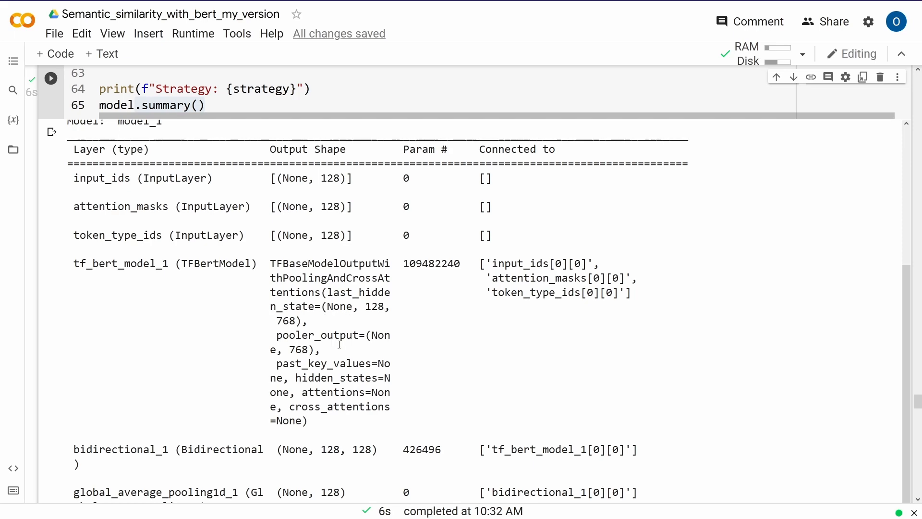
scroll(down, 3)
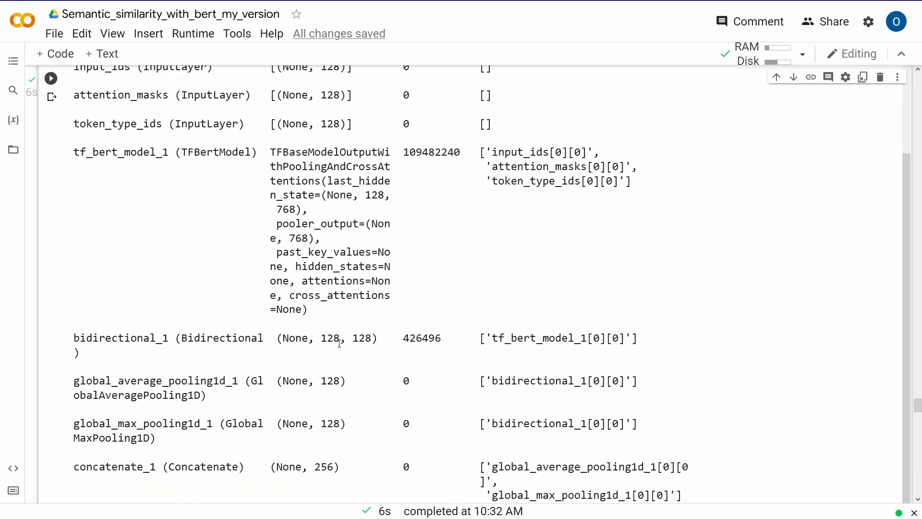
scroll(down, 3)
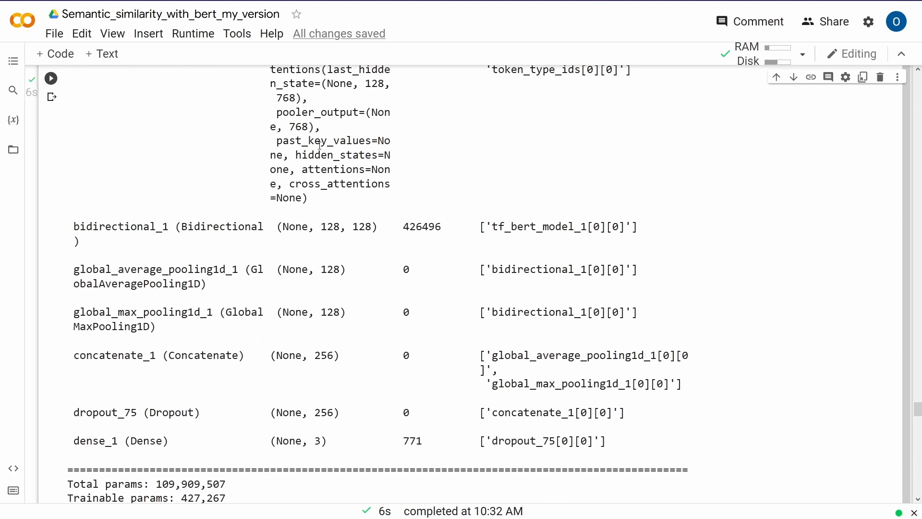
double_click(123, 226)
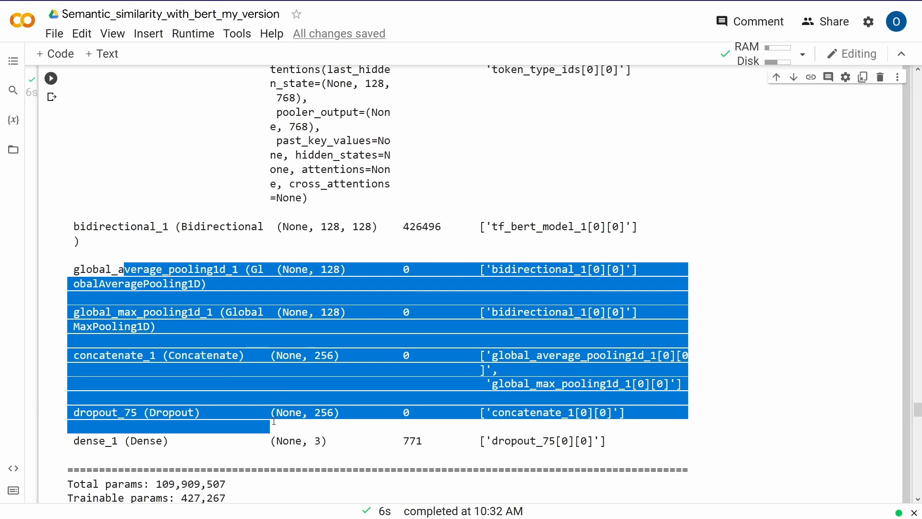
scroll(down, 3)
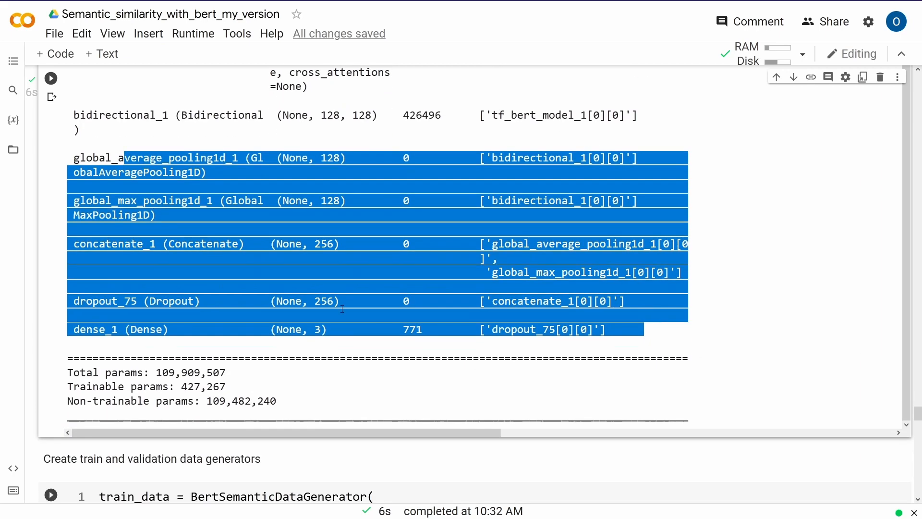
click(365, 326)
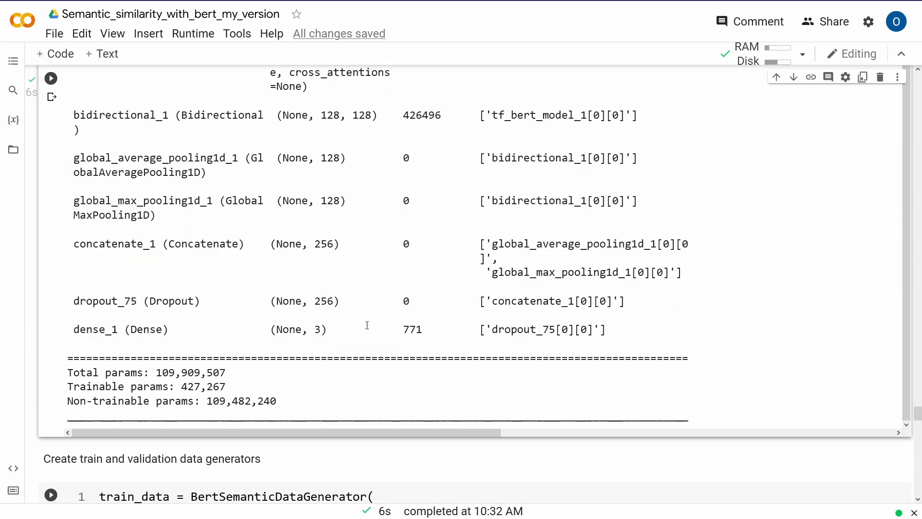